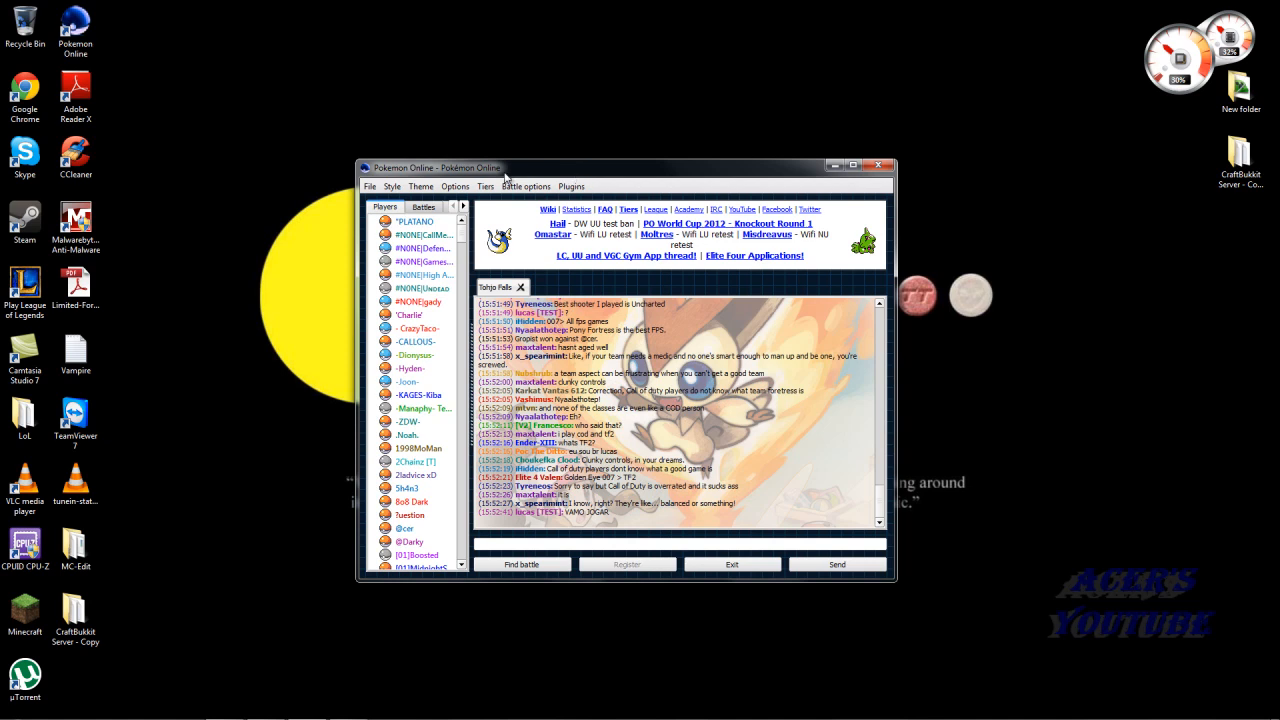
Open the File menu in the connected lobby window.
click(371, 186)
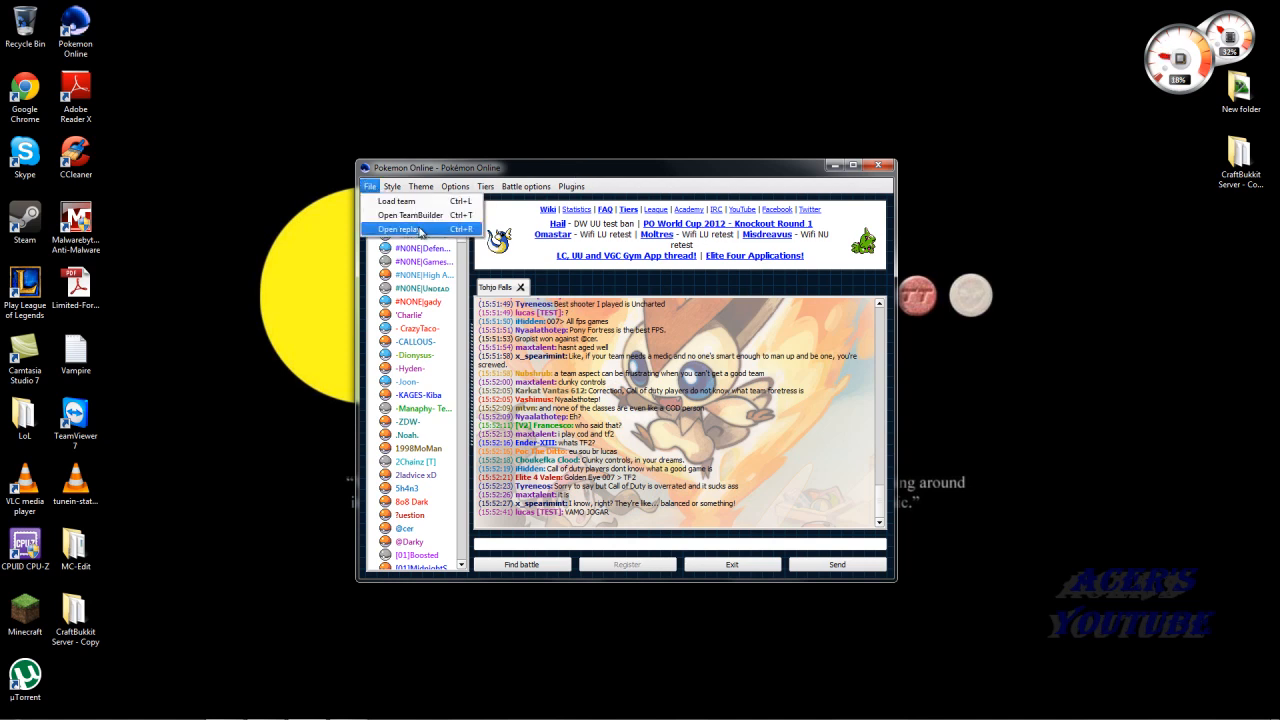
Open the team builder and show Smeargle's stats and moves in the first slot.
click(408, 215)
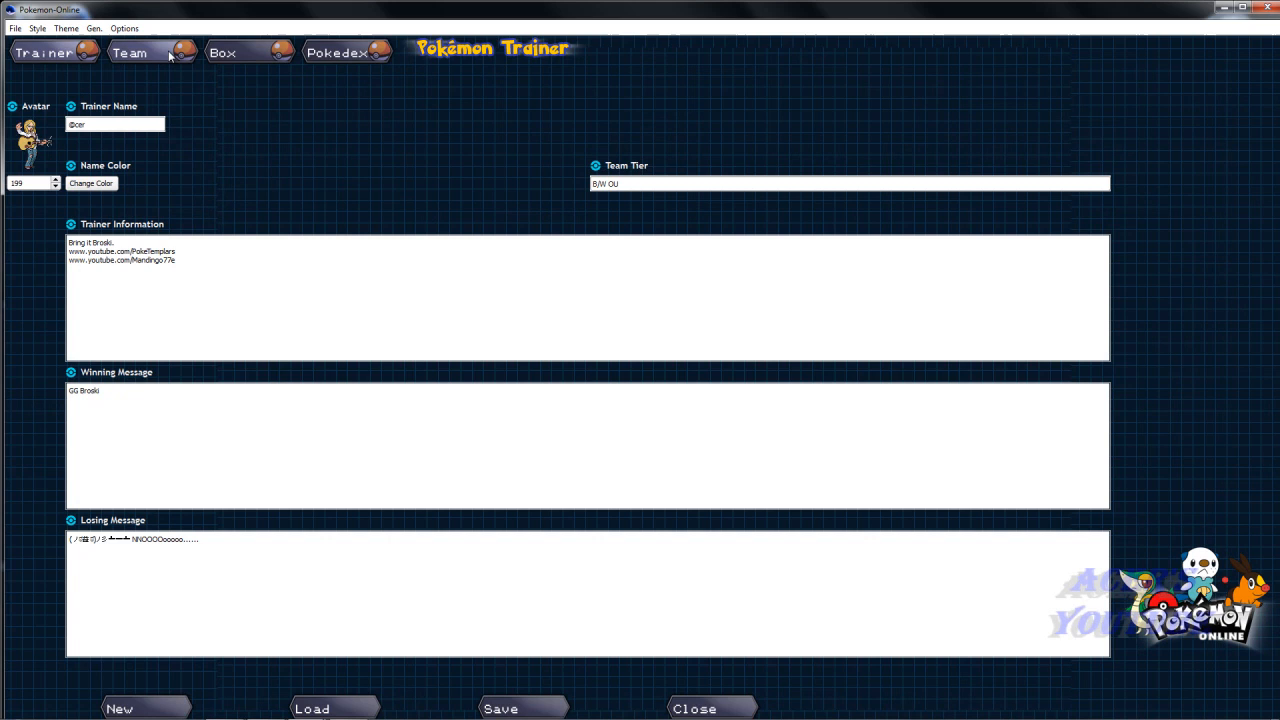
click(129, 52)
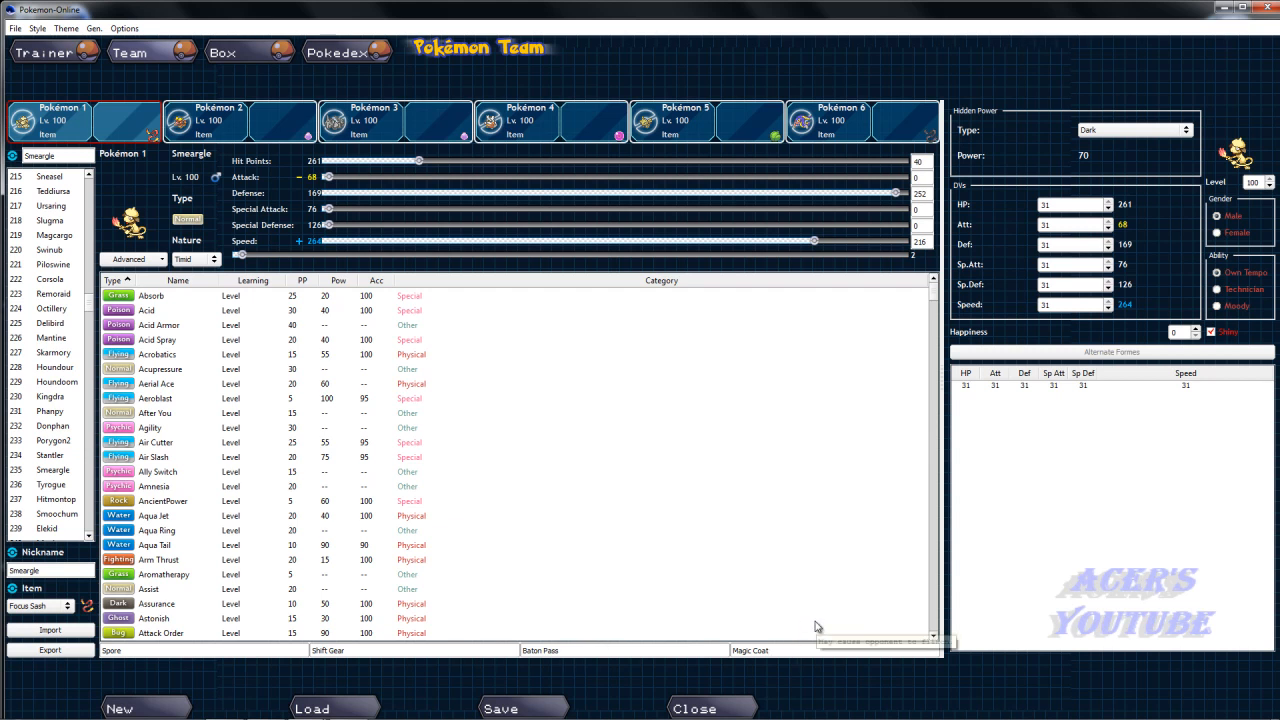
mouse_move(815, 628)
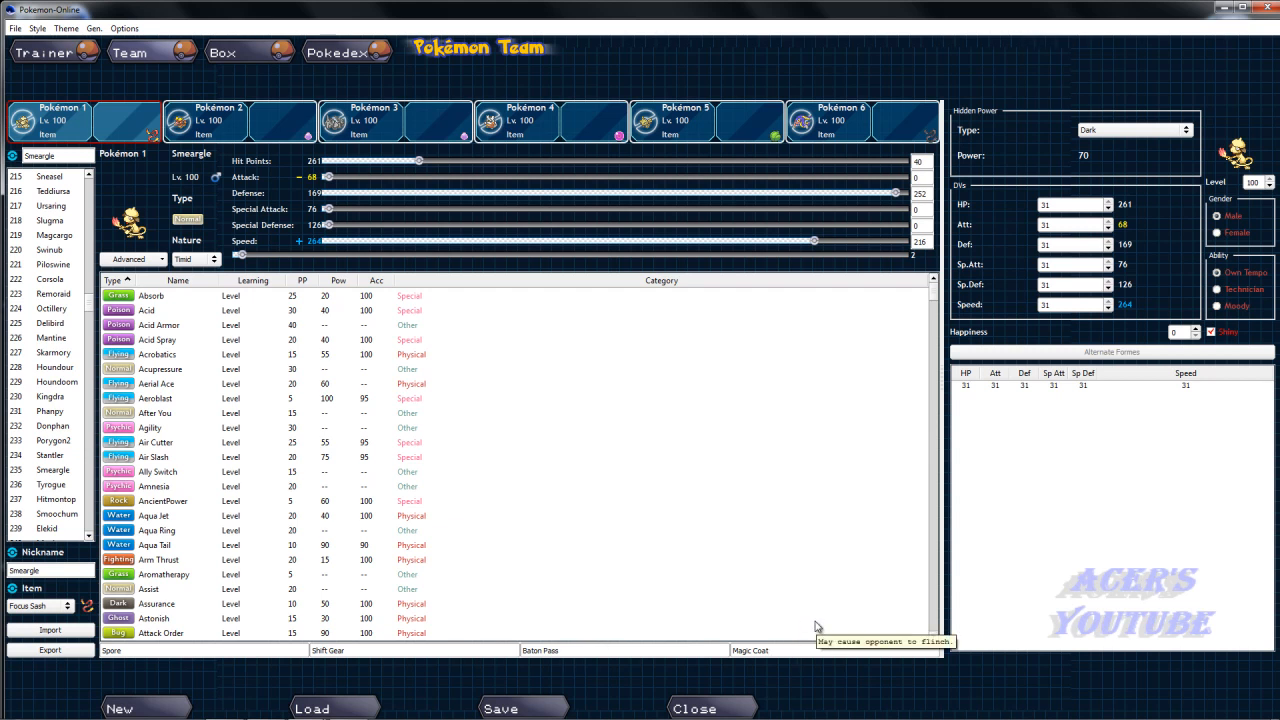
mouse_move(804, 621)
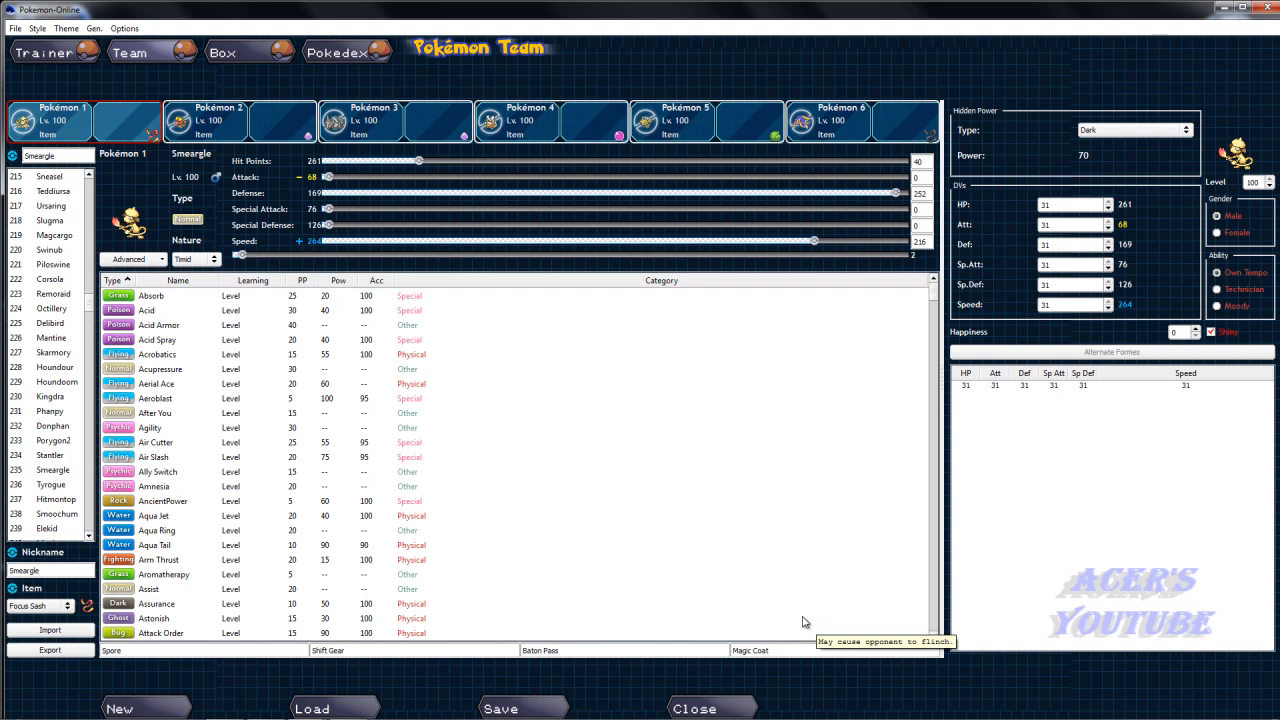
mouse_move(78, 595)
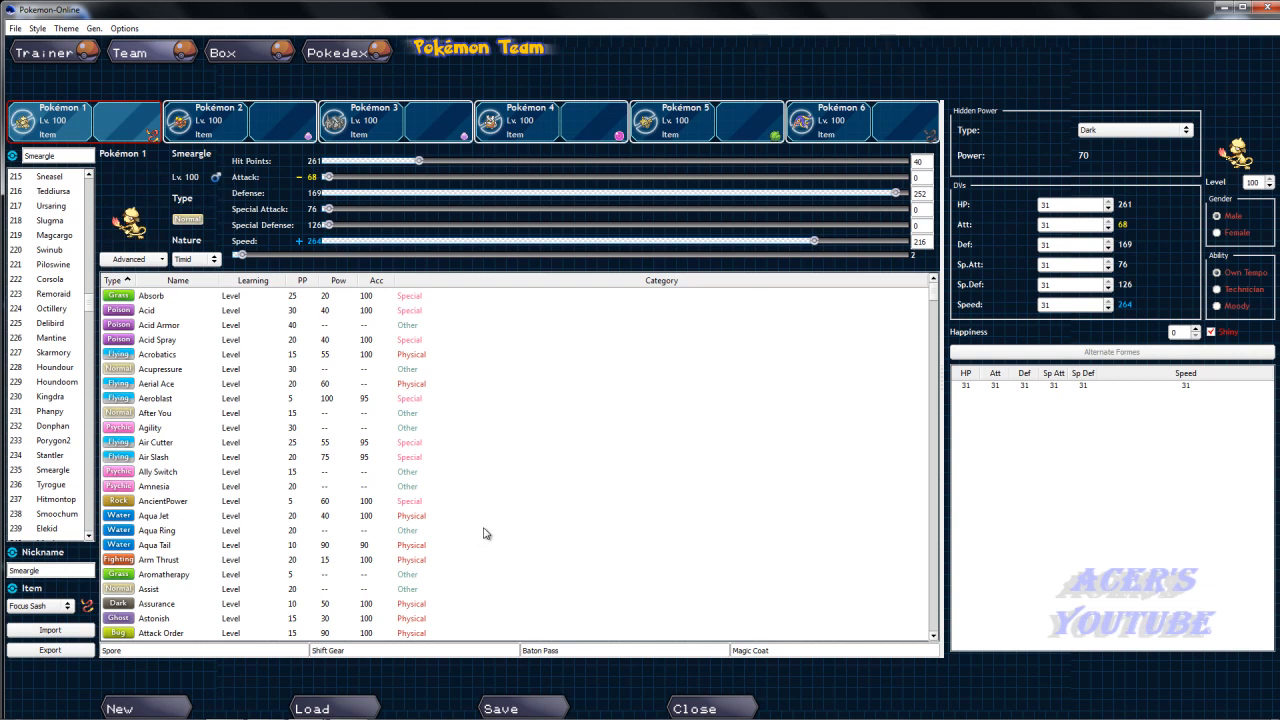
mouse_move(489, 530)
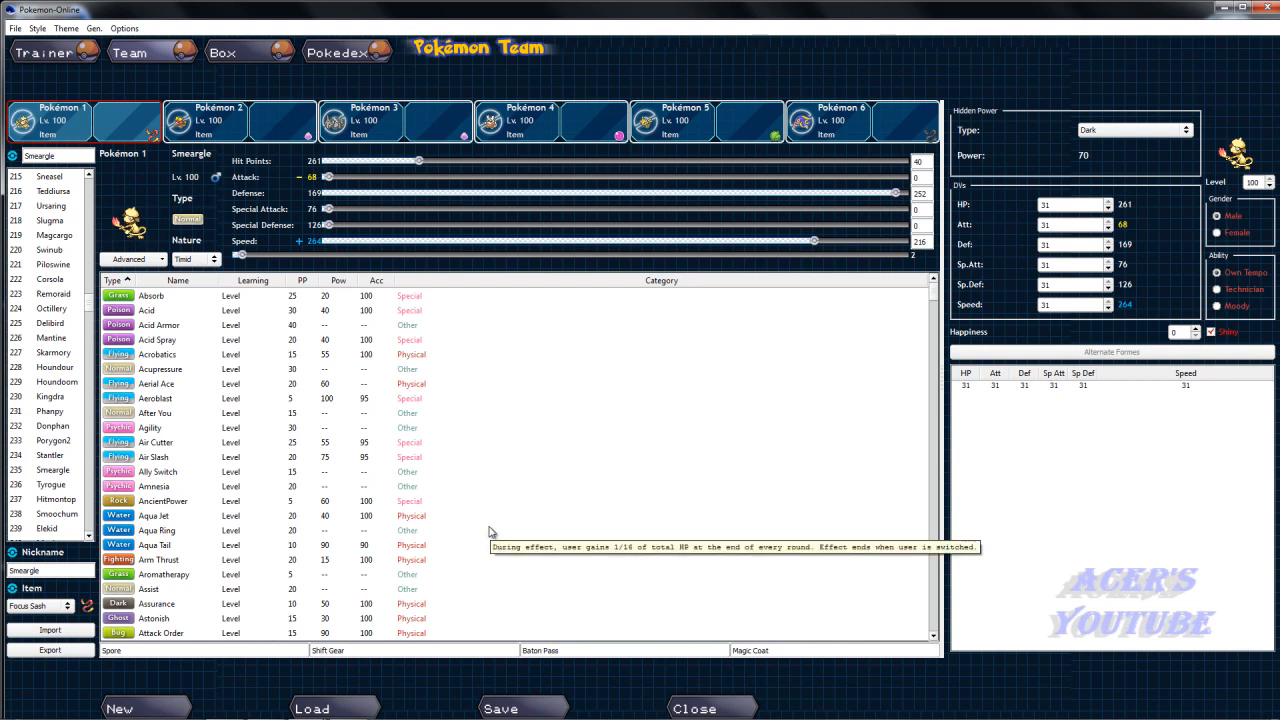
mouse_move(373, 329)
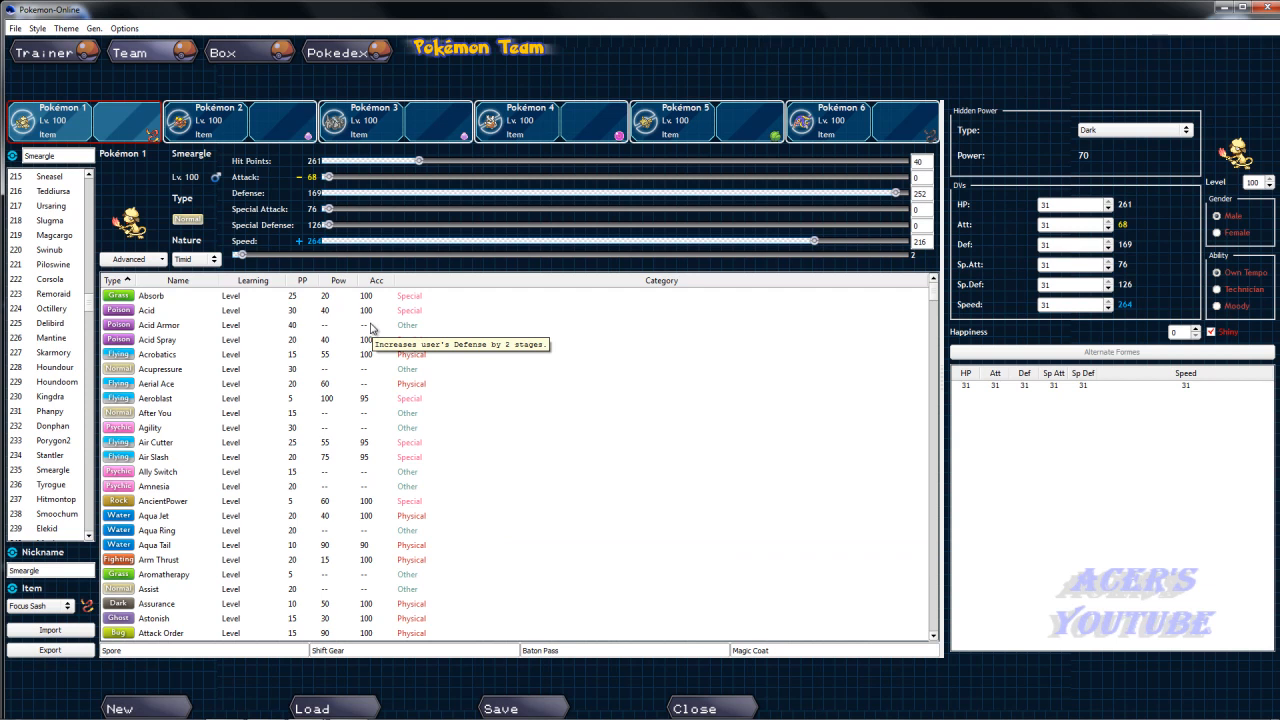
mouse_move(894, 349)
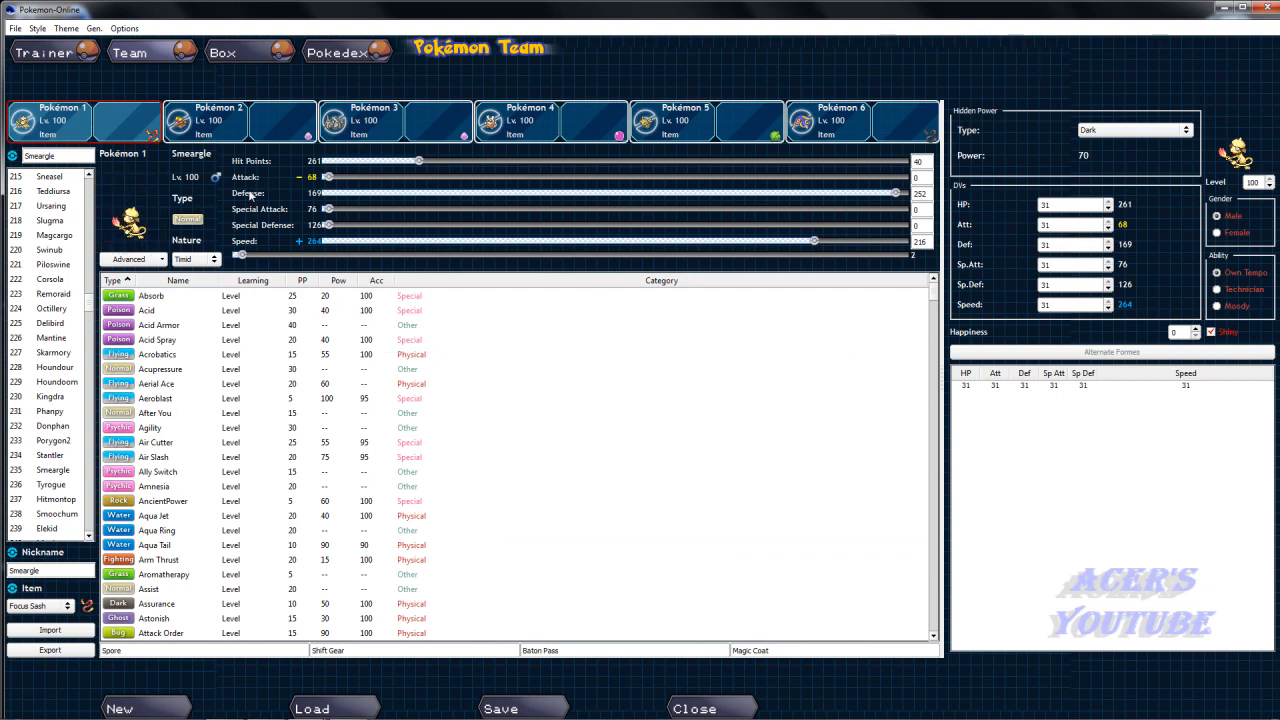
mouse_move(248, 218)
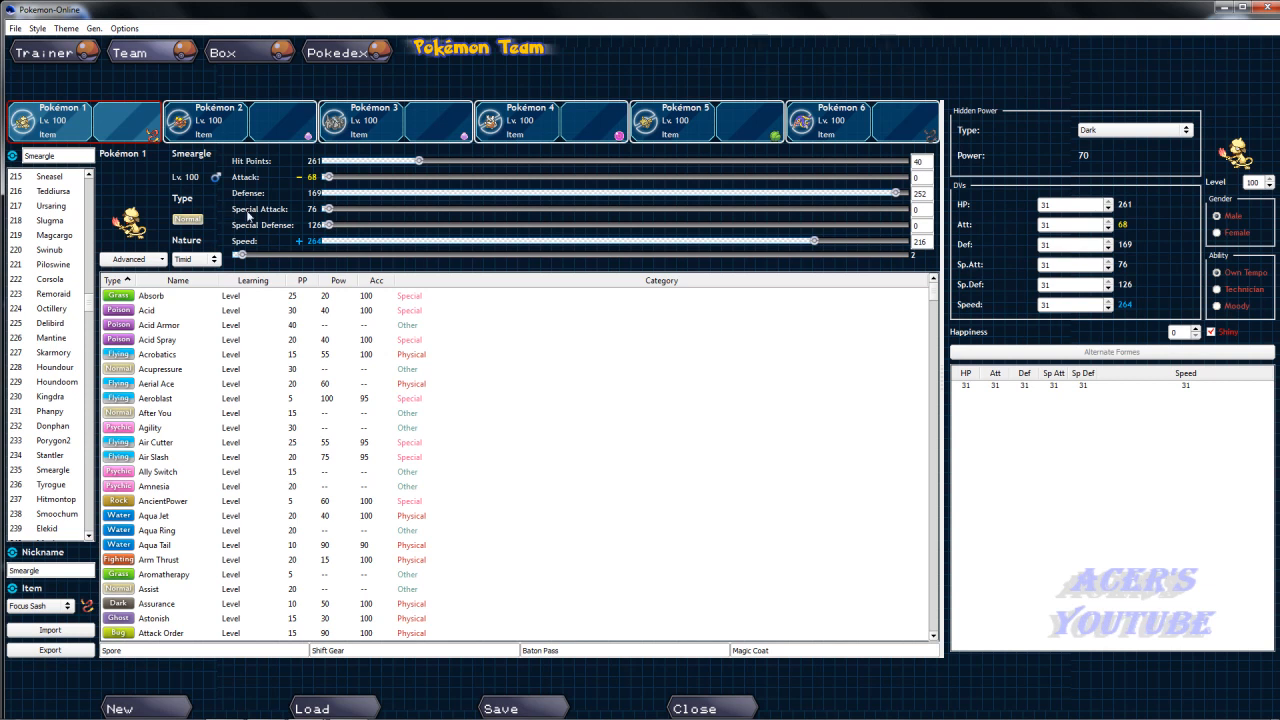
mouse_move(323, 289)
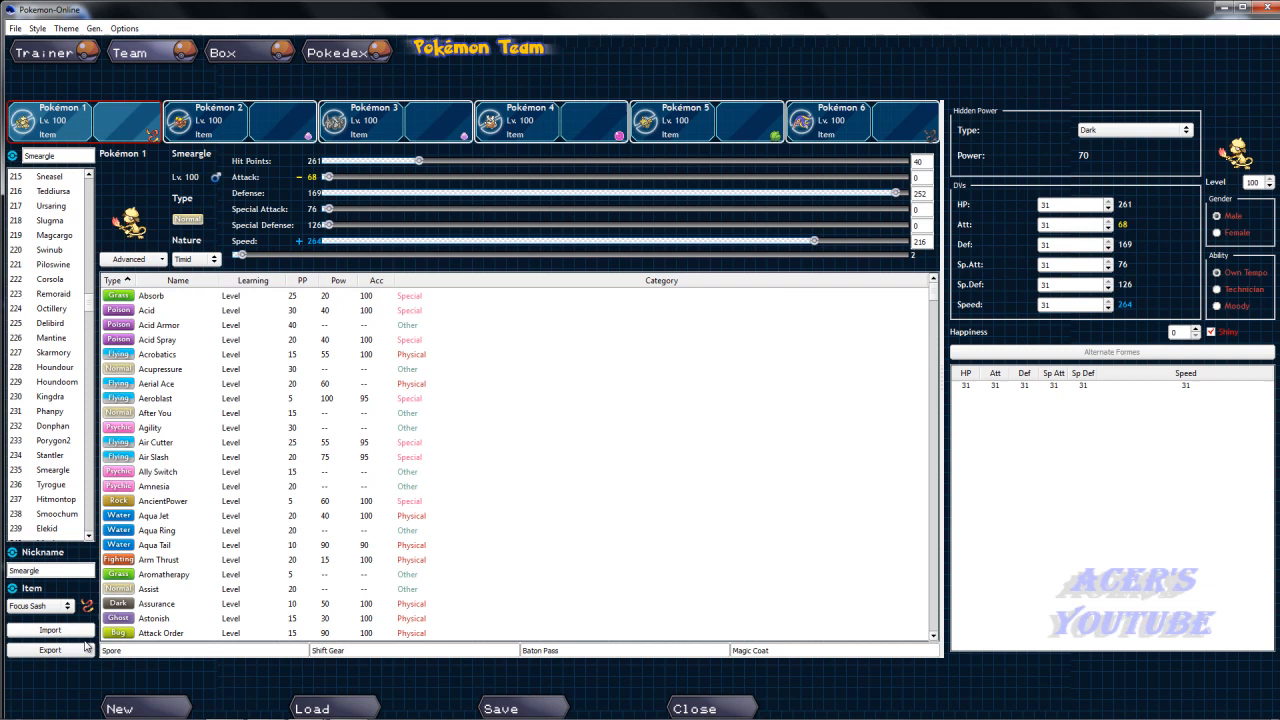
mouse_move(263, 598)
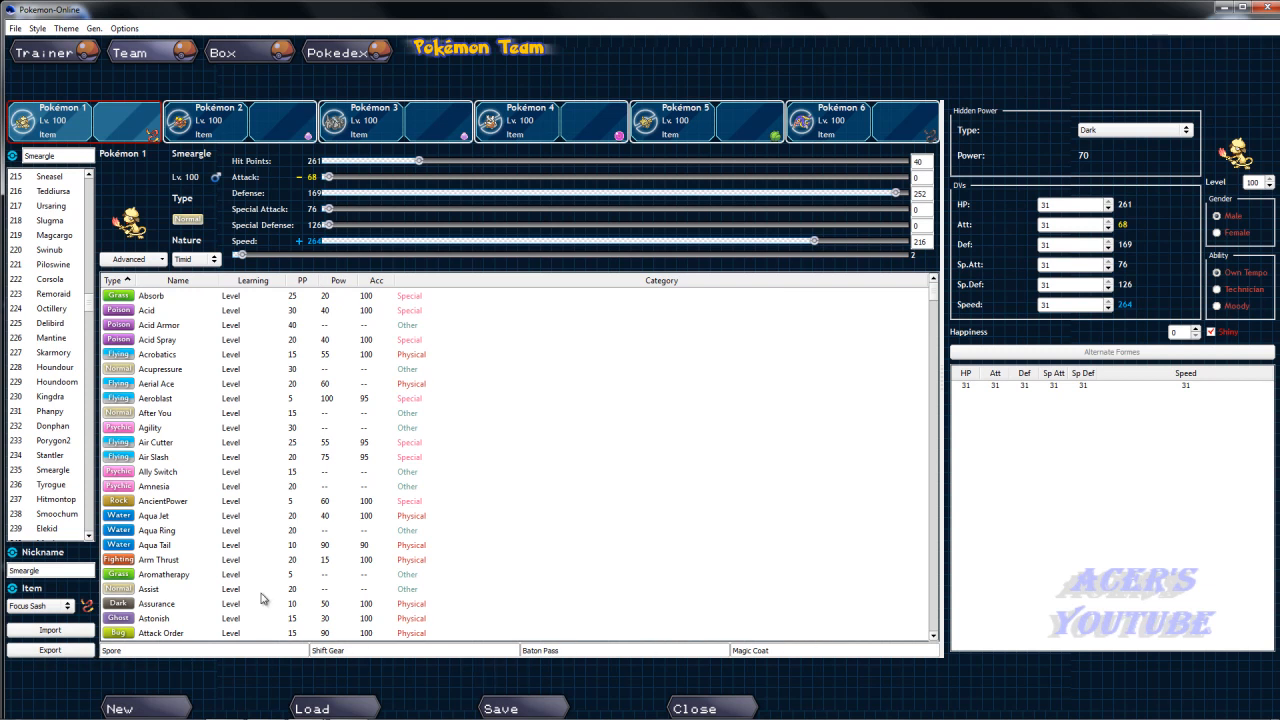
View Magmar and Shedinja, ending on Eelektross in the sixth slot.
click(205, 120)
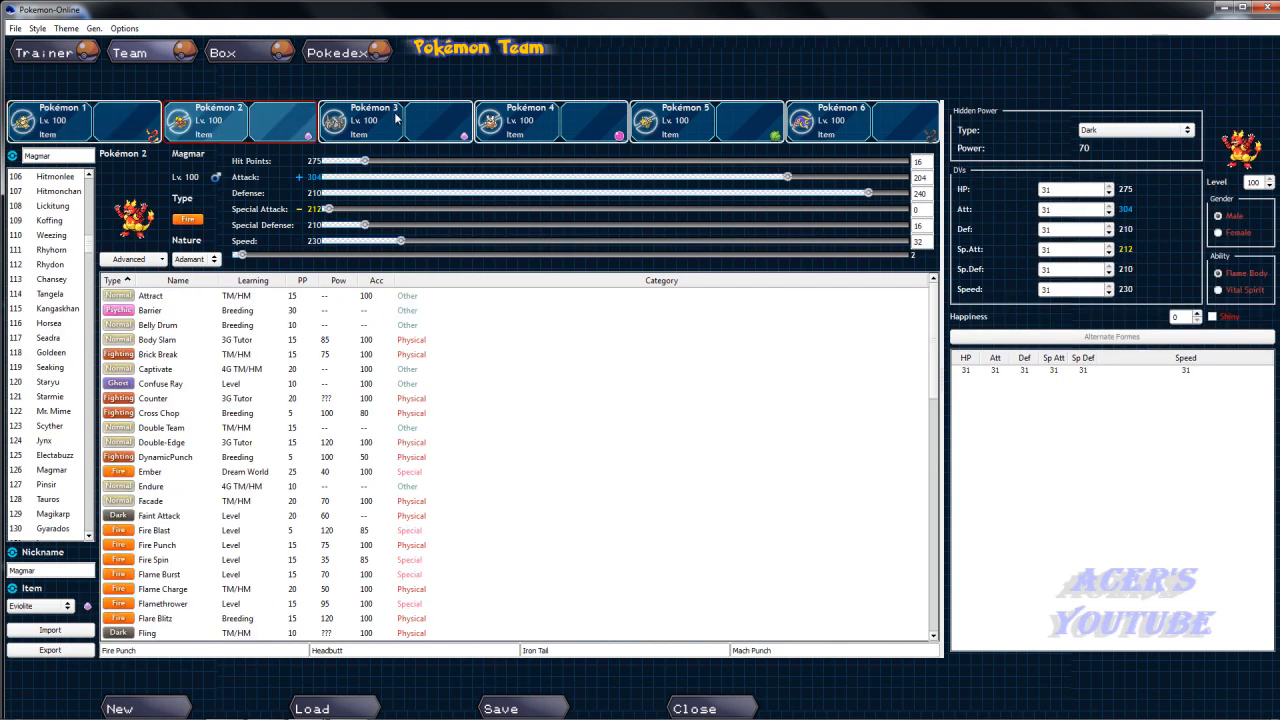
click(672, 120)
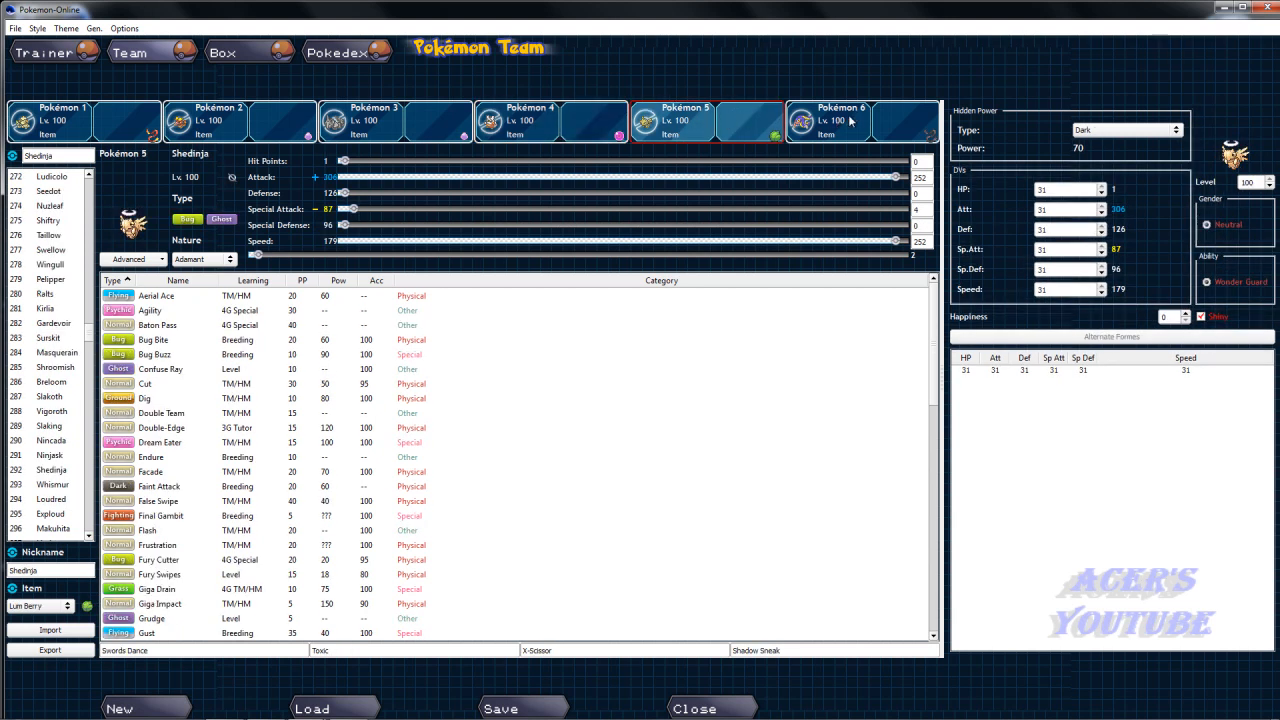
click(830, 120)
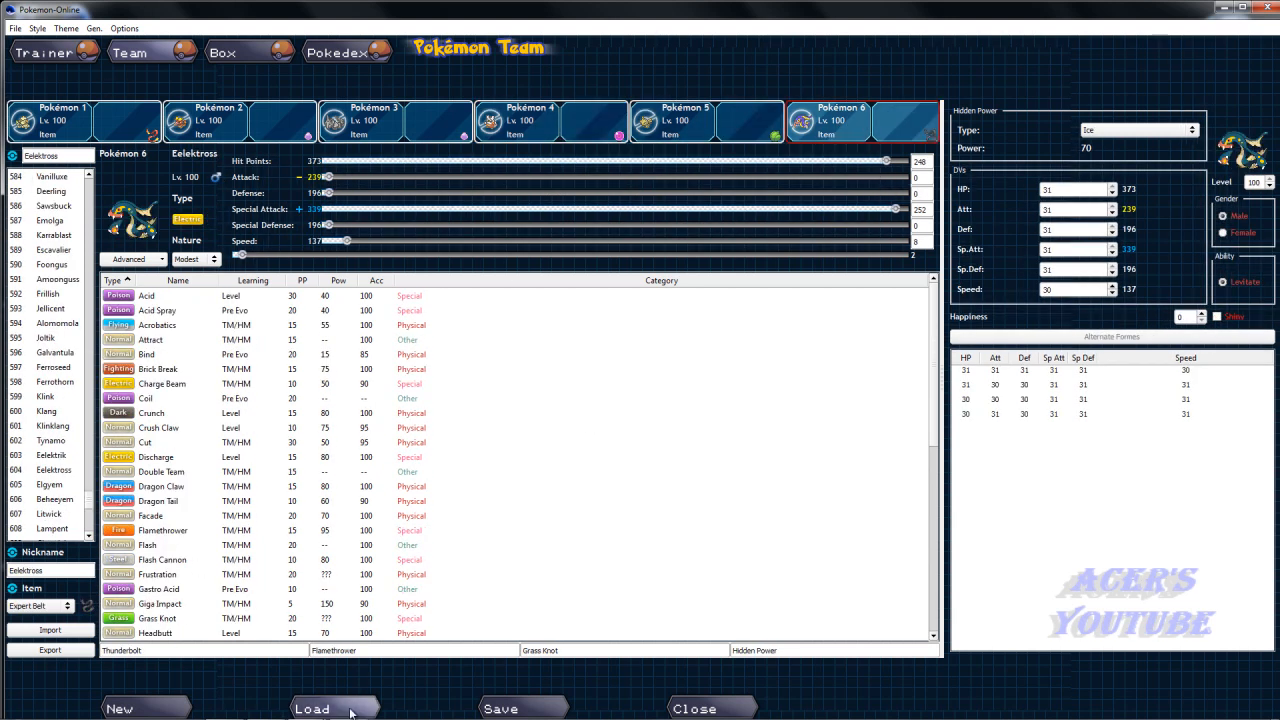
Load the Serebii team file and view Rotom and Cofagrigus.
click(312, 708)
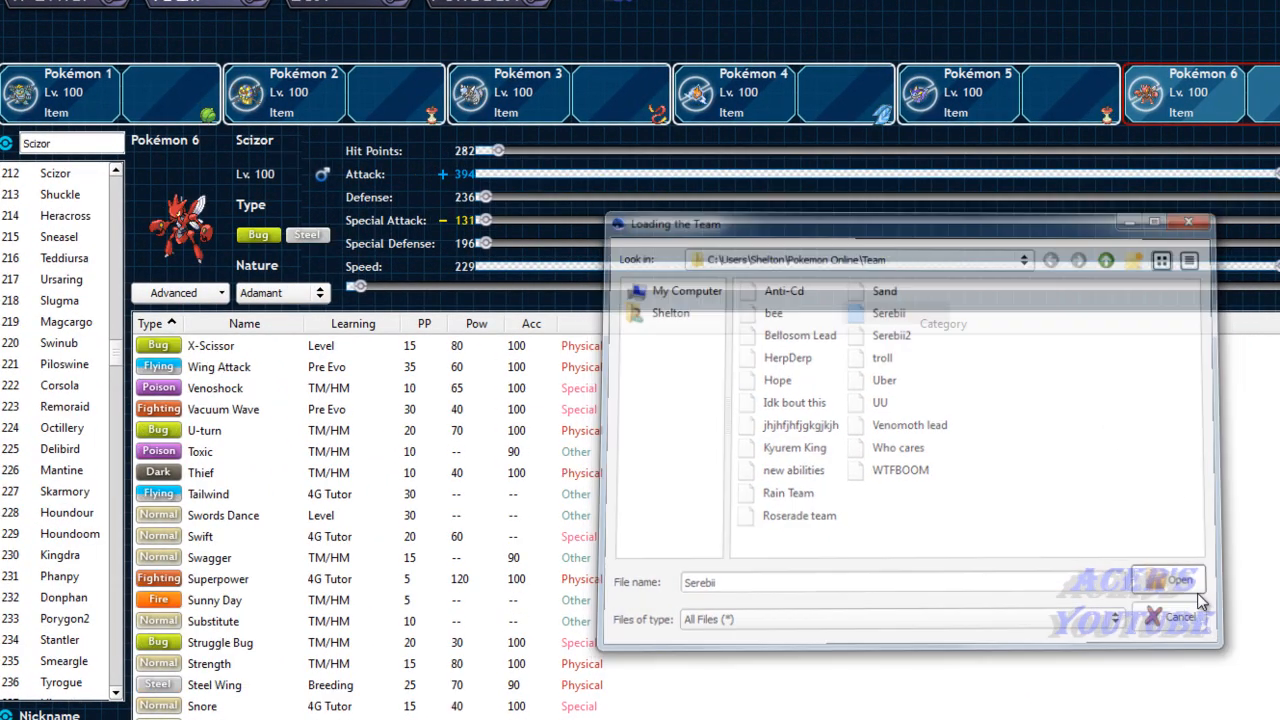
click(1180, 580)
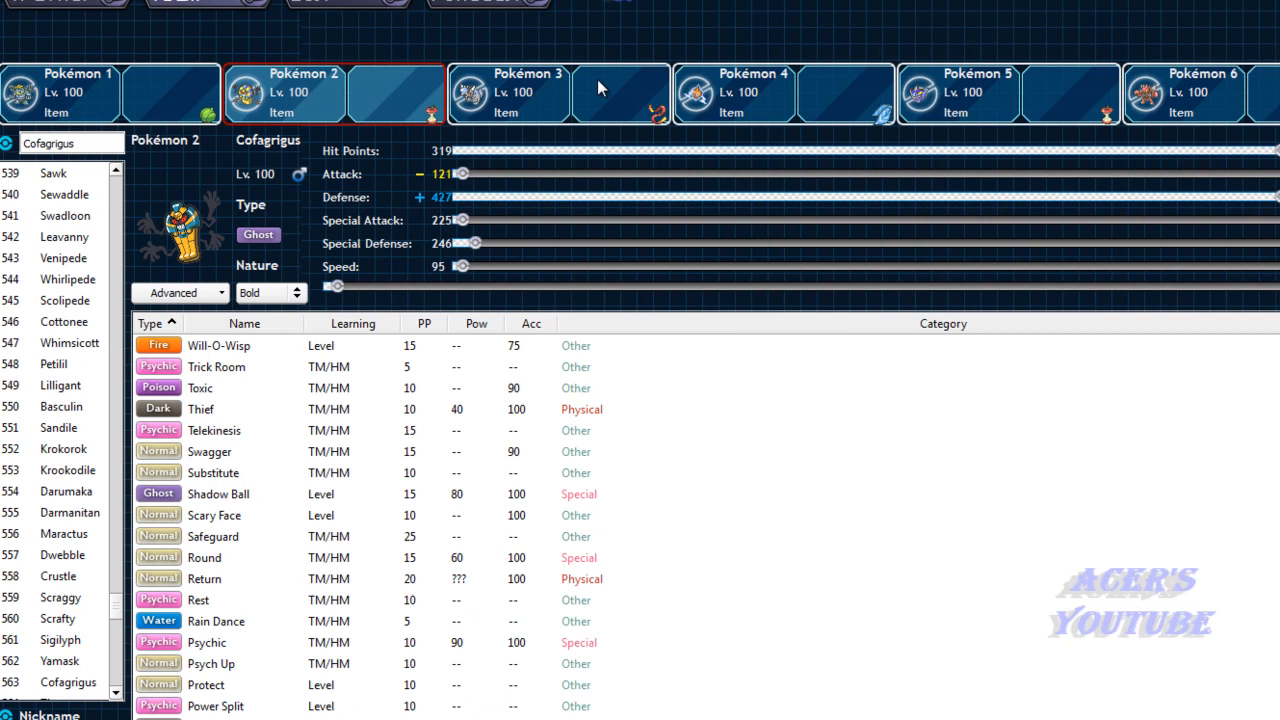
click(1200, 92)
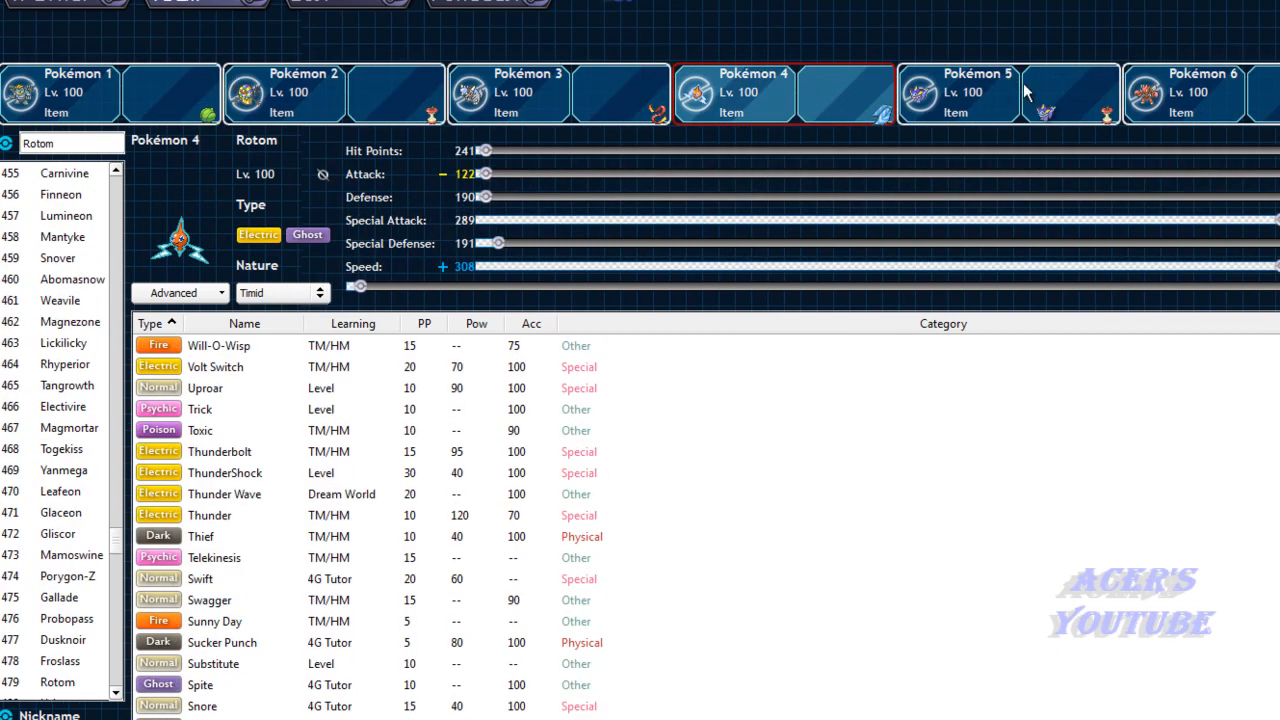
click(284, 93)
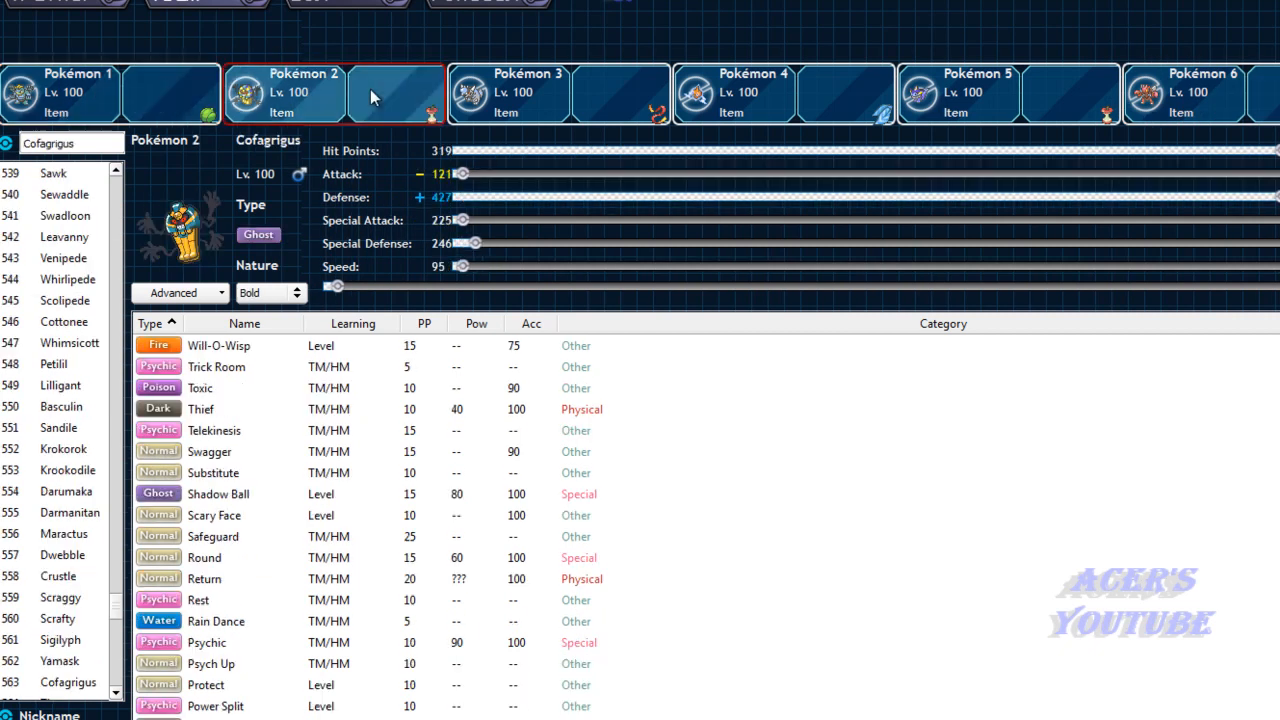
mouse_move(600, 76)
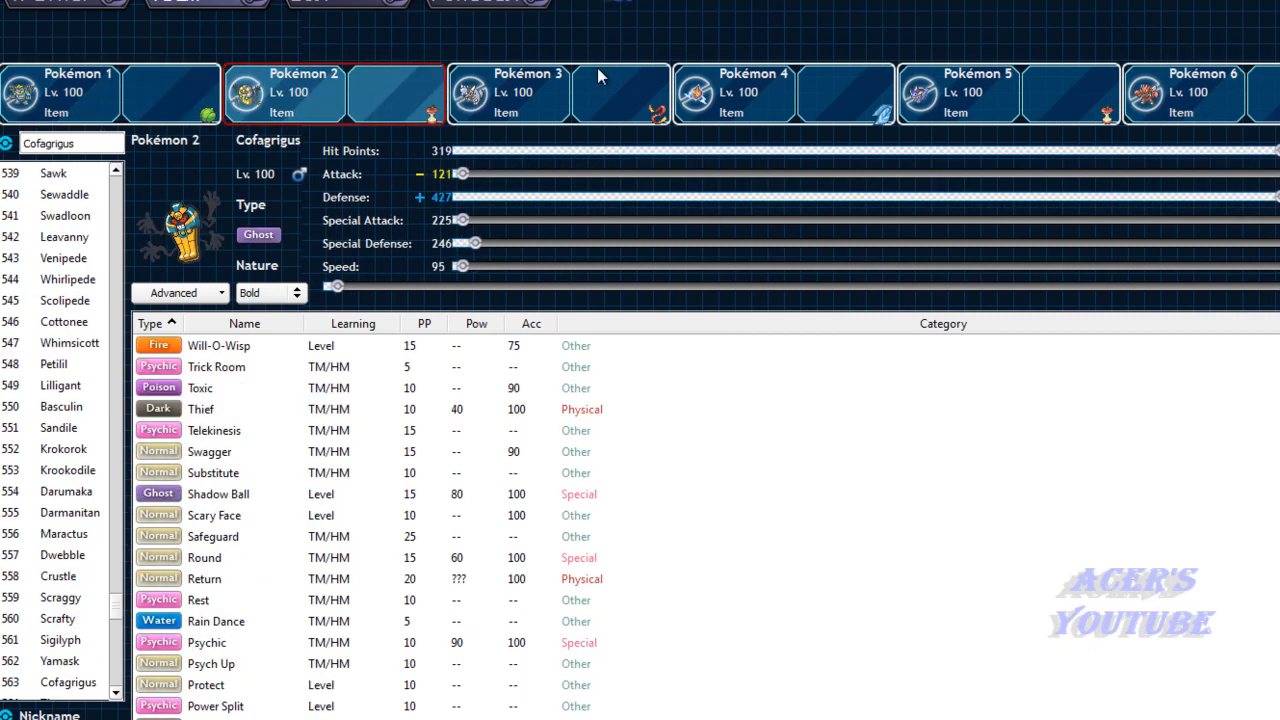
click(755, 90)
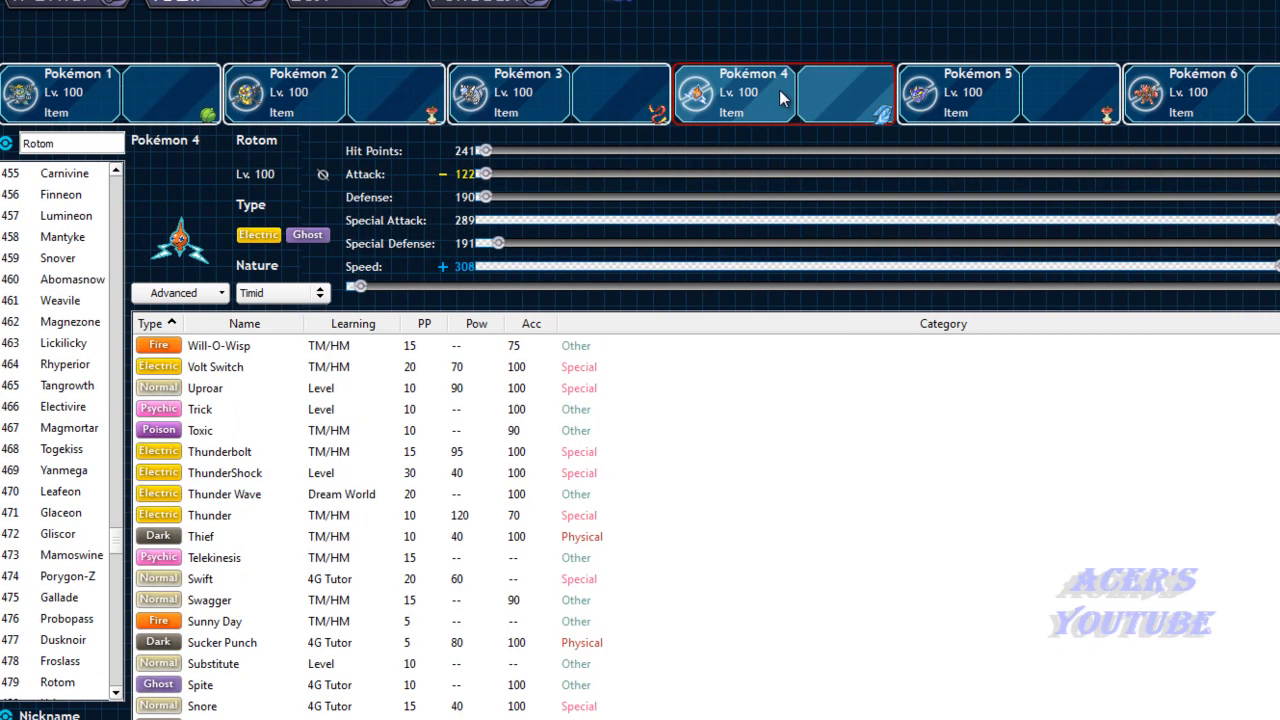
Review Scizor, Rotom, Machamp and Vaporeon, ending on Cofagrigus's stats and moves.
click(1200, 92)
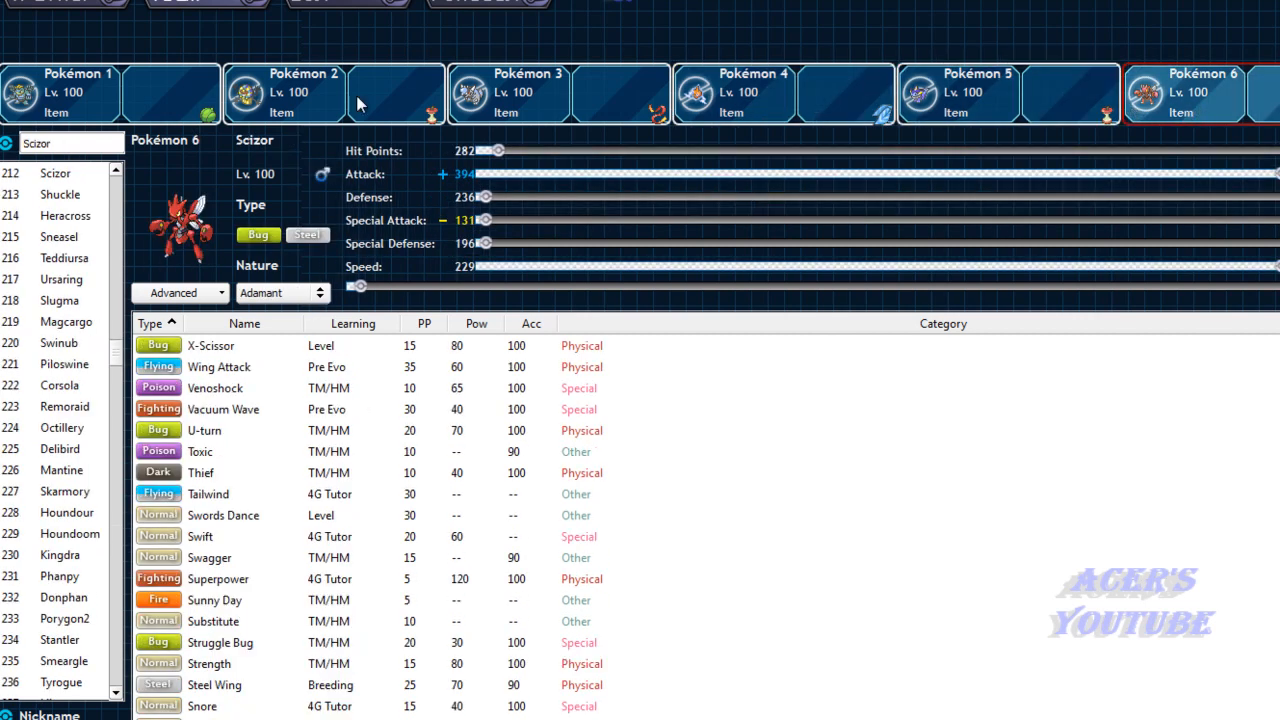
click(785, 92)
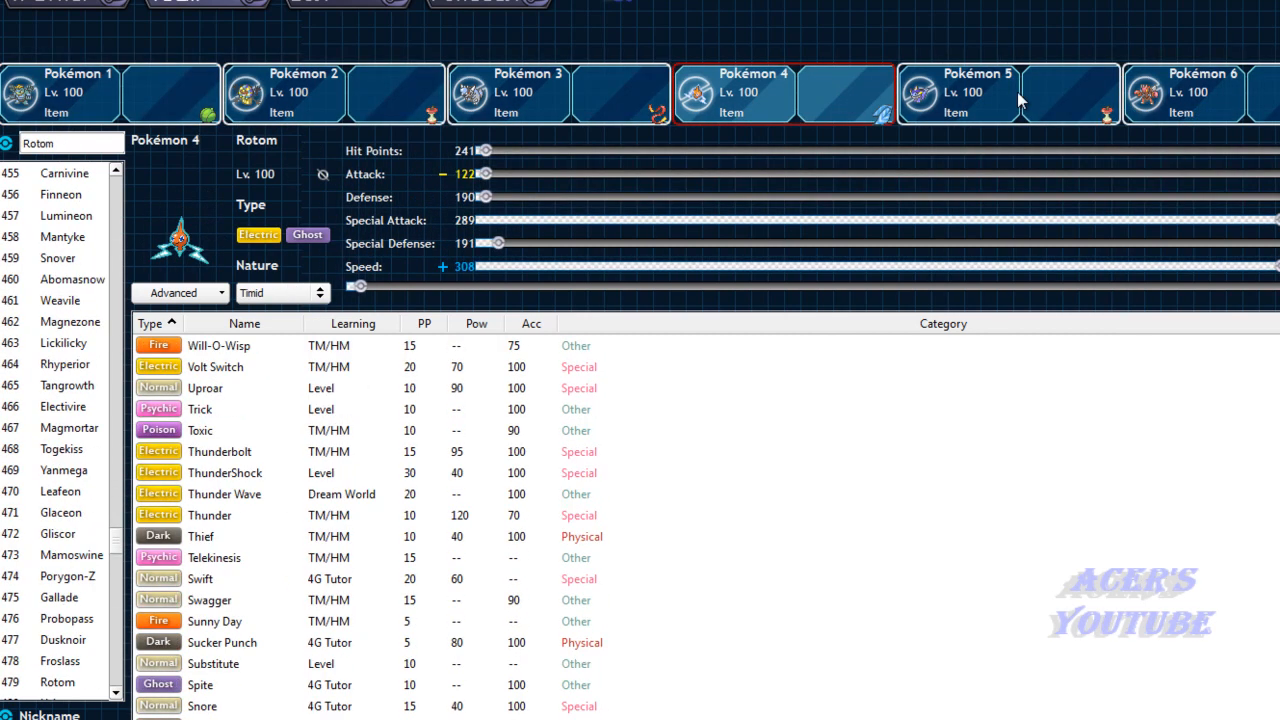
click(284, 92)
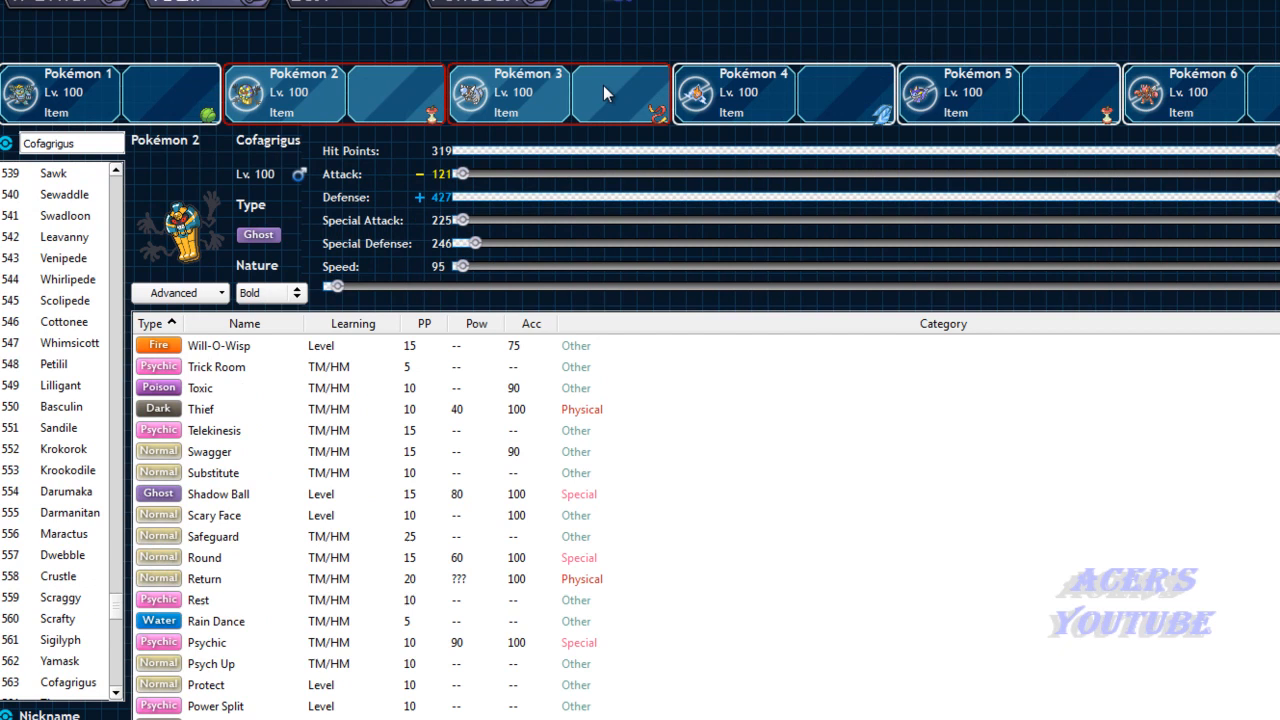
click(1184, 90)
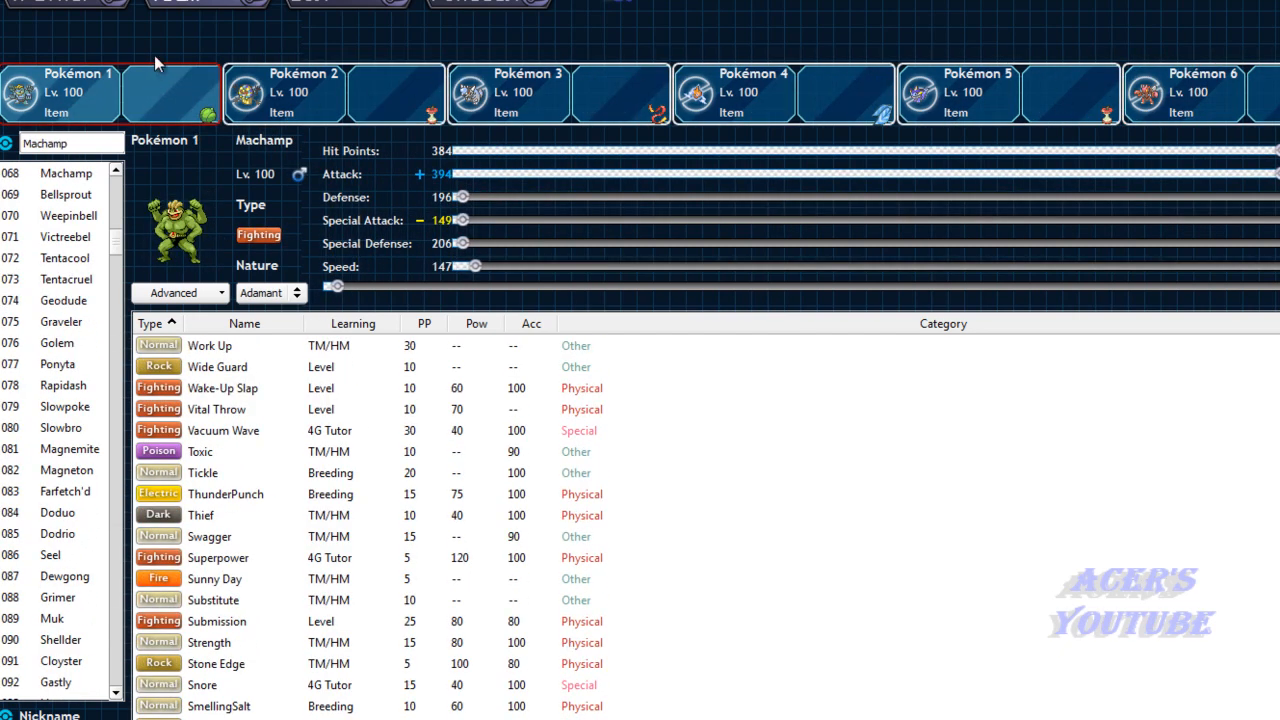
click(753, 90)
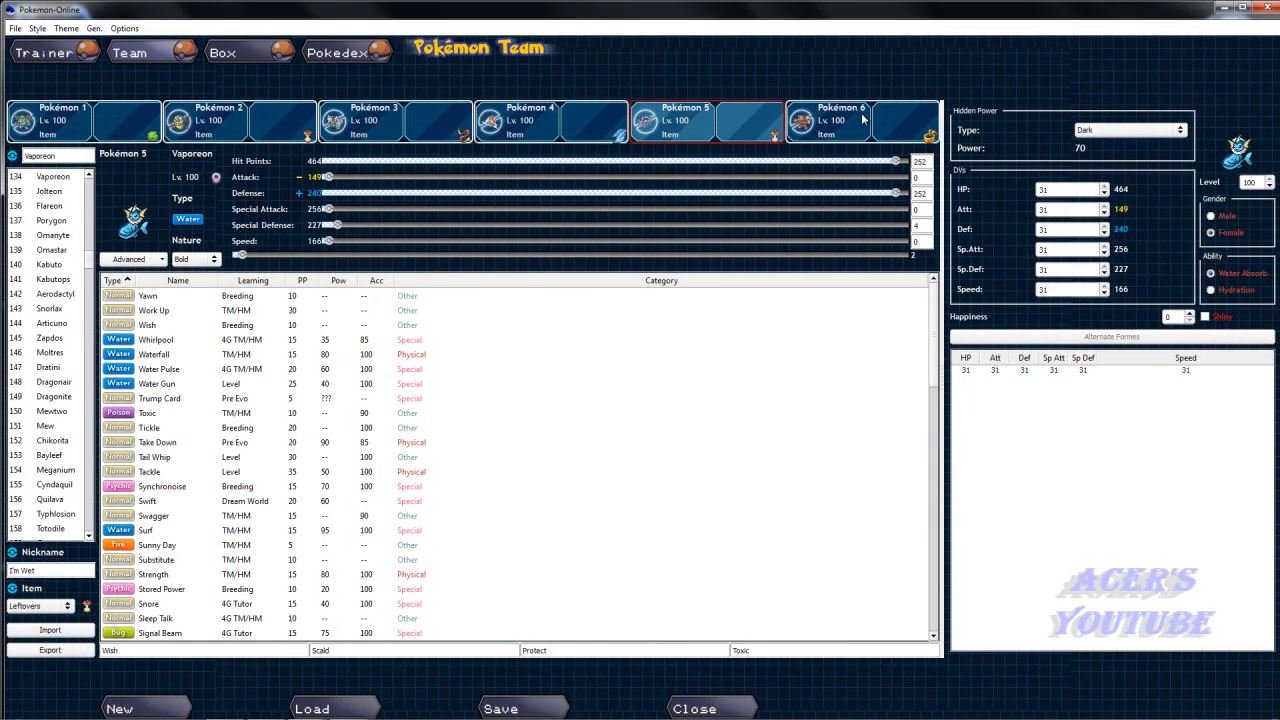
click(828, 120)
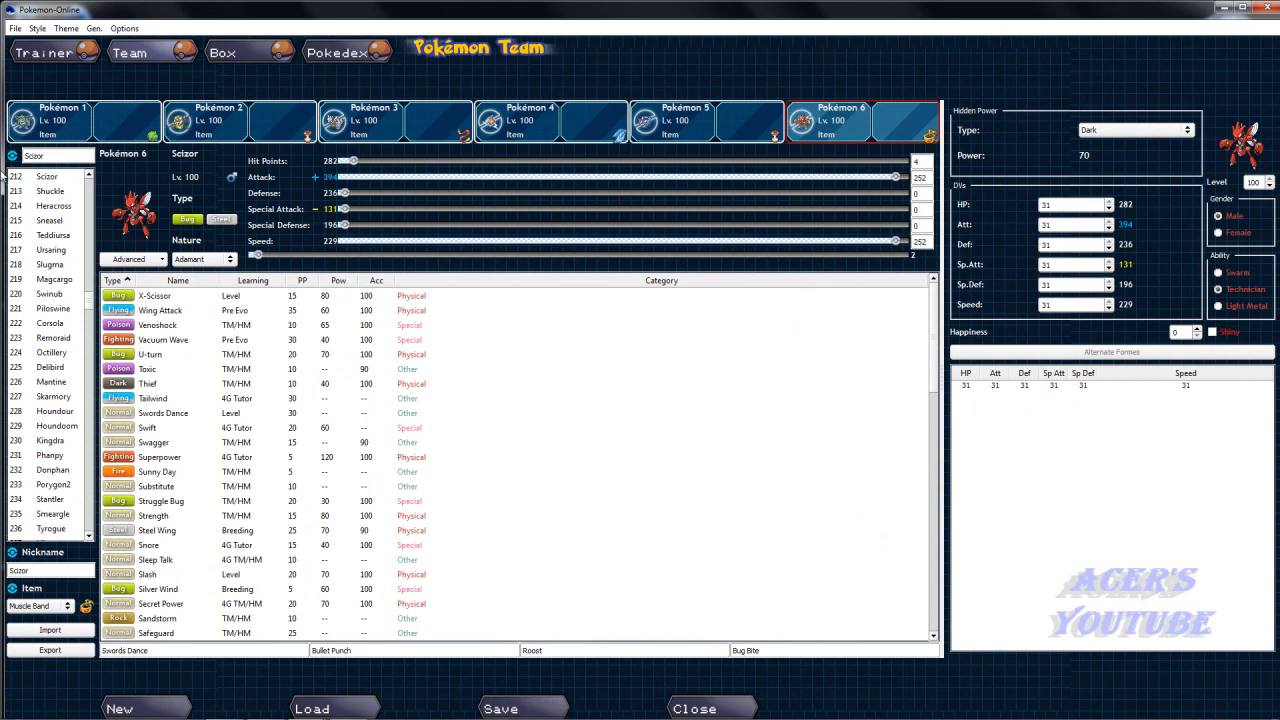
click(210, 120)
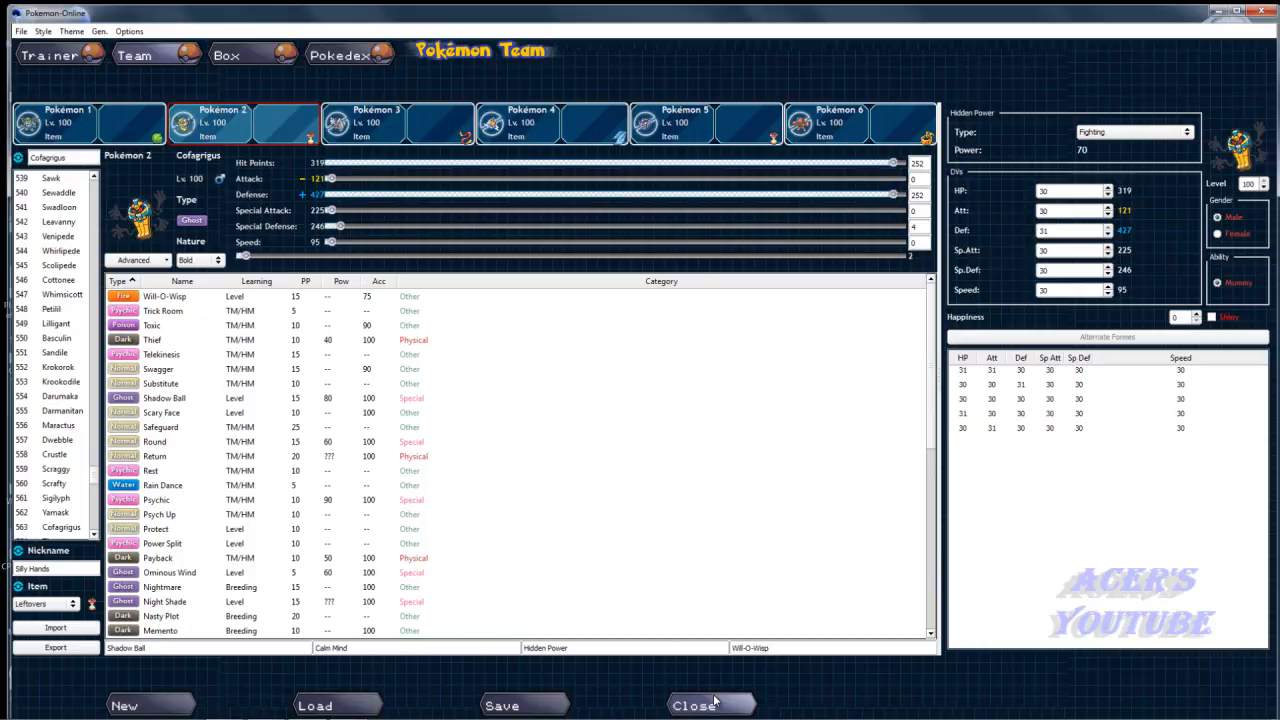
Leave the team builder, start a singles battle, and DynamicPunch Politoed.
click(709, 705)
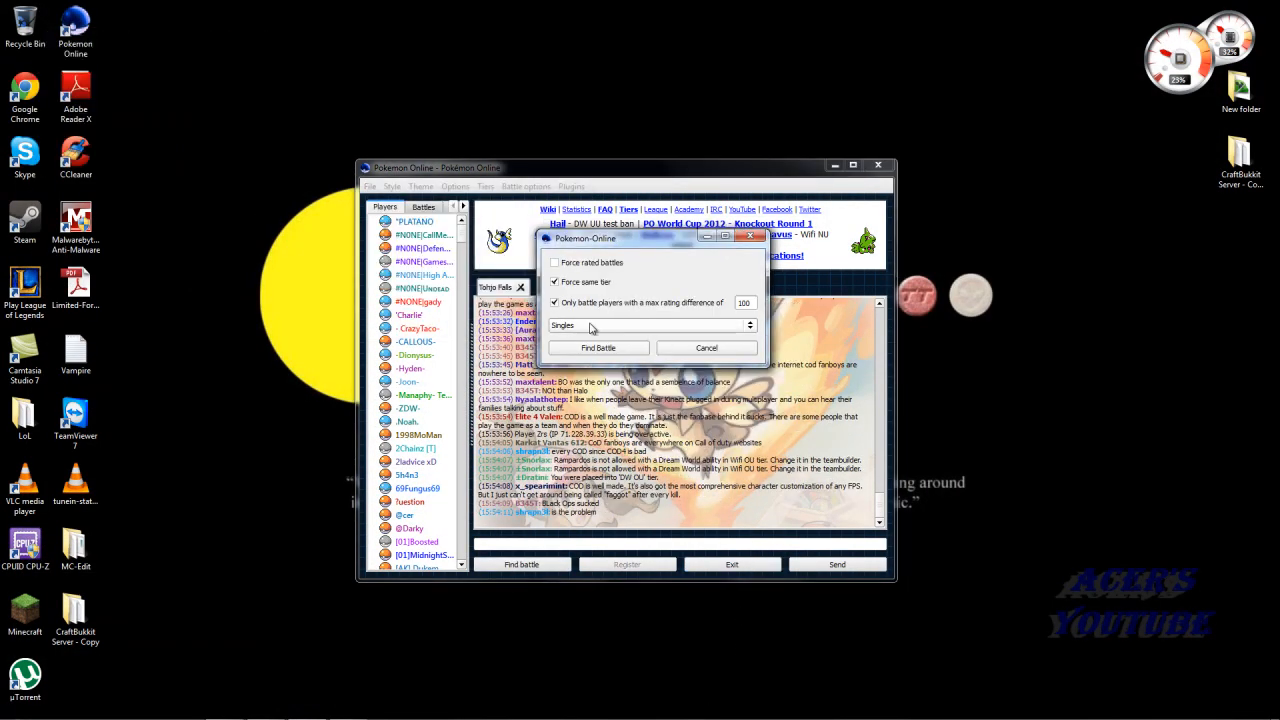
click(598, 347)
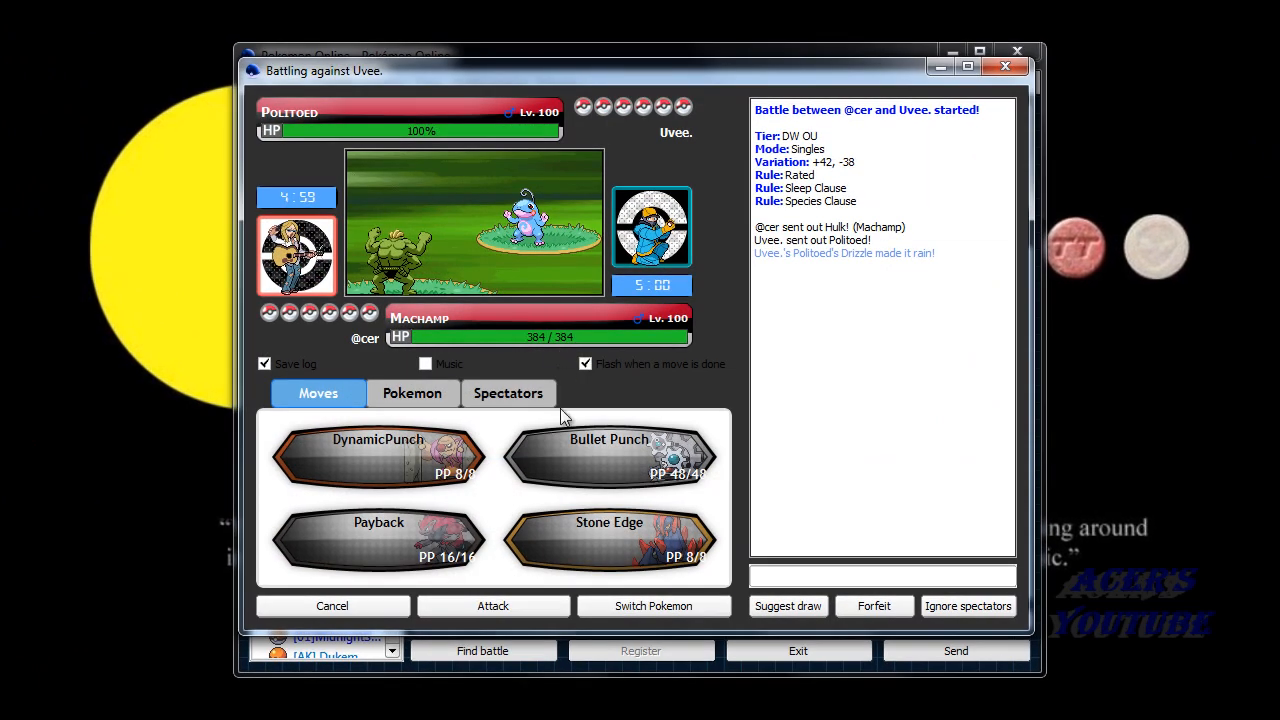
mouse_move(585, 237)
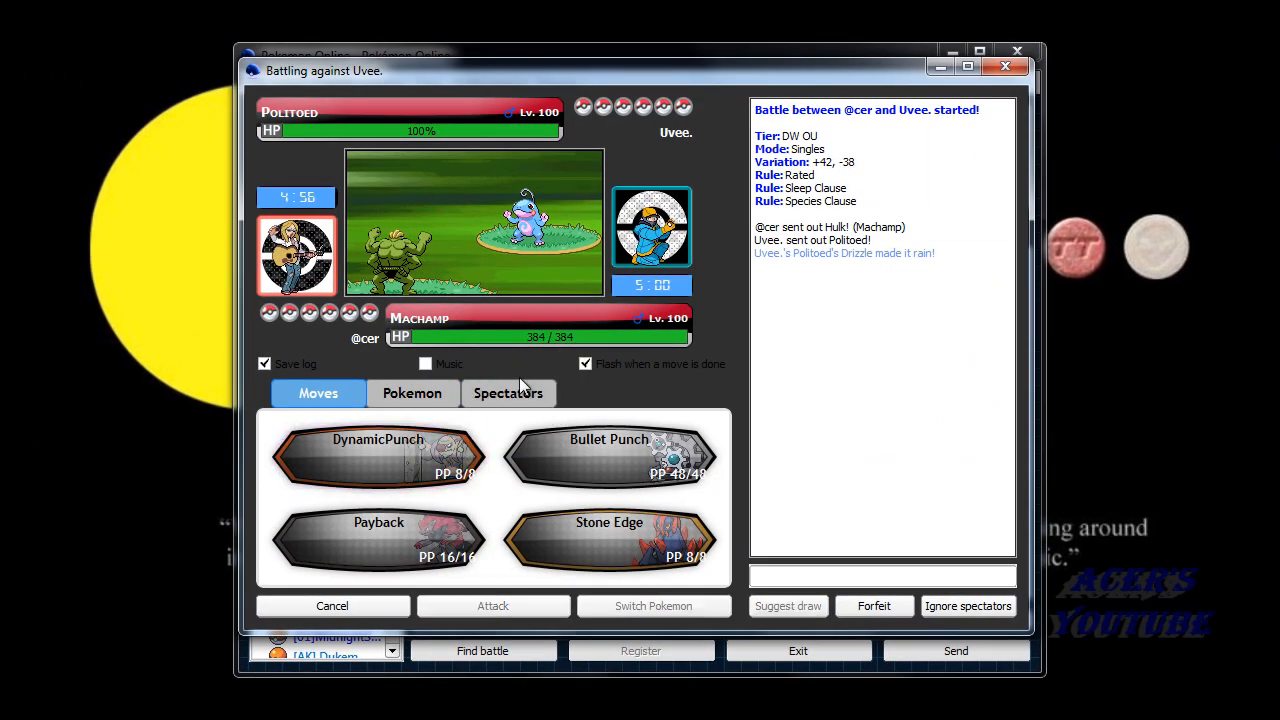
click(378, 455)
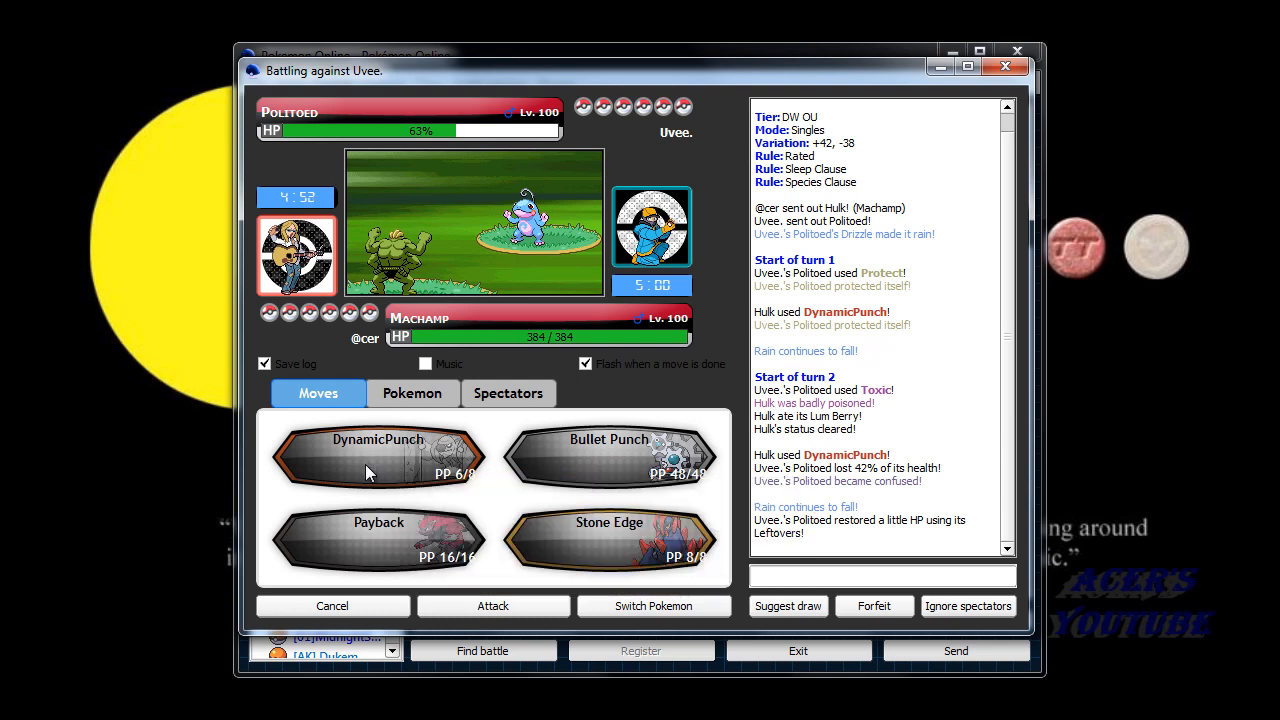
DynamicPunch Politoed again, Payback Starmie, then replace fainted Machamp with Rotom.
click(378, 455)
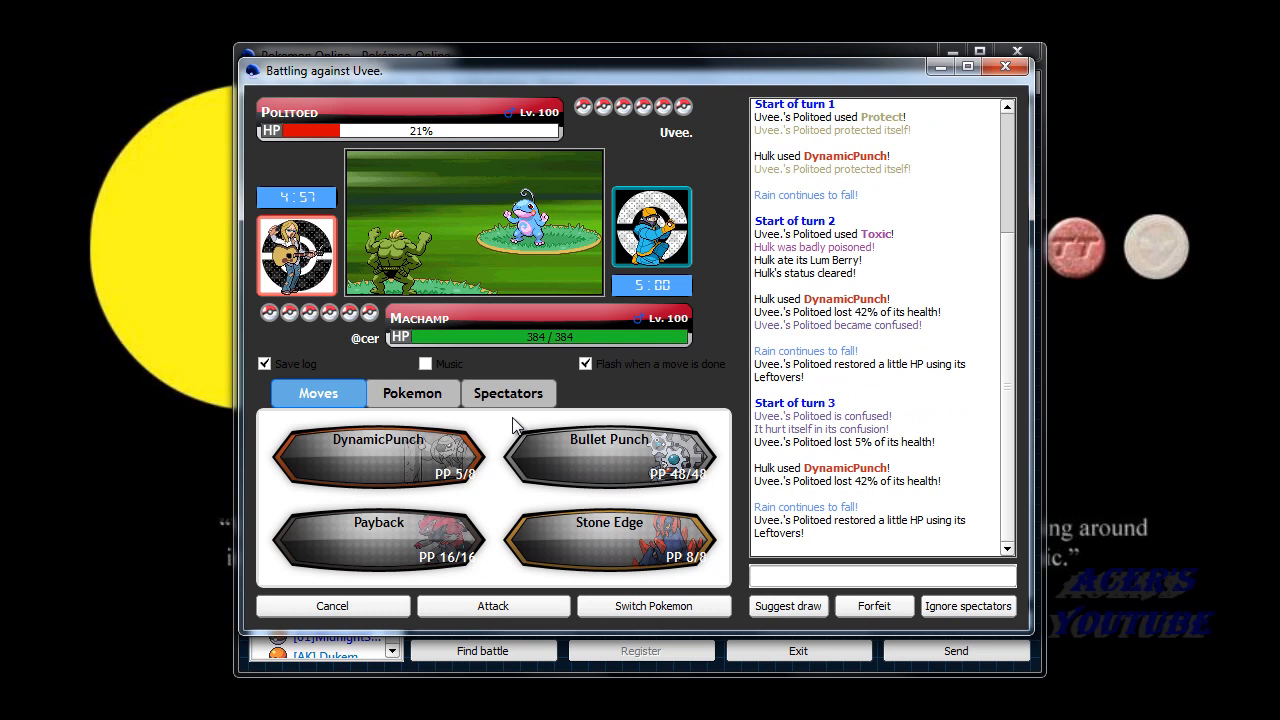
mouse_move(428, 475)
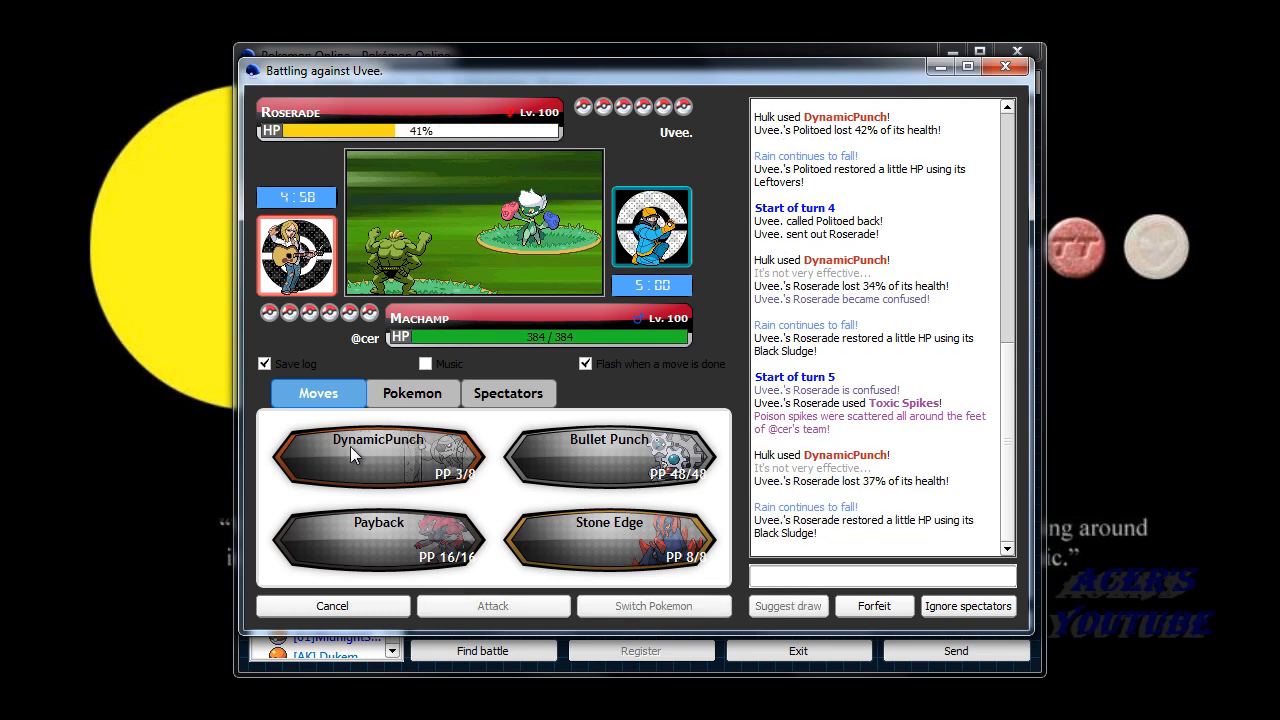
mouse_move(378, 455)
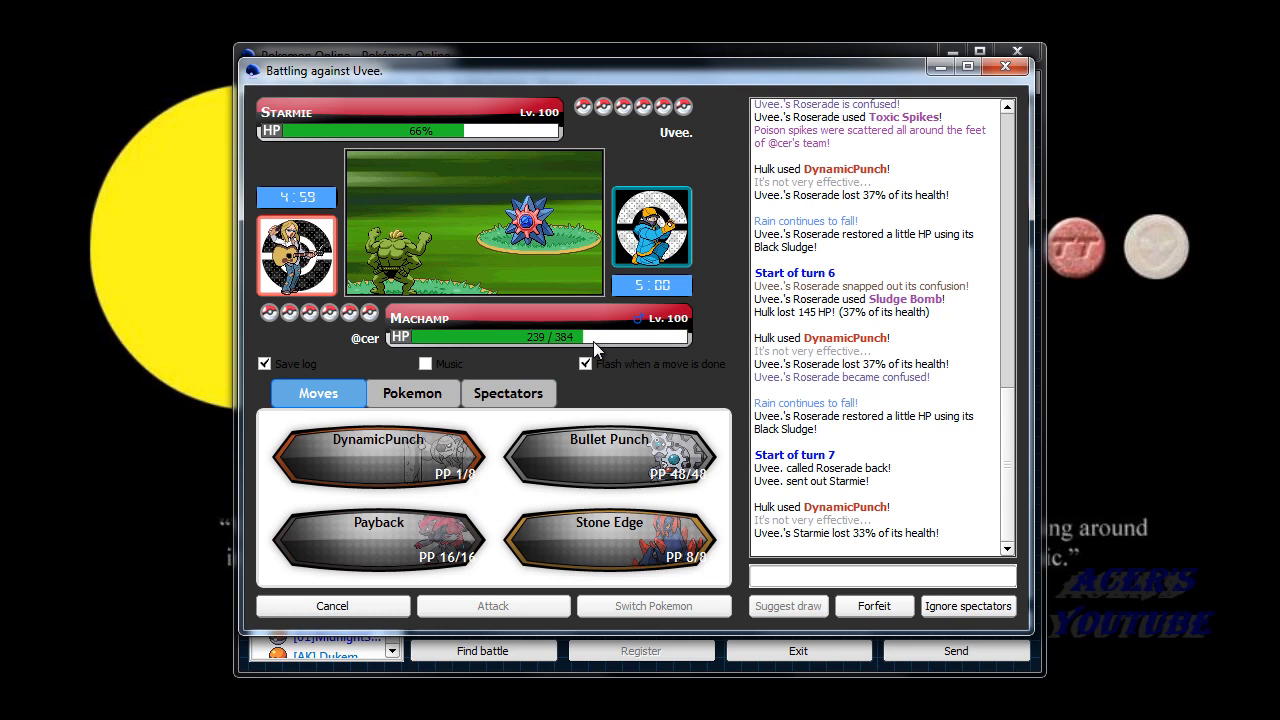
click(378, 540)
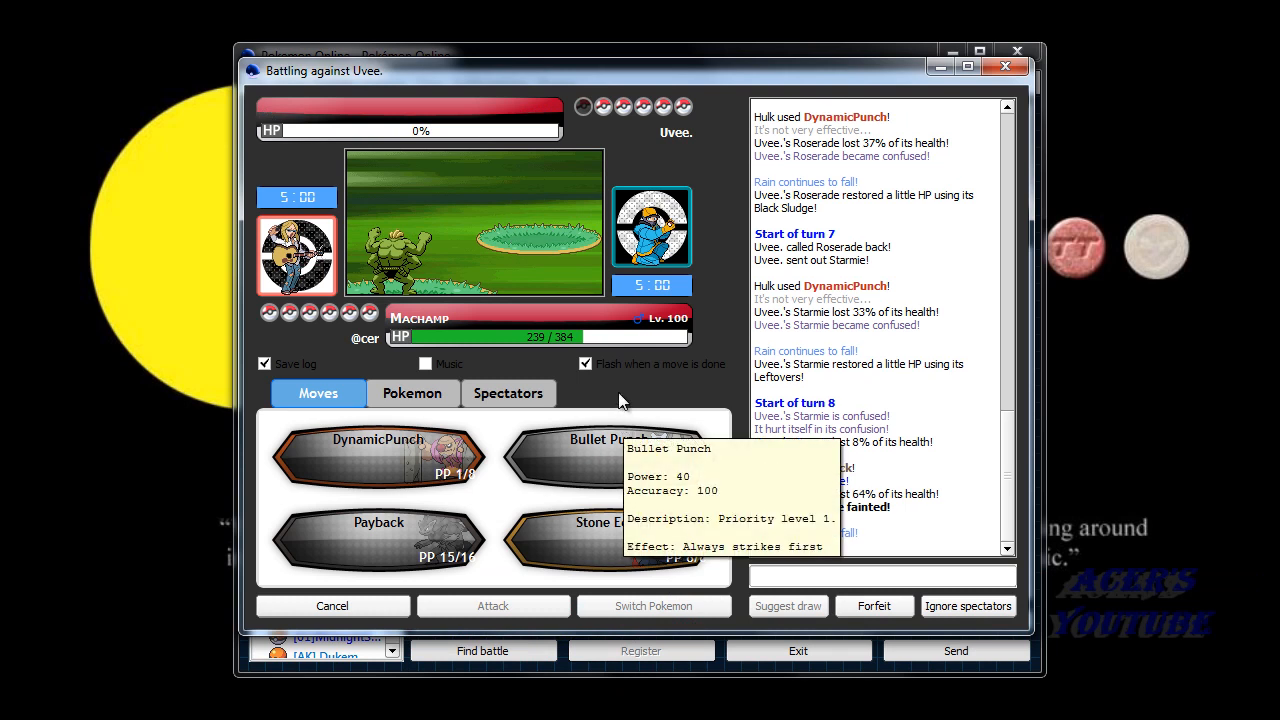
mouse_move(615, 388)
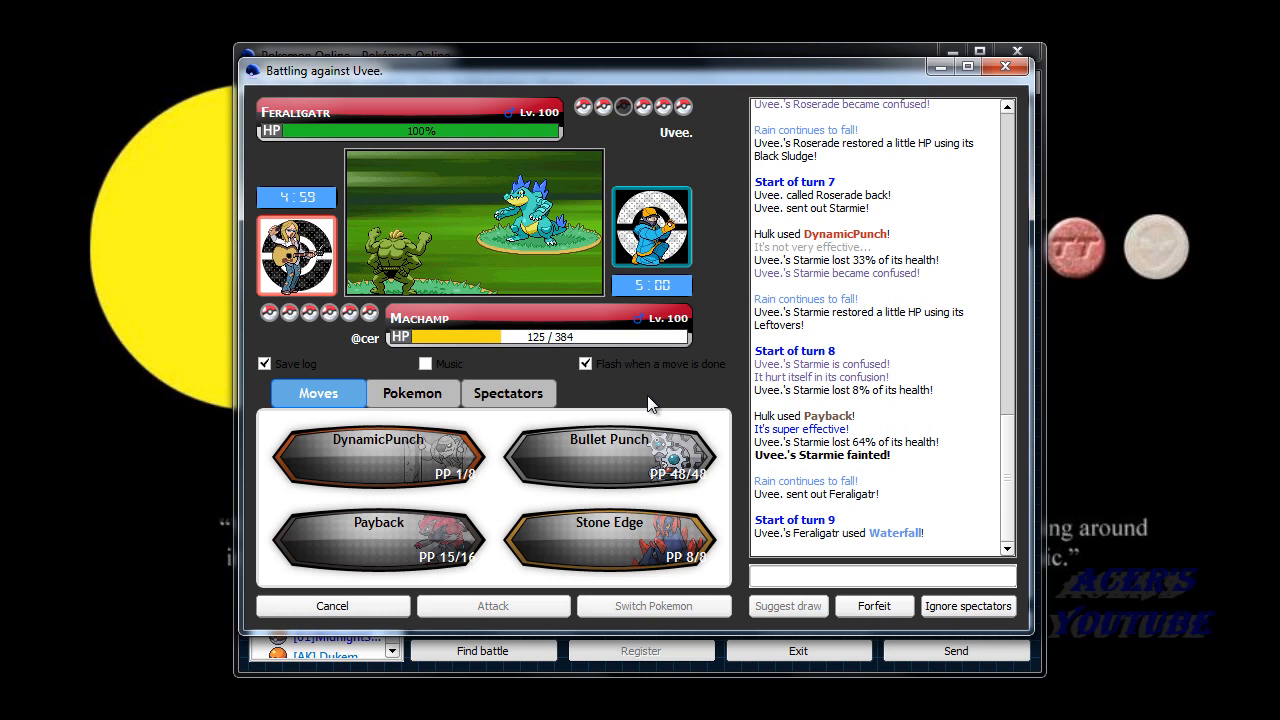
click(412, 393)
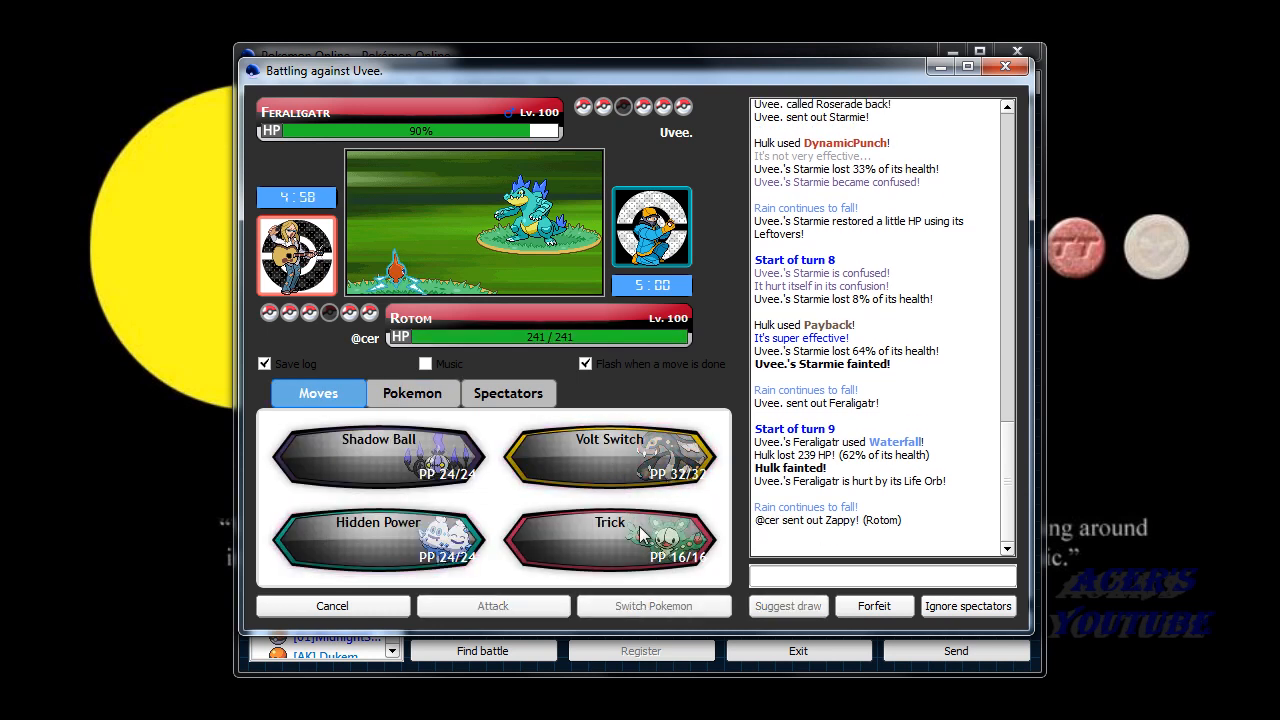
Volt Switch Rotom out into Cofagrigus, then Shadow Ball Ferrothorn.
click(412, 393)
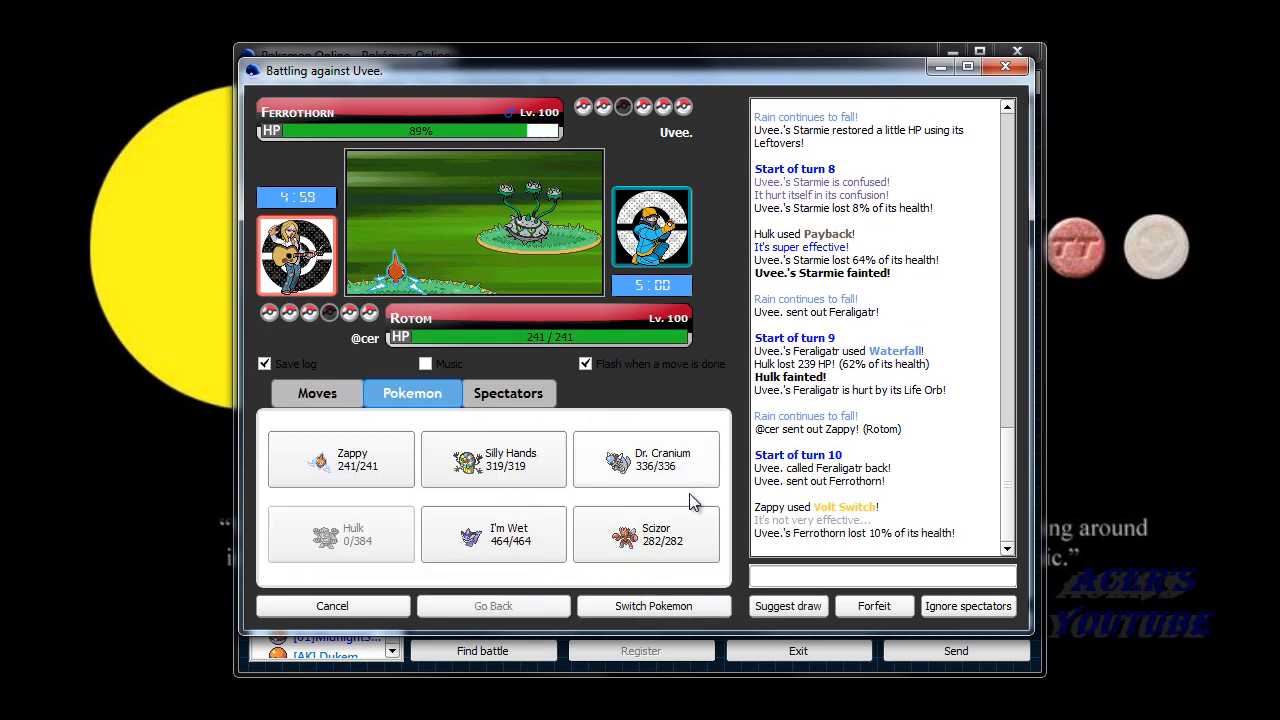
mouse_move(505, 437)
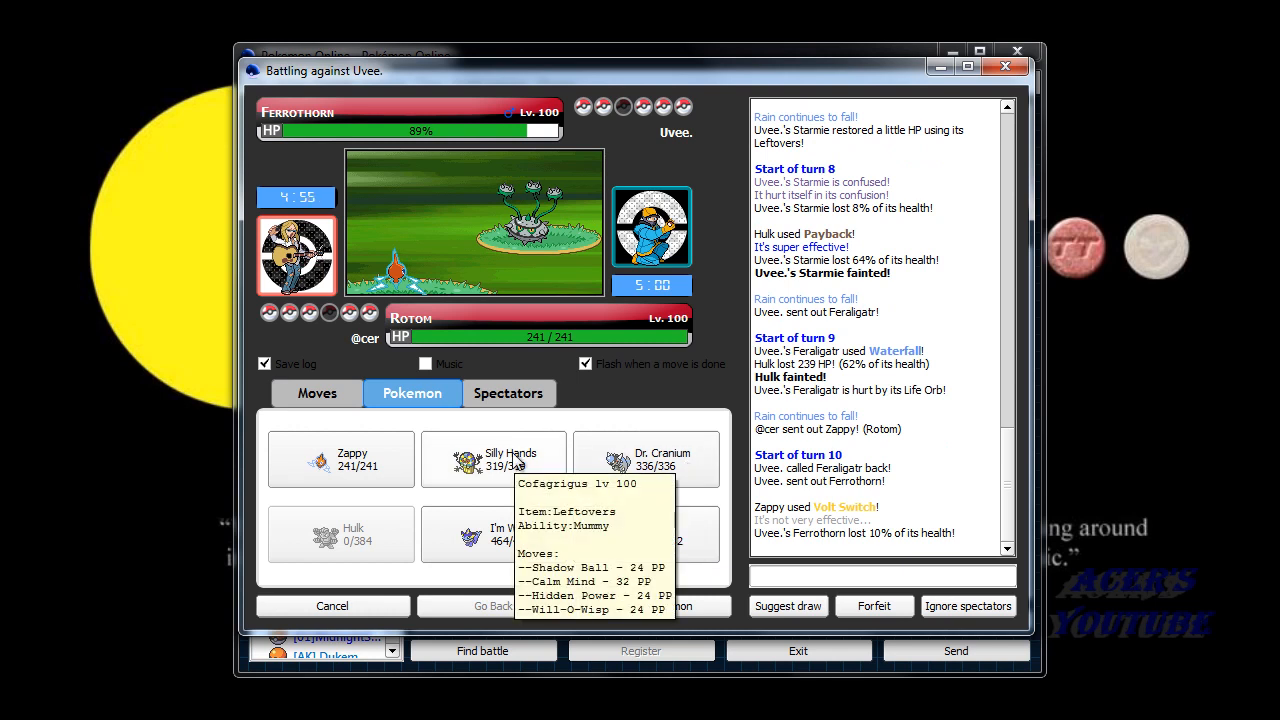
click(317, 392)
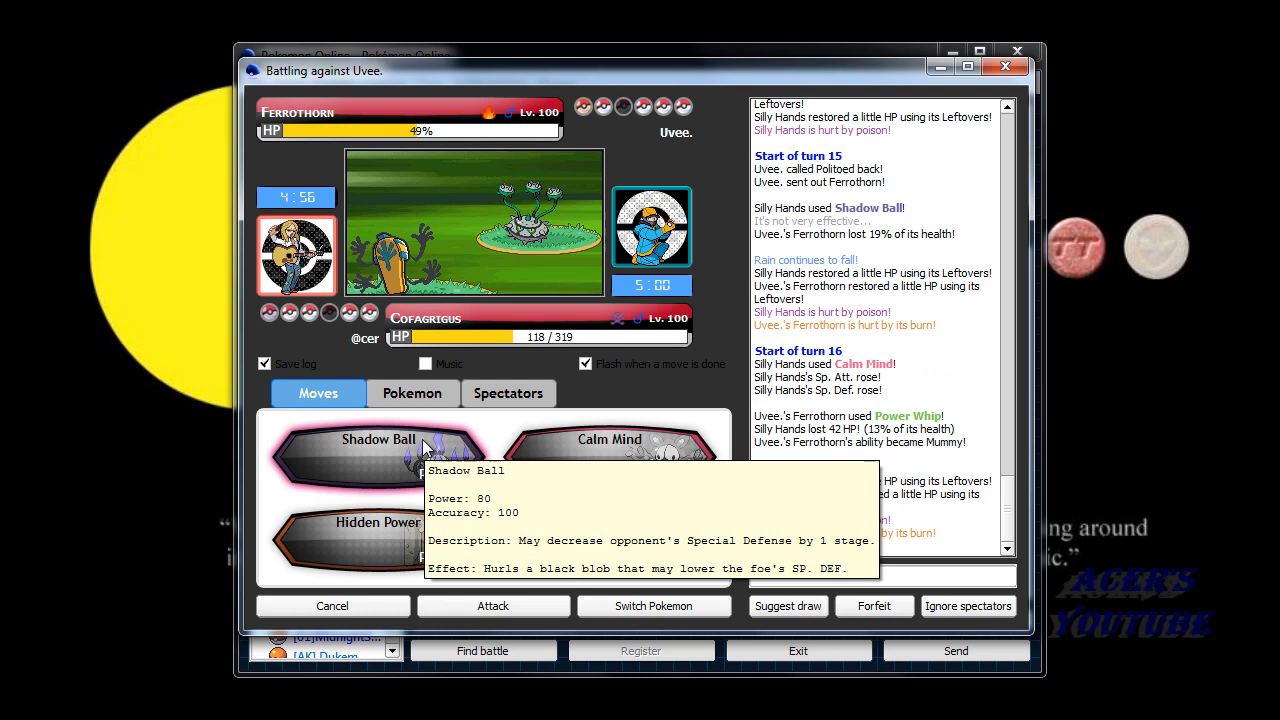
click(492, 605)
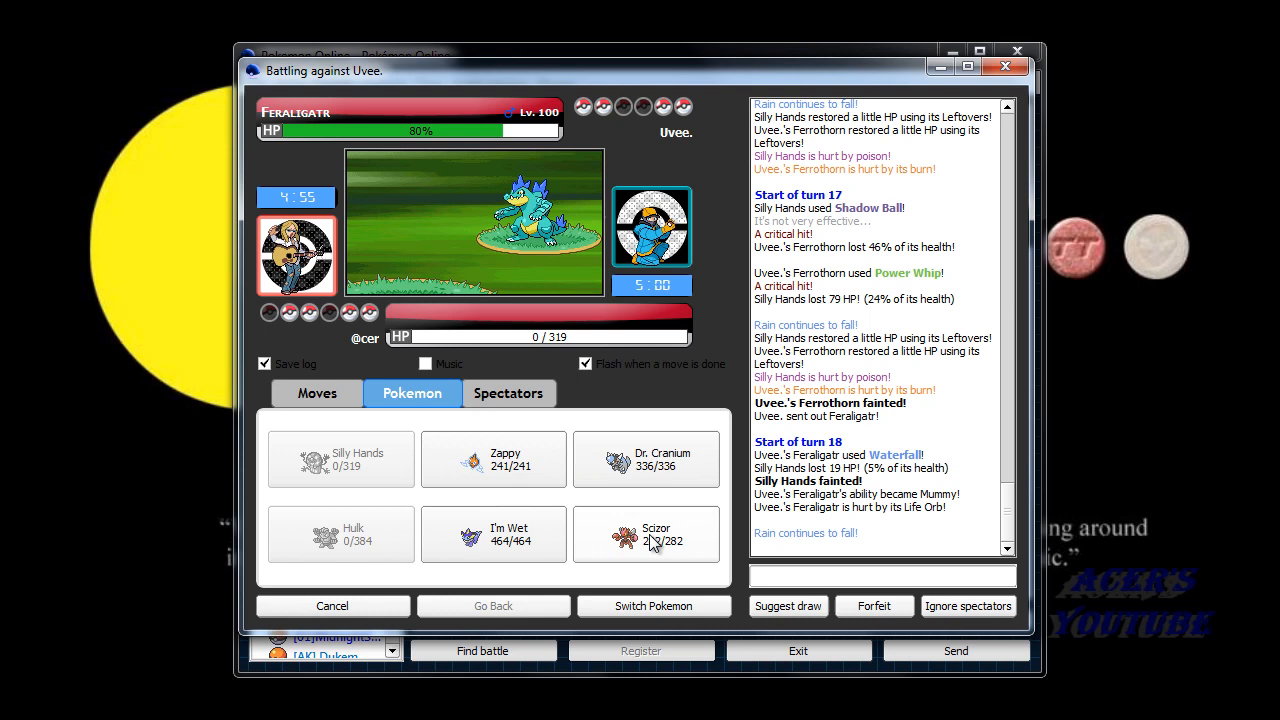
Send Rotom in to Volt Switch Roserade, pick Vaporeon's move, then bring Rotom back.
click(317, 392)
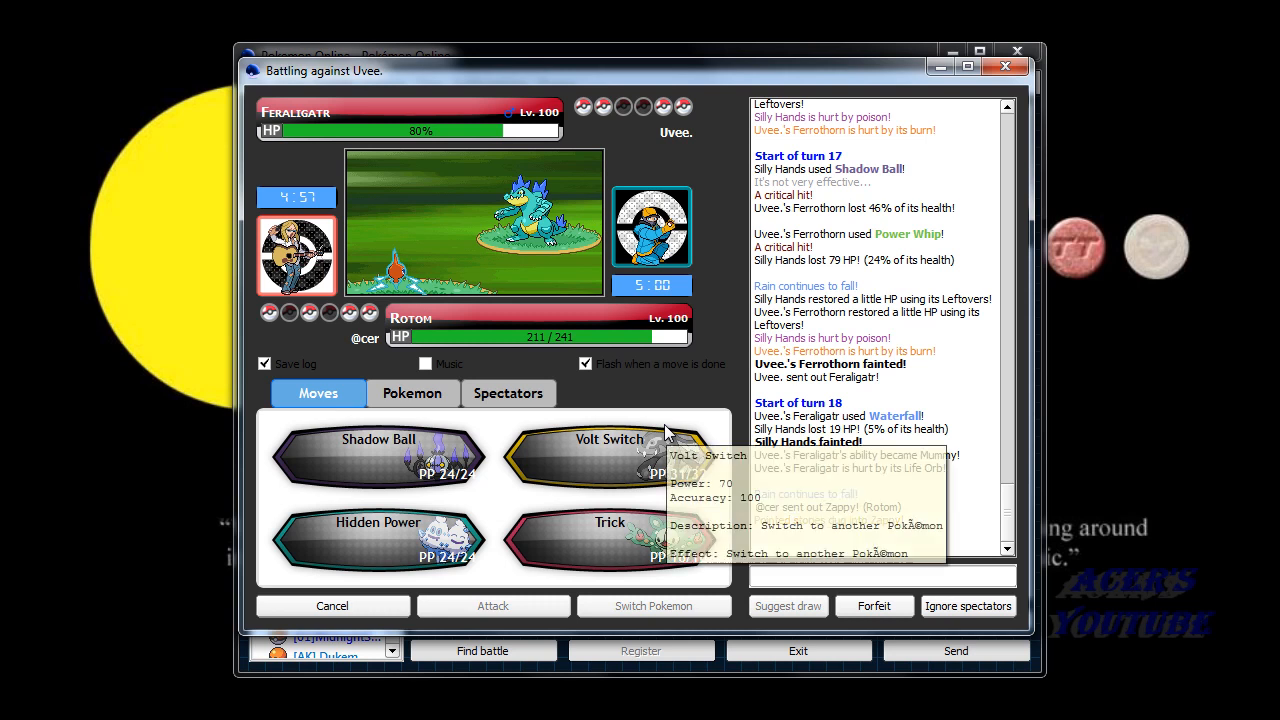
click(412, 392)
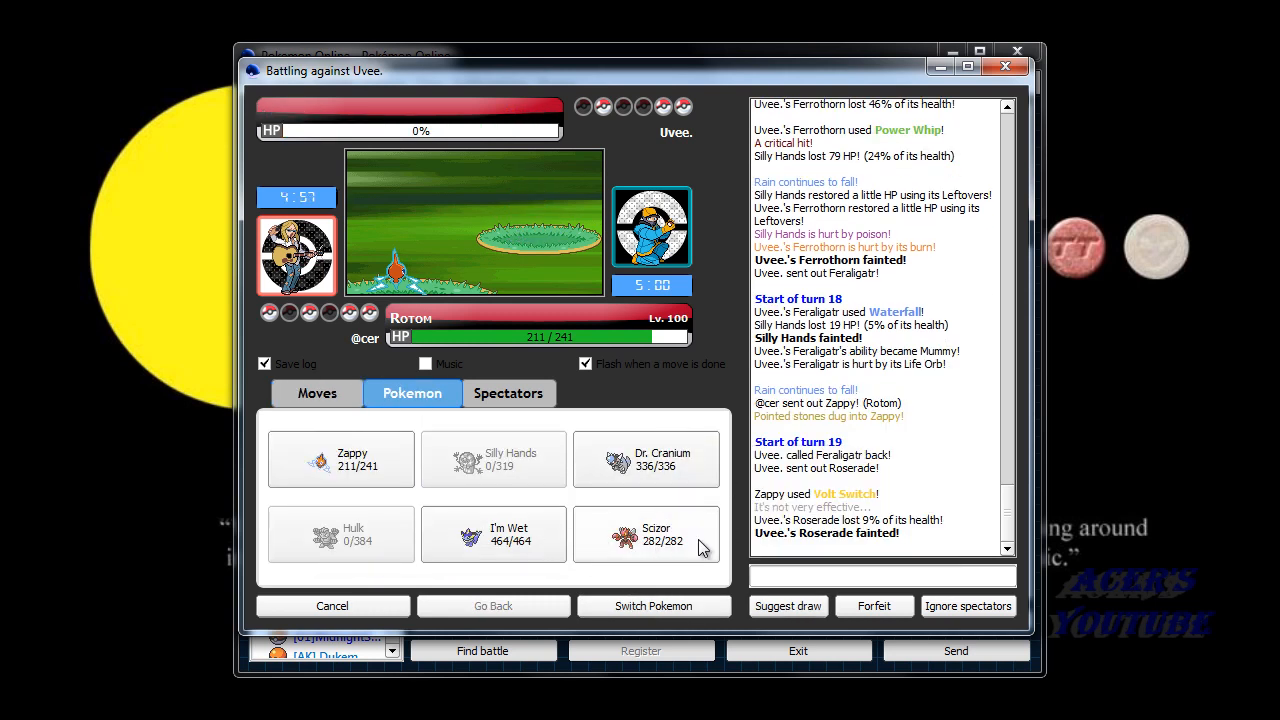
mouse_move(510, 535)
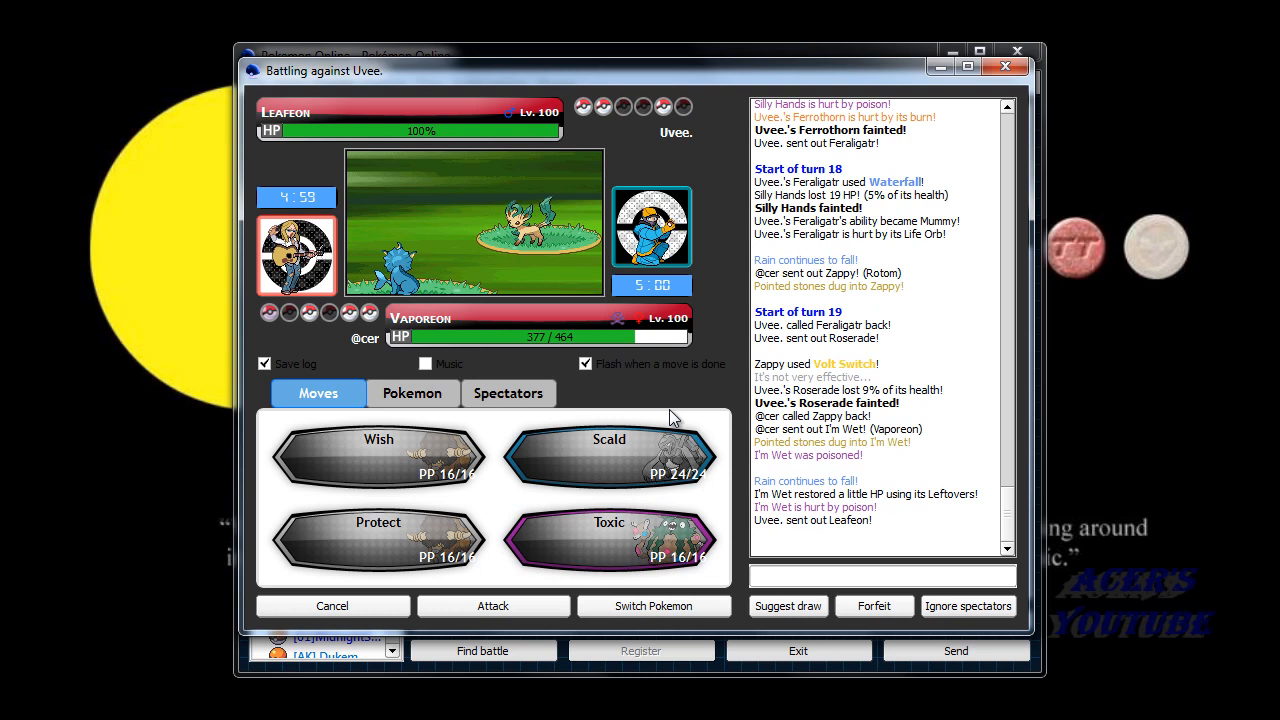
mouse_move(640, 397)
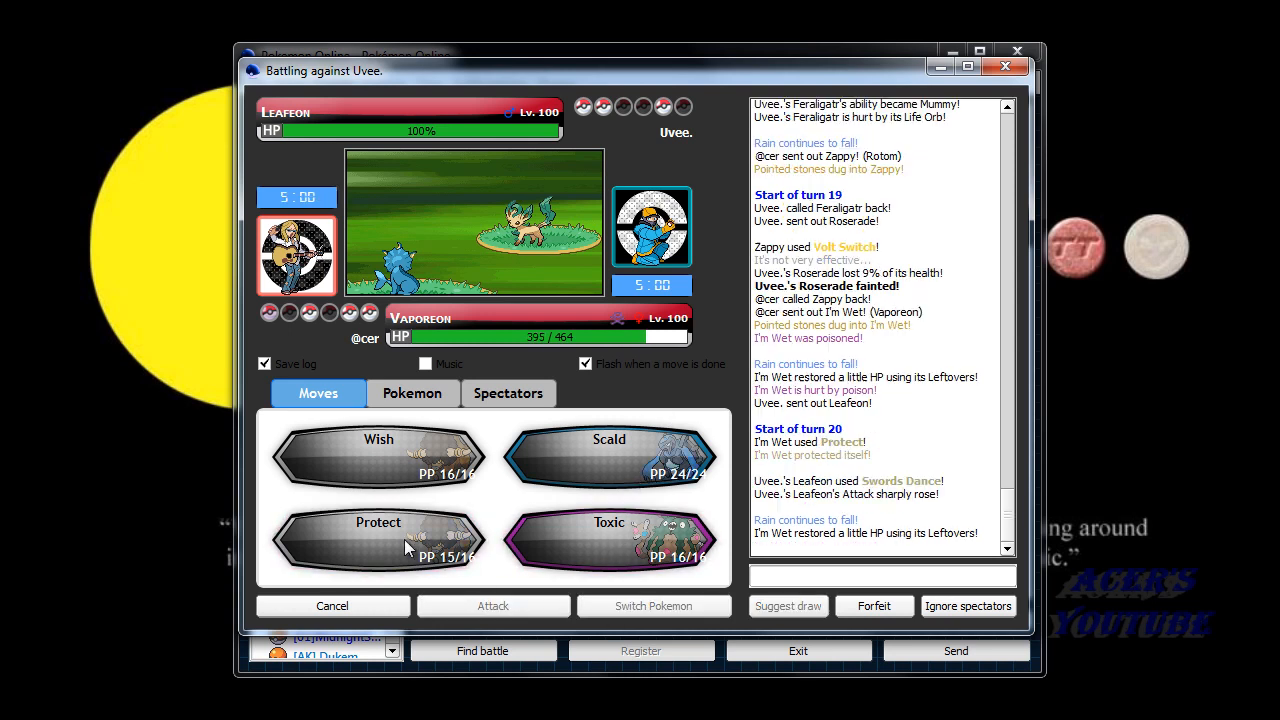
click(609, 540)
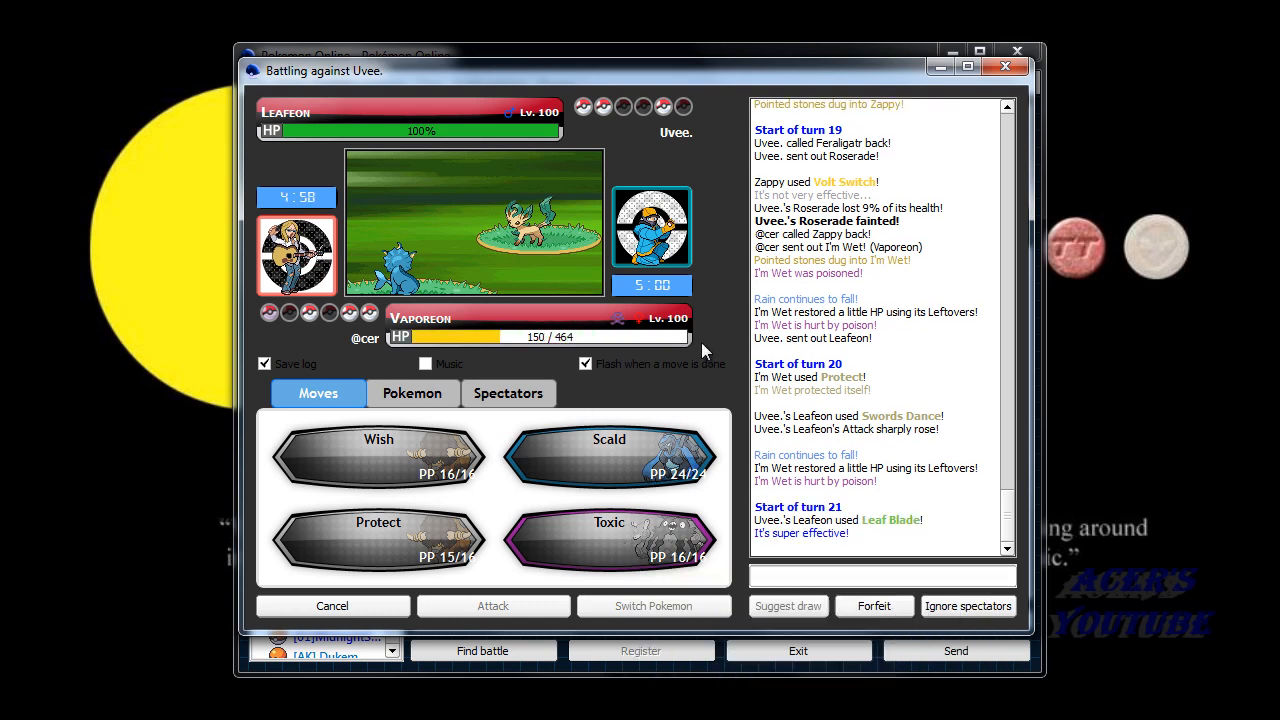
click(412, 392)
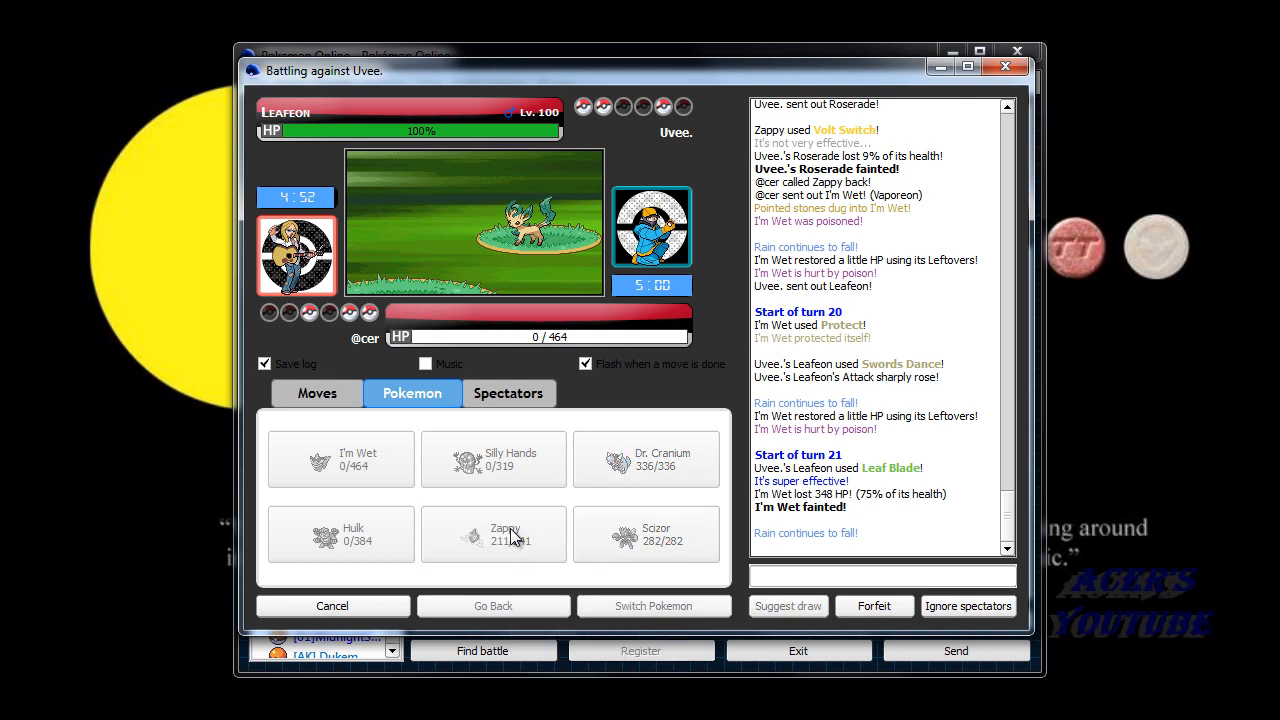
click(505, 535)
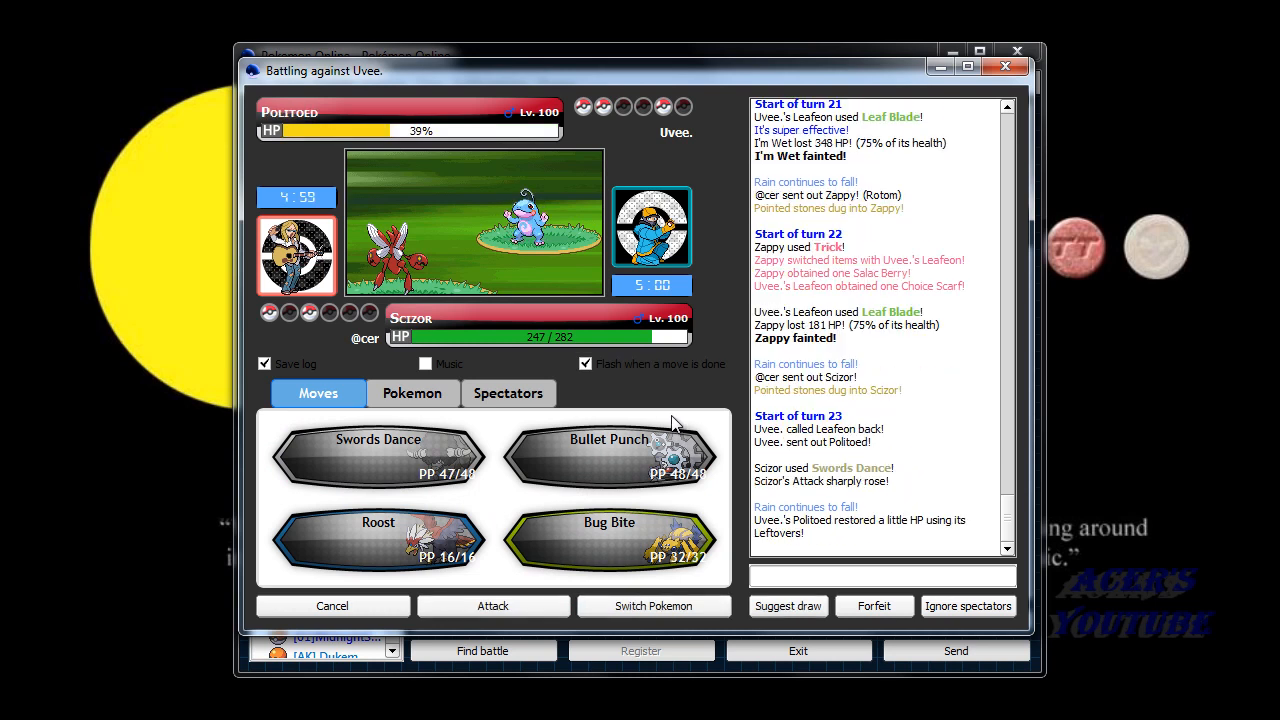
mouse_move(503, 530)
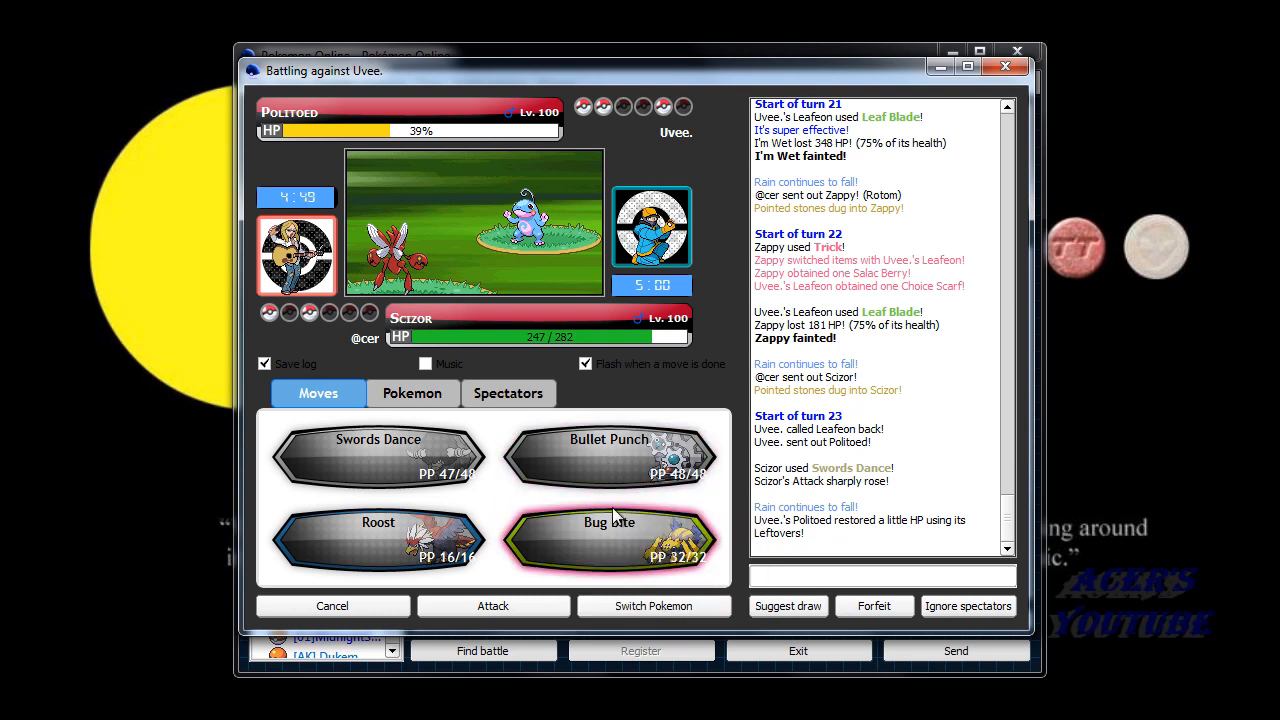
Bug Bite Politoed, Roost Scizor, then send Rampardos to Earthquake Leafeon.
click(608, 540)
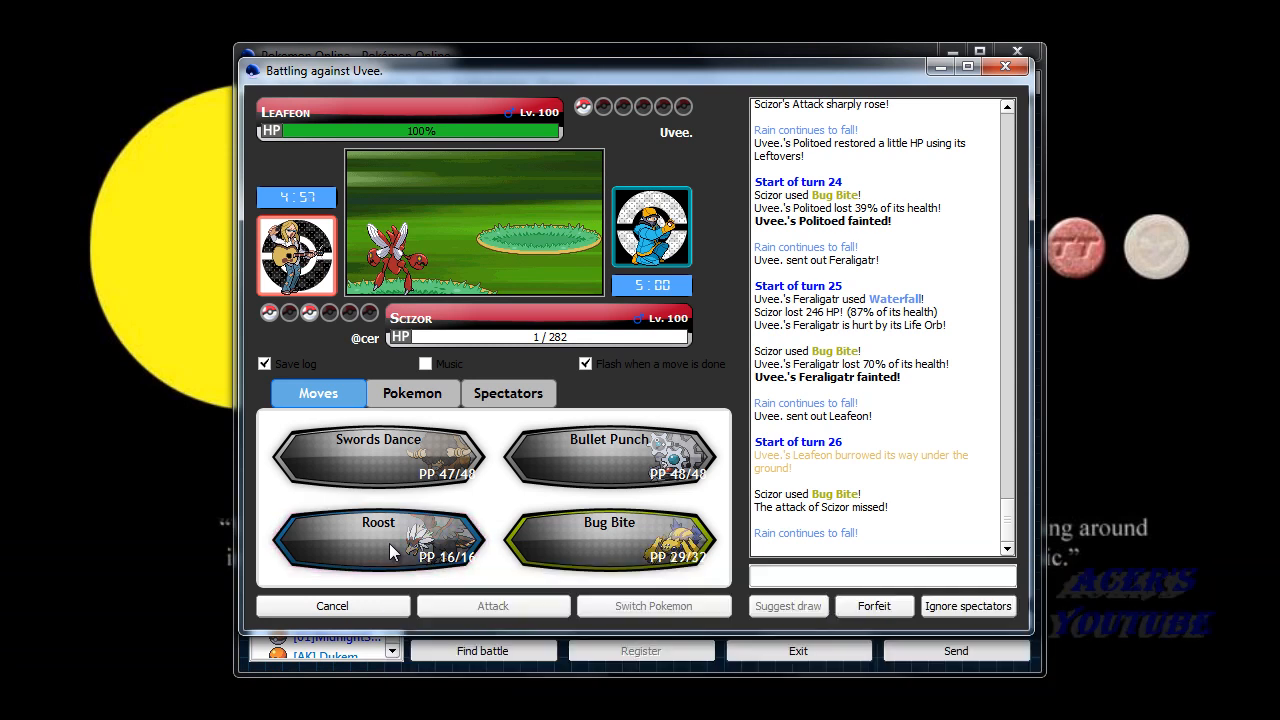
click(412, 393)
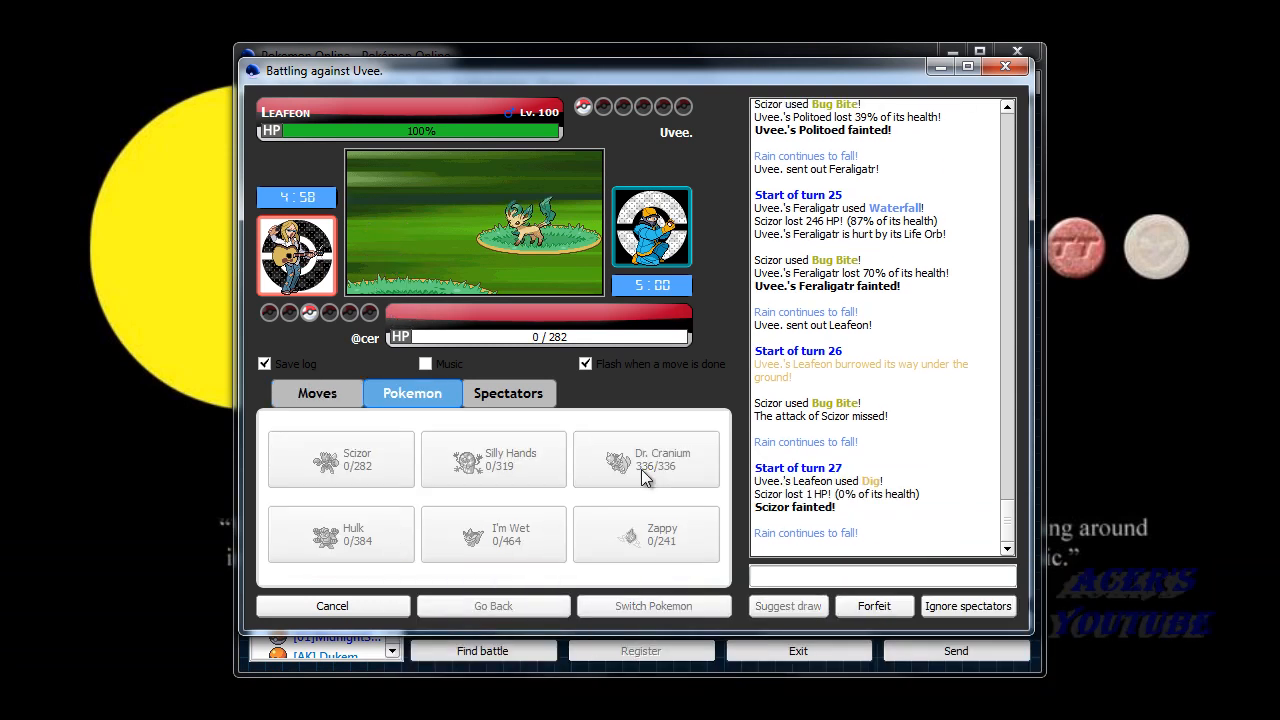
click(645, 459)
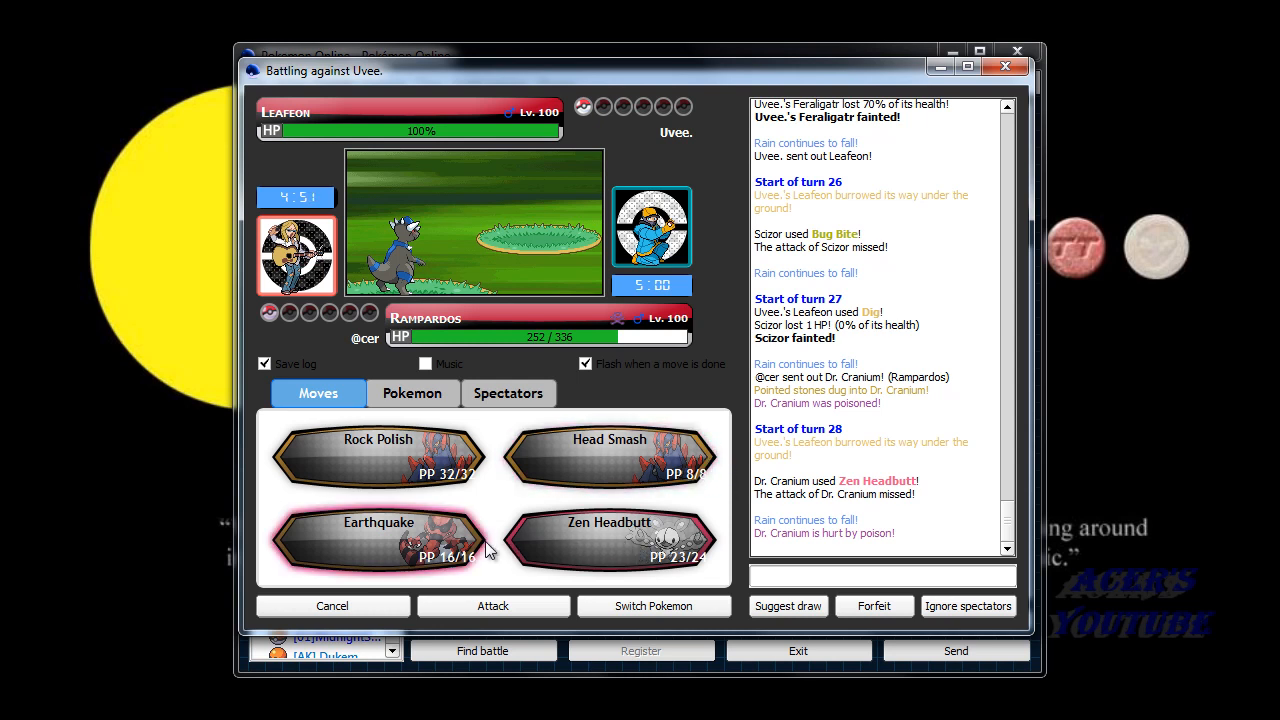
click(378, 540)
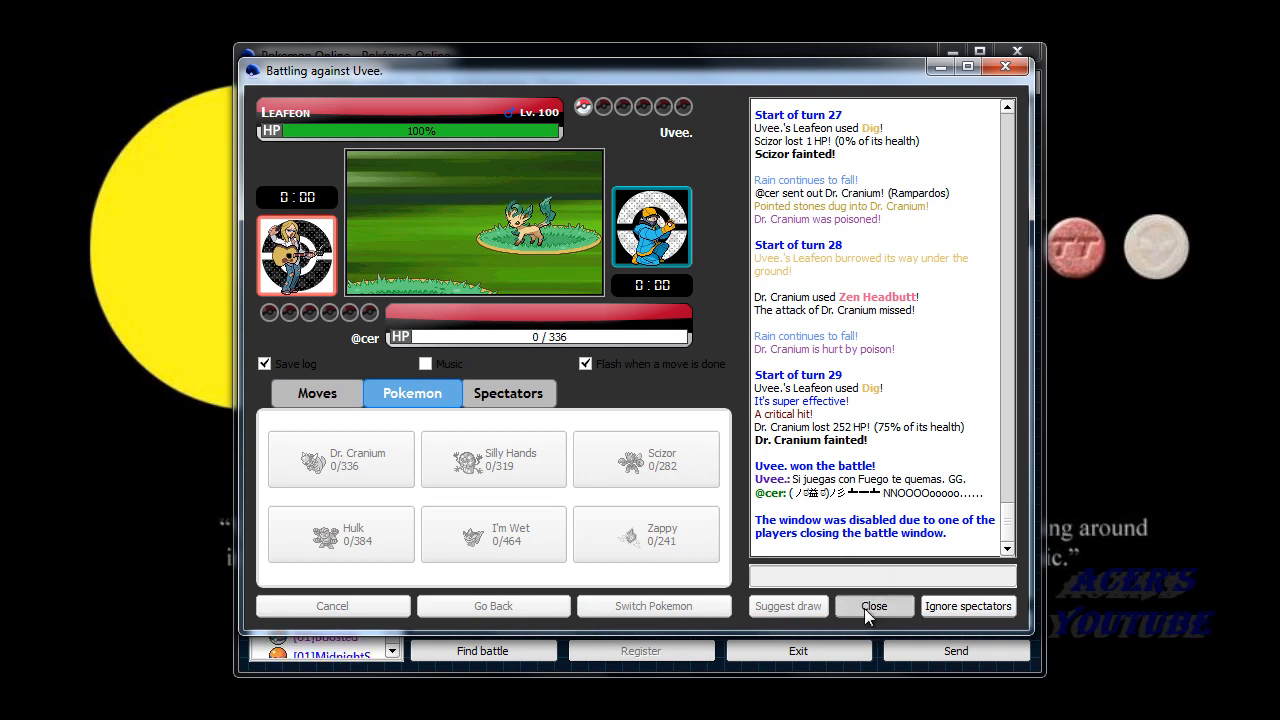
Close the lost battle, confirm the password, and search for another rated battle.
click(873, 606)
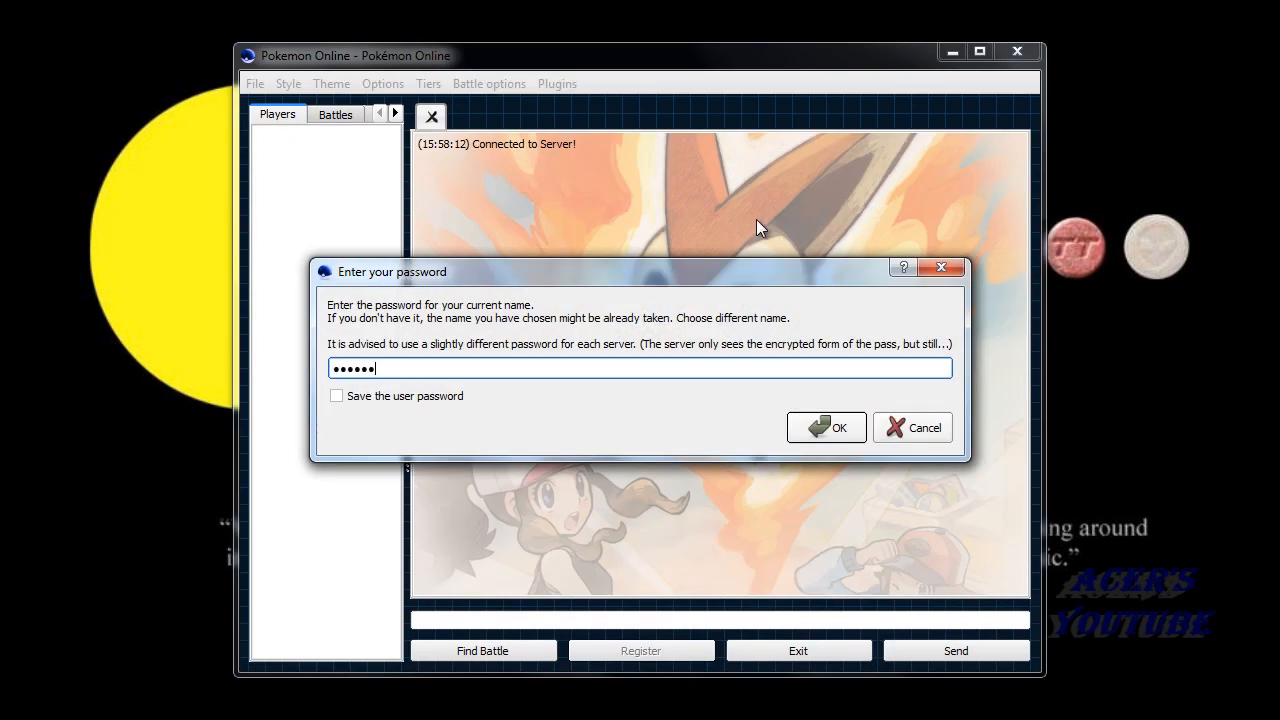
click(826, 427)
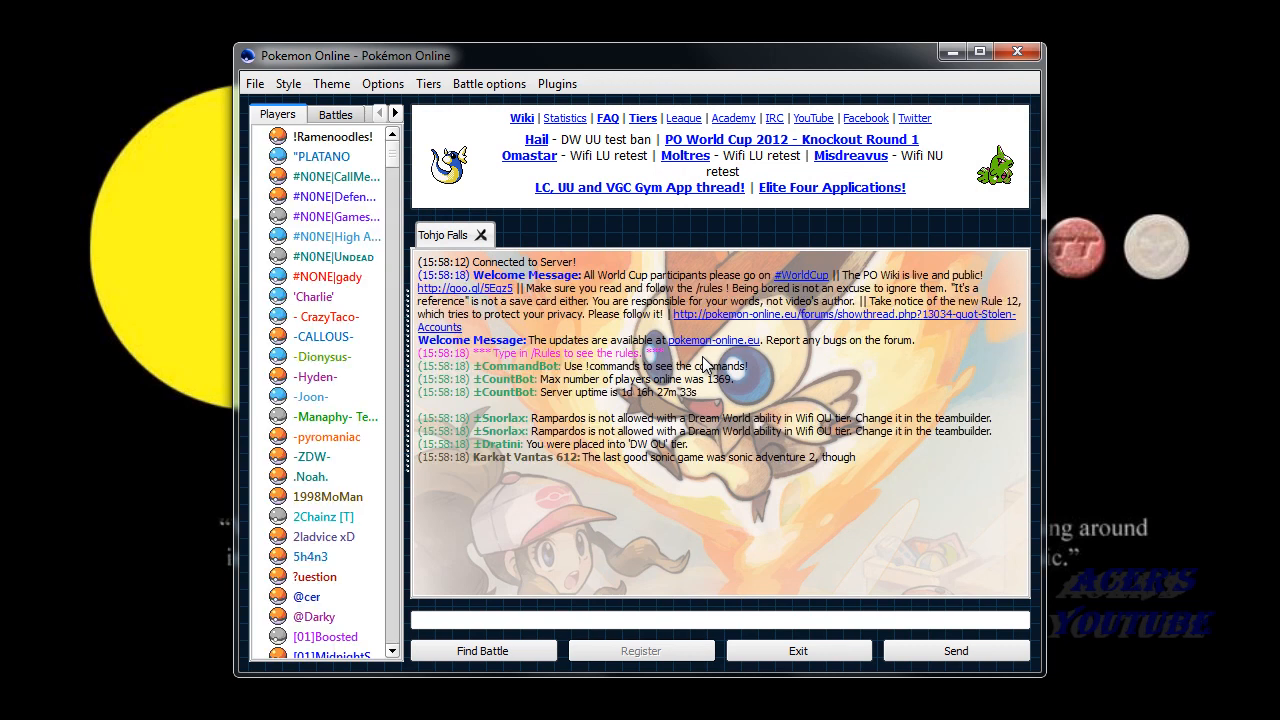
click(482, 650)
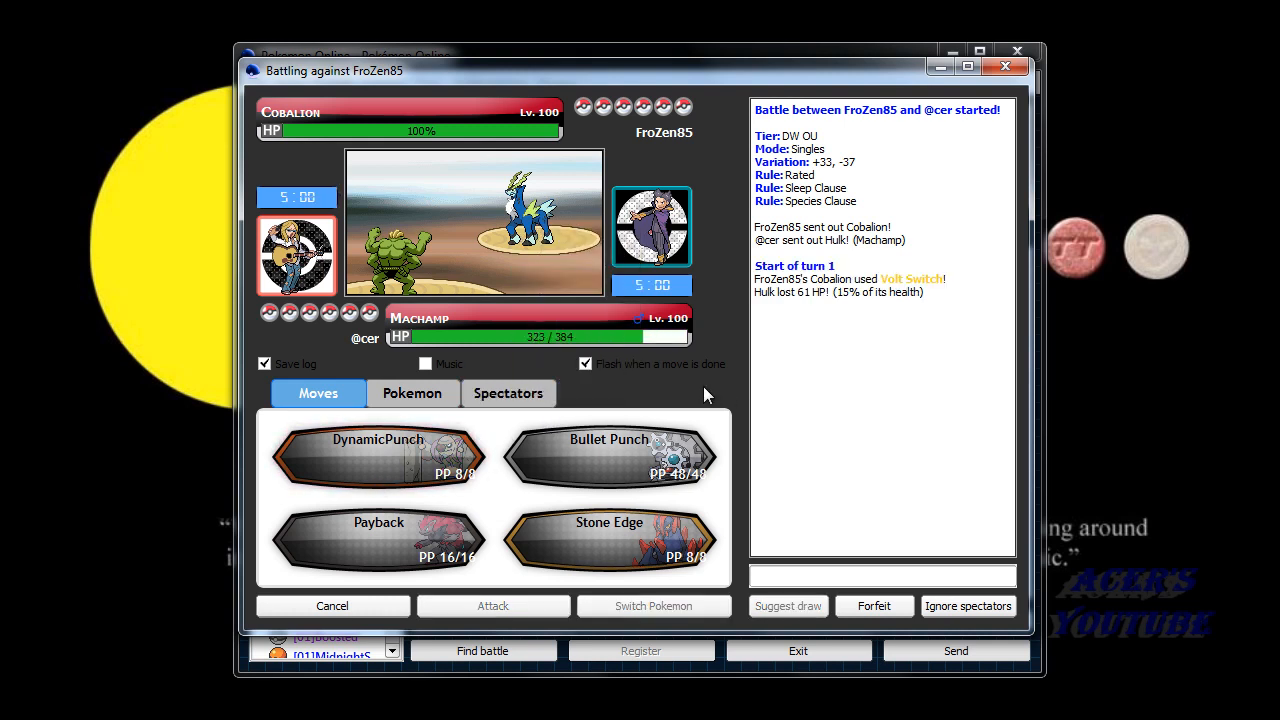
mouse_move(545, 215)
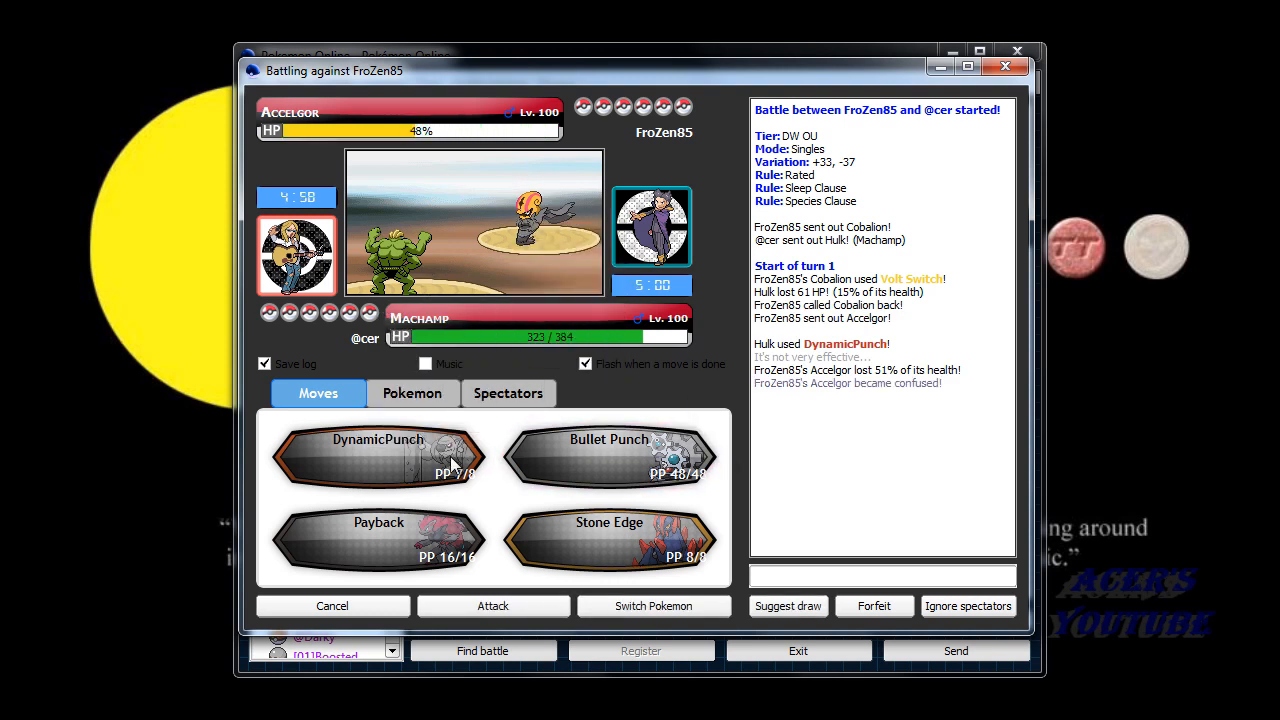
mouse_move(535, 240)
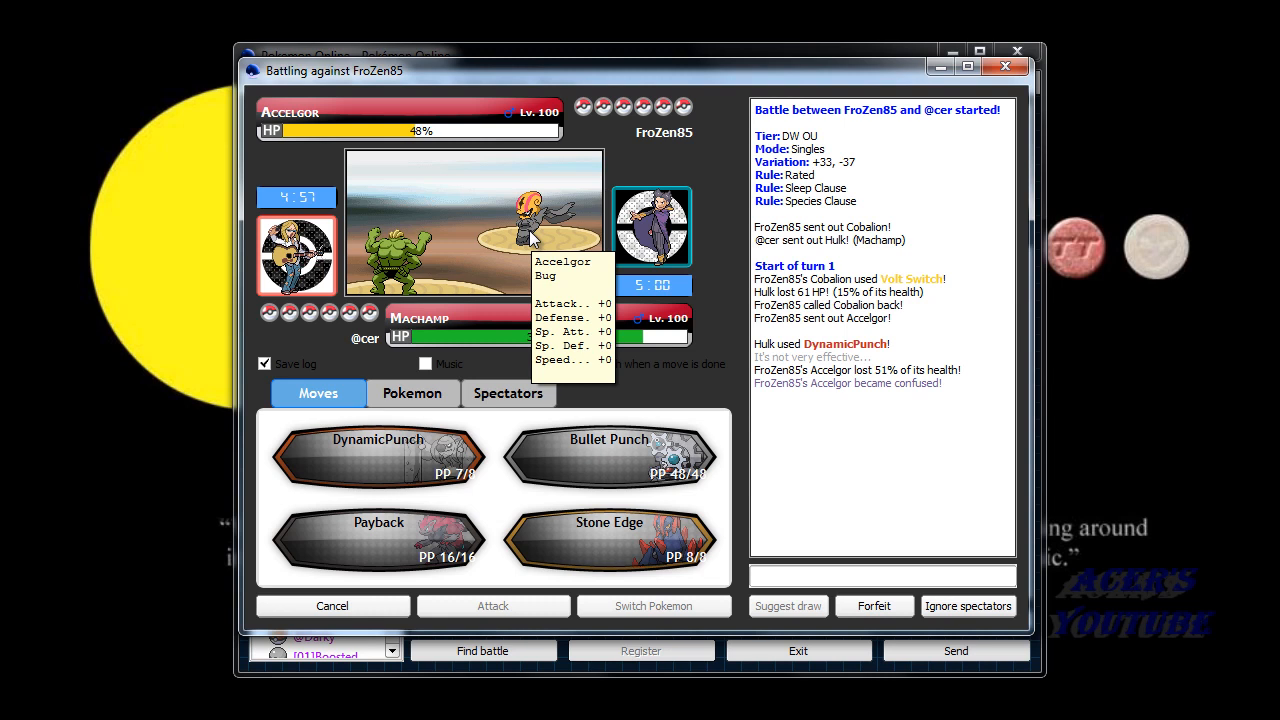
mouse_move(560, 230)
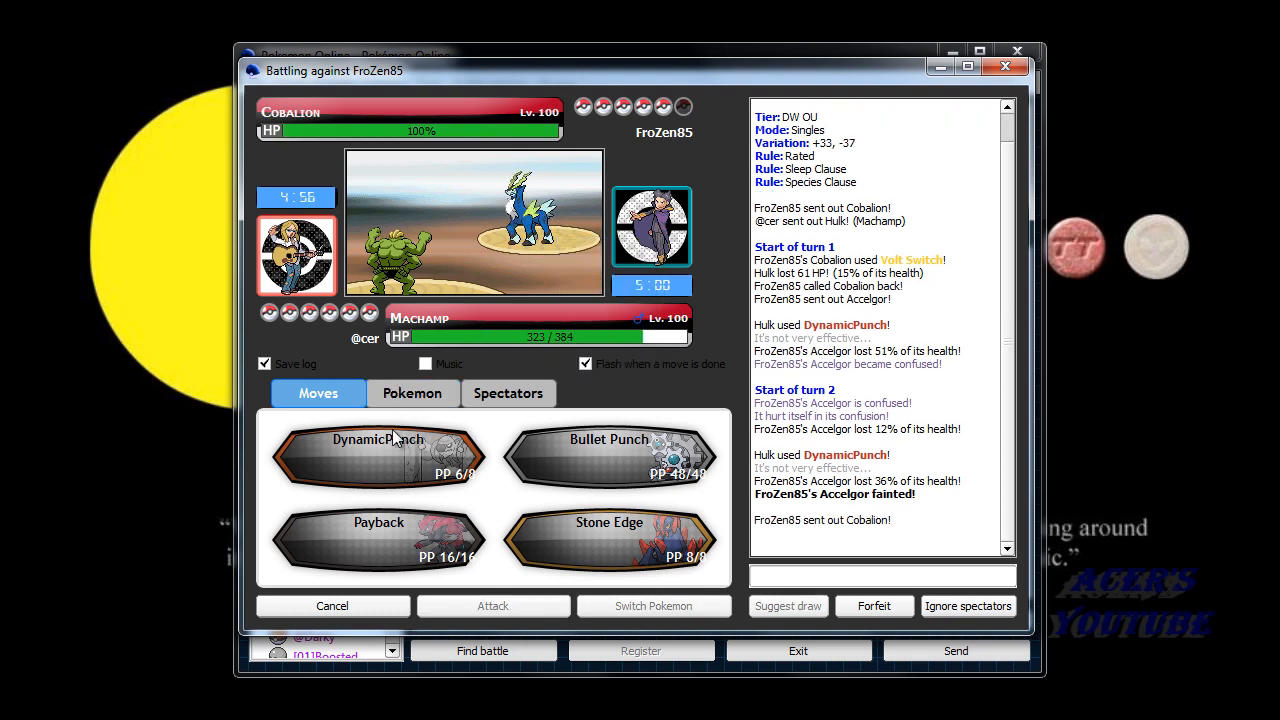
mouse_move(378, 455)
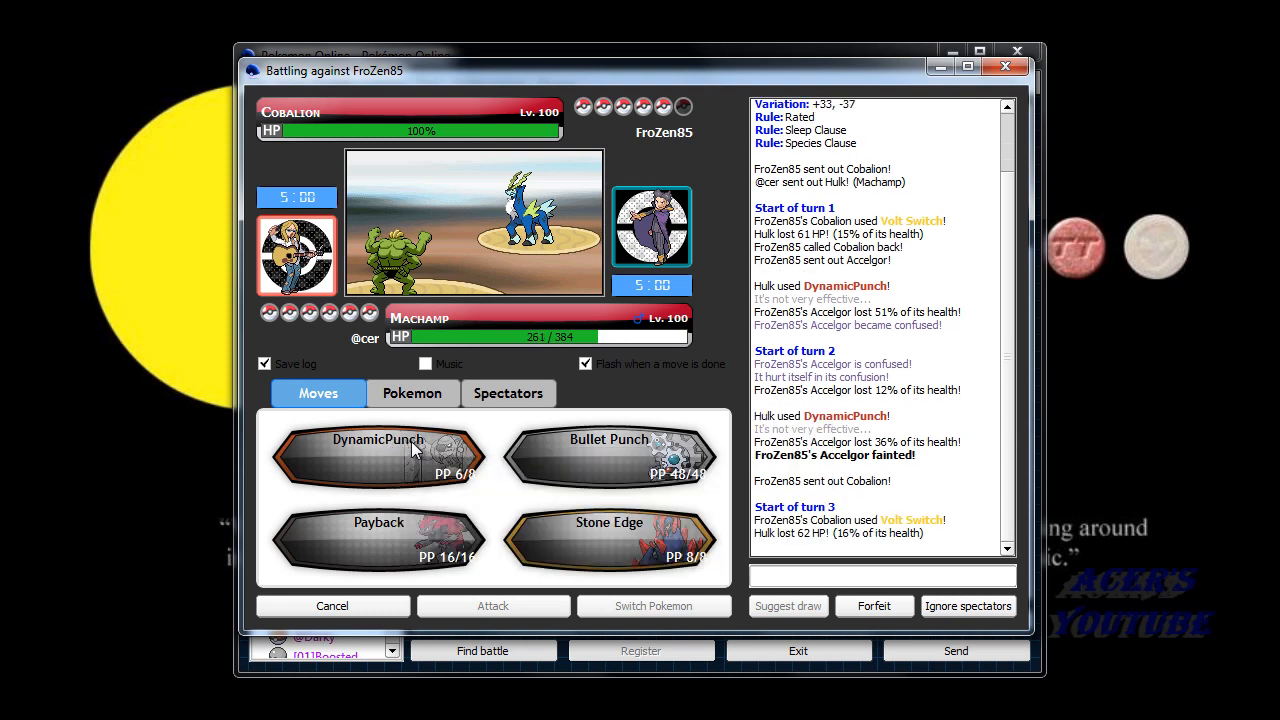
mouse_move(600, 517)
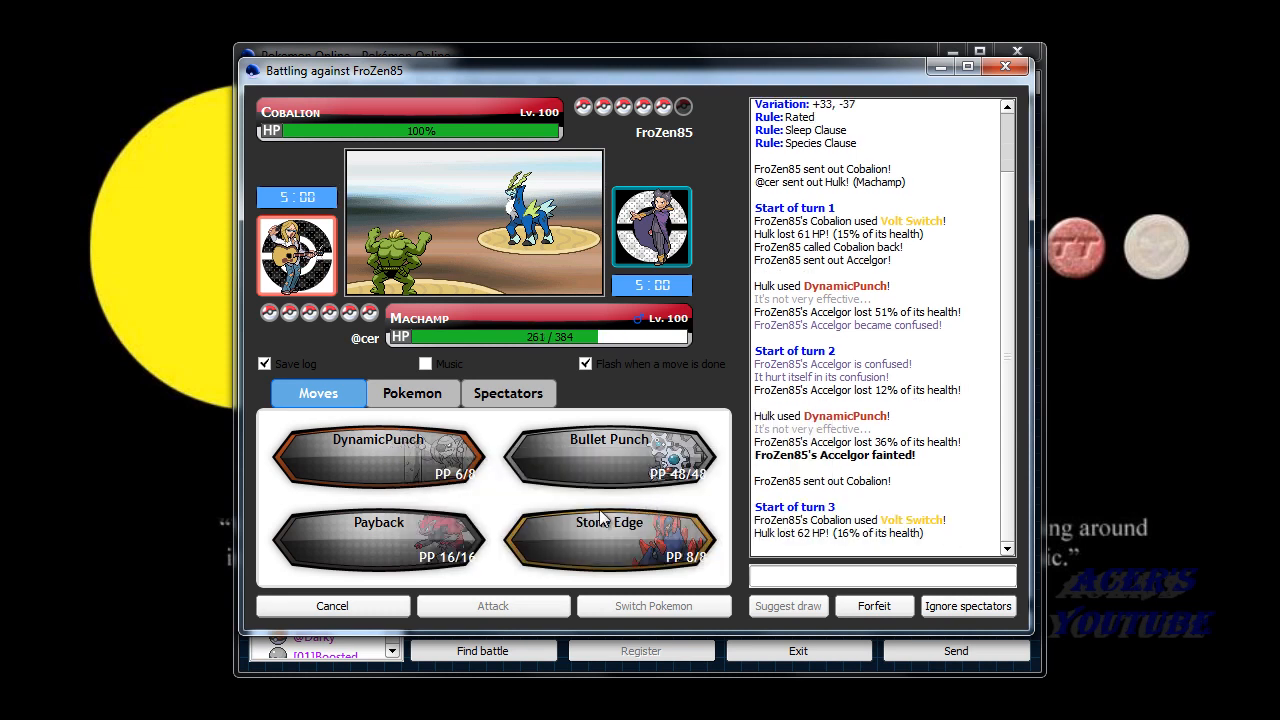
mouse_move(500, 510)
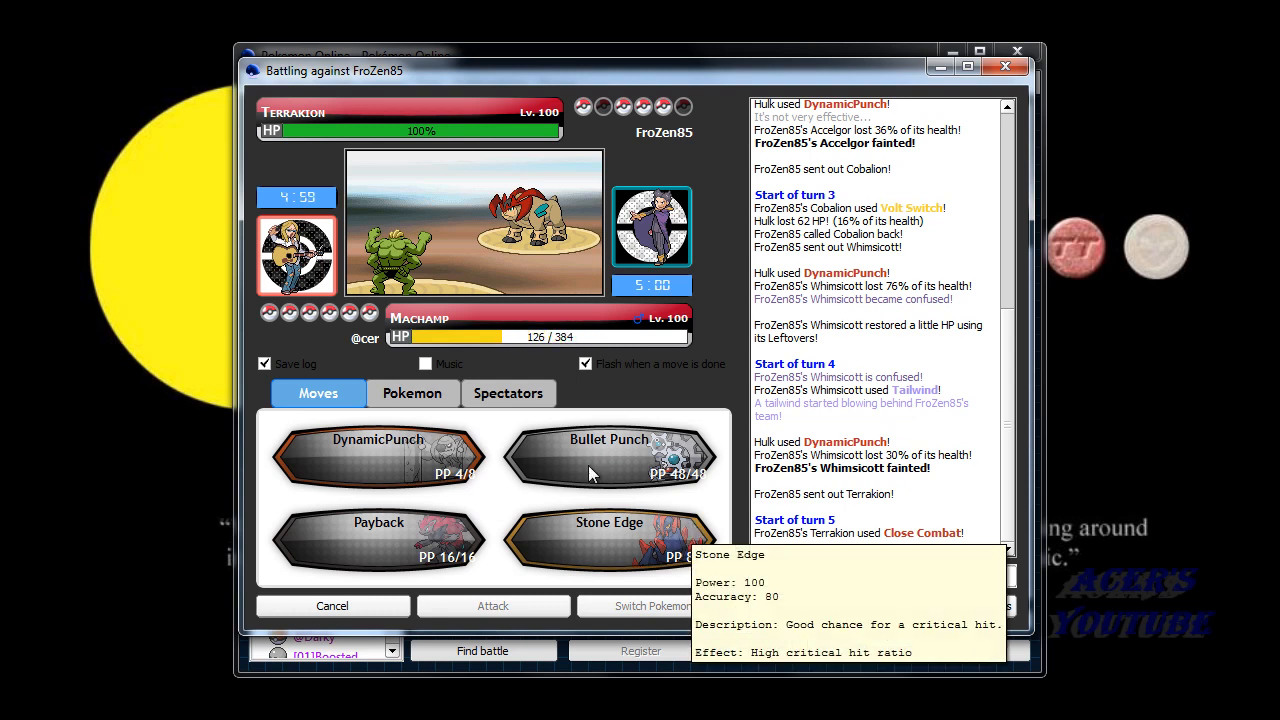
Choose Machamp's attack against Terrakion.
click(412, 392)
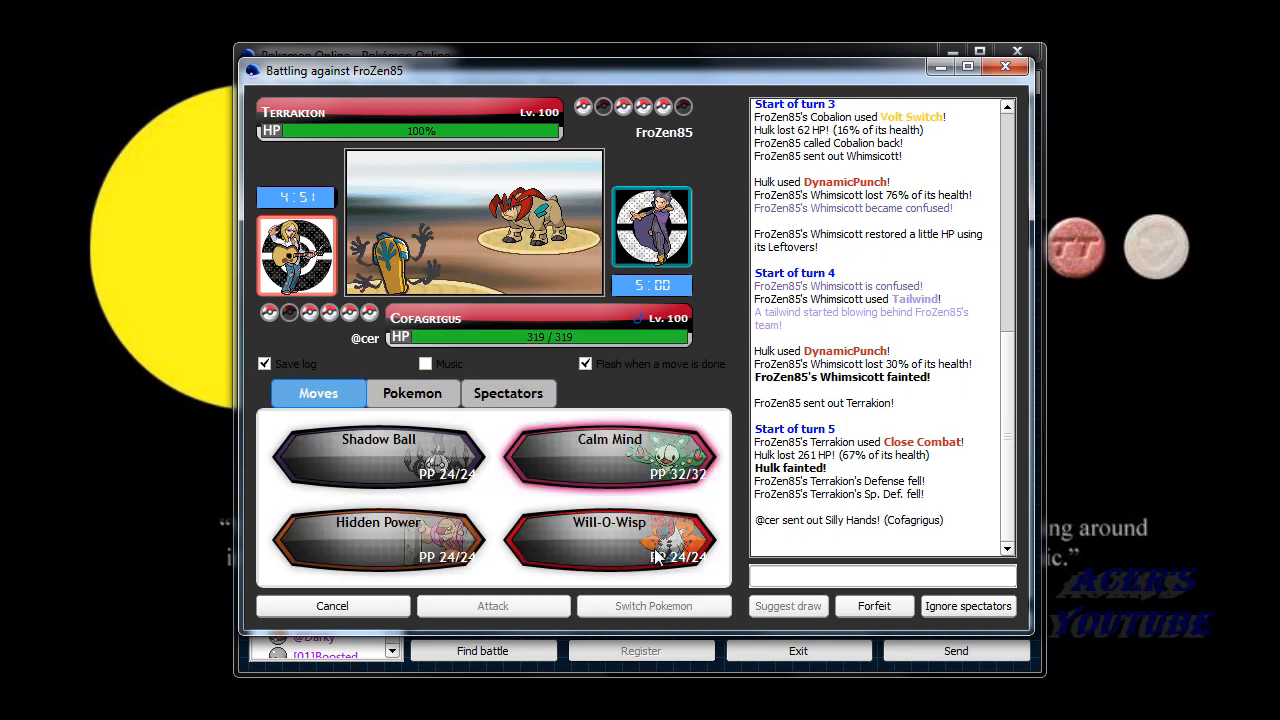
mouse_move(610, 460)
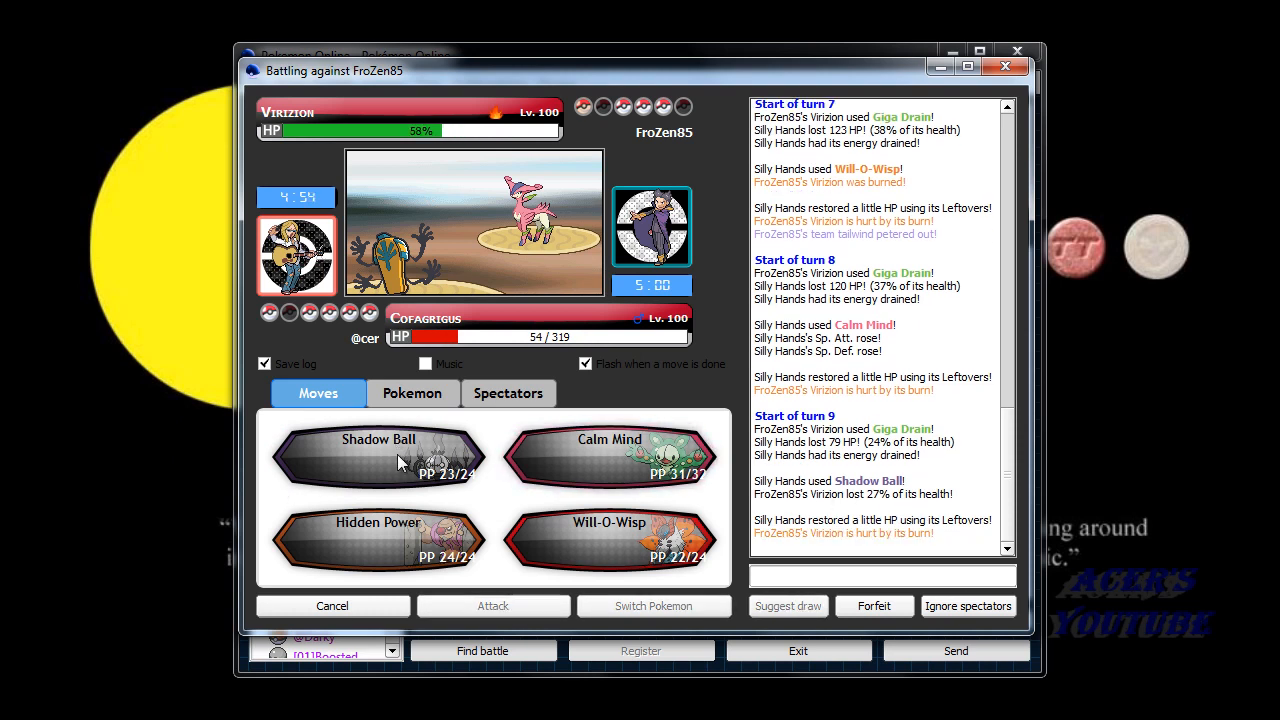
Pick Cofagrigus's move against Virizion for the next turn.
click(412, 393)
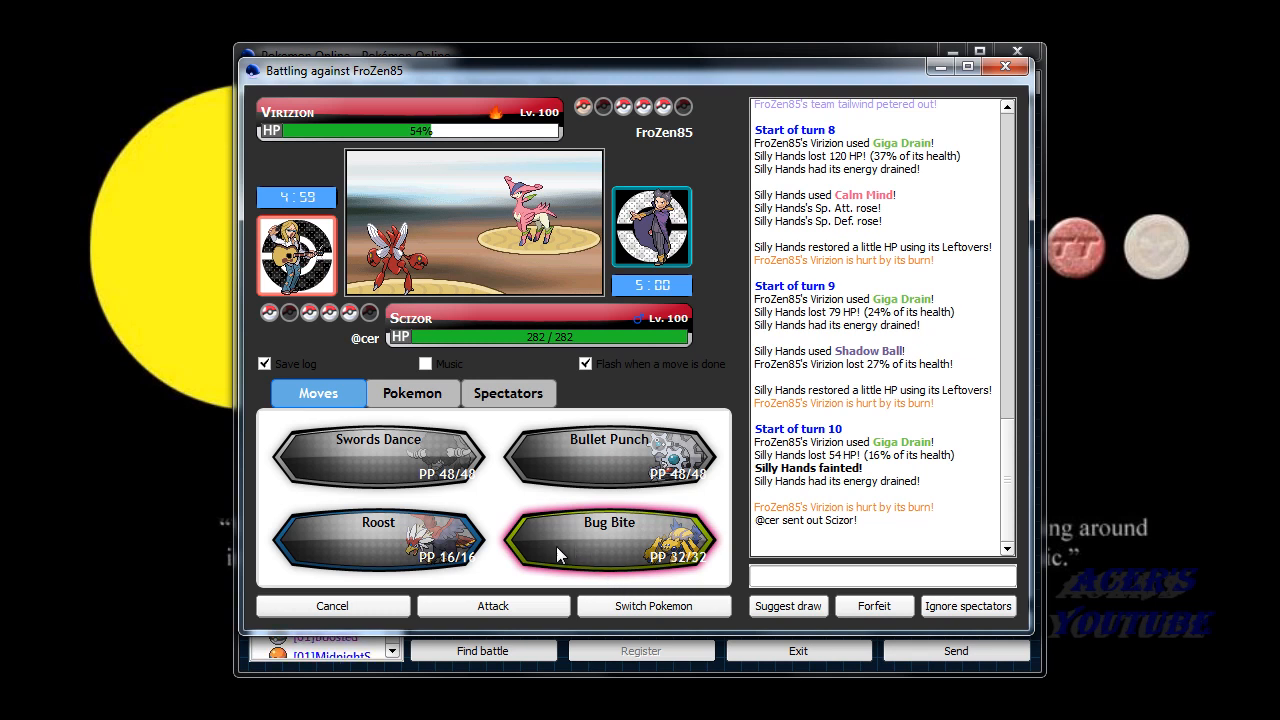
mouse_move(455, 490)
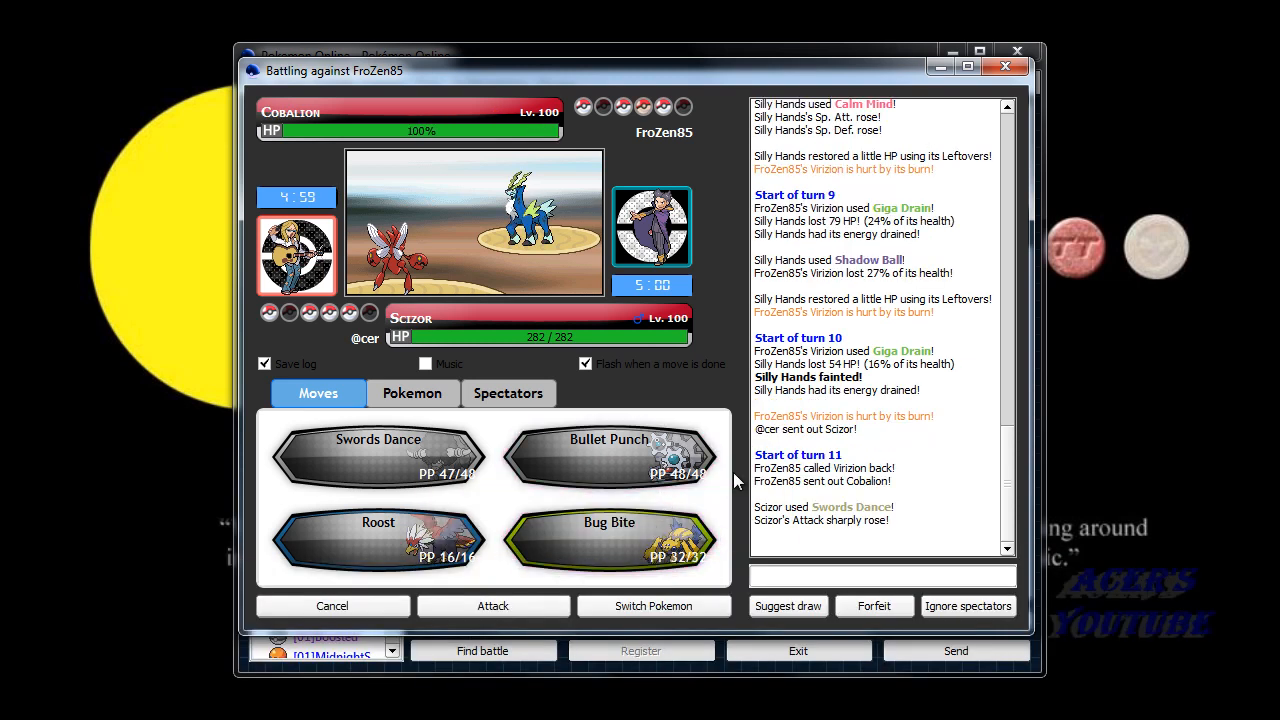
mouse_move(520, 235)
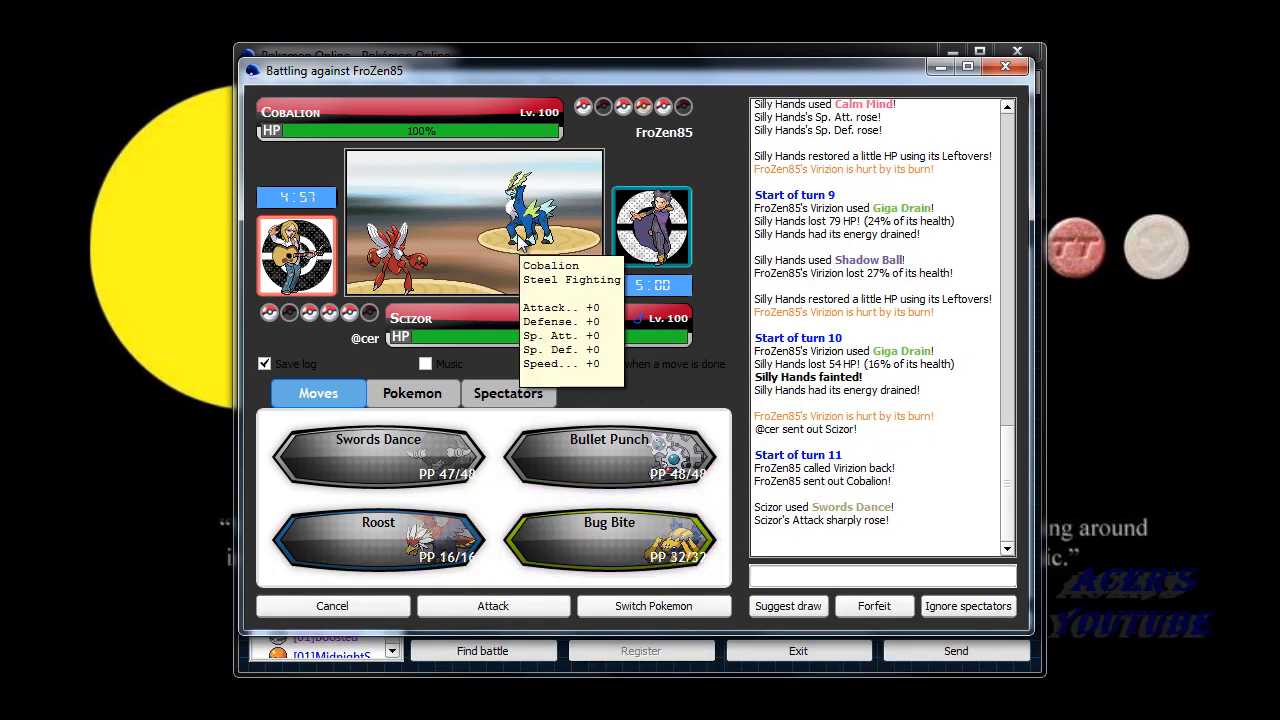
mouse_move(378, 460)
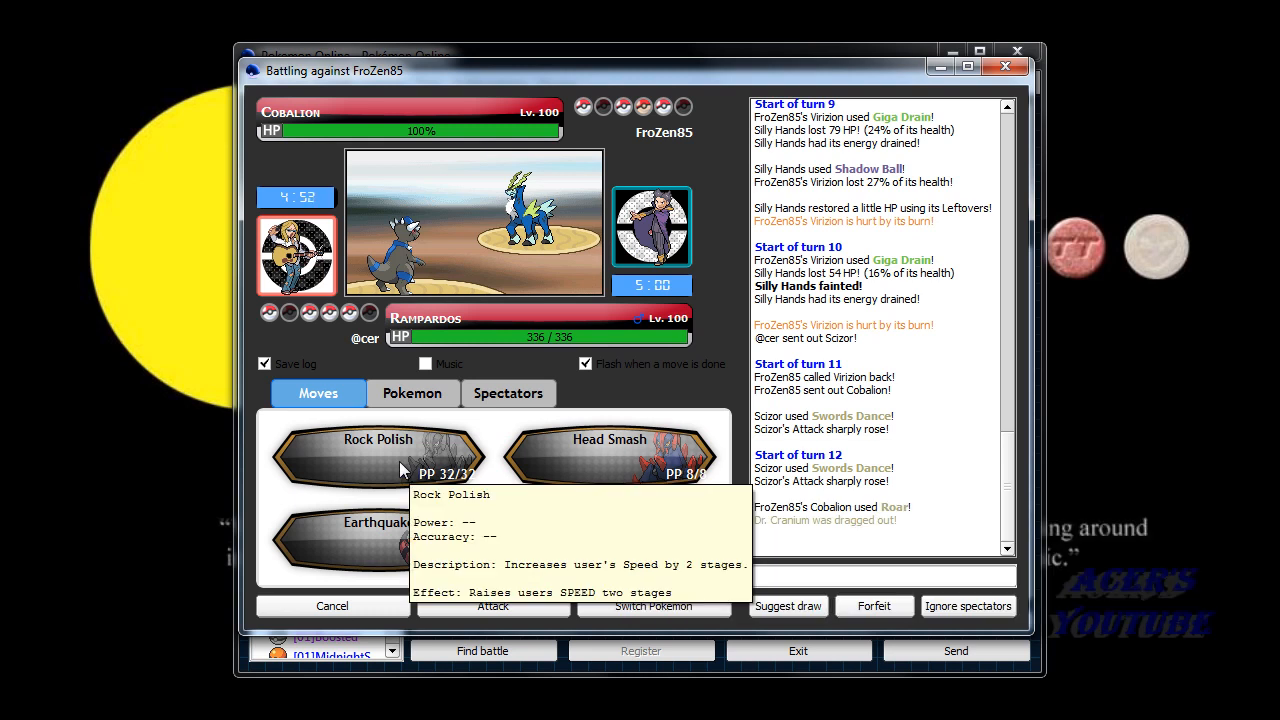
Boost Rampardos's Speed with Rock Polish, then attack Terrakion.
click(378, 455)
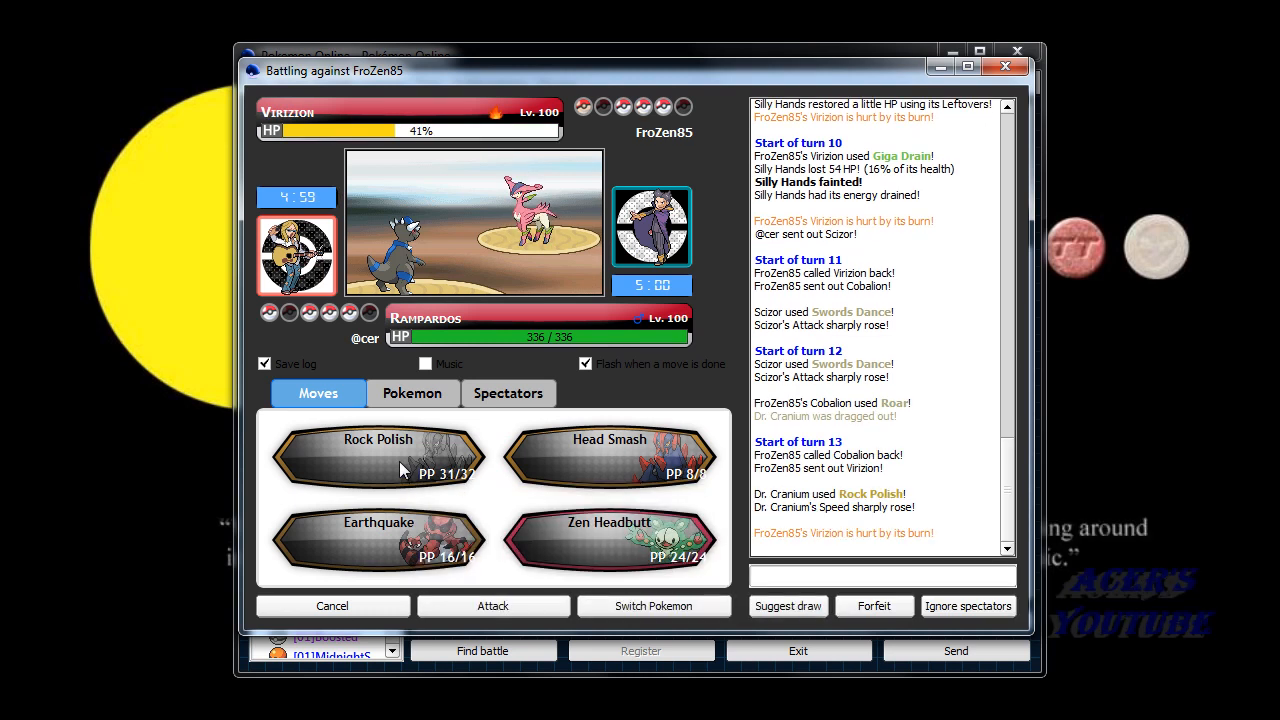
mouse_move(585, 461)
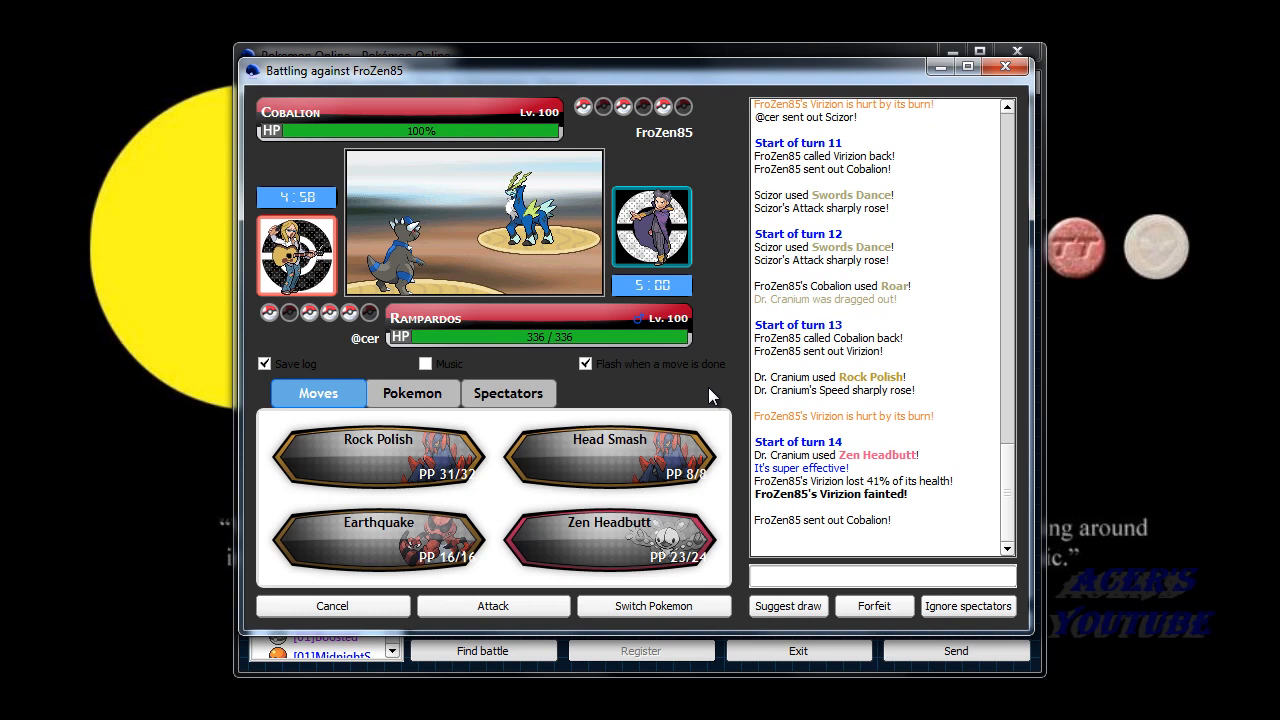
mouse_move(520, 200)
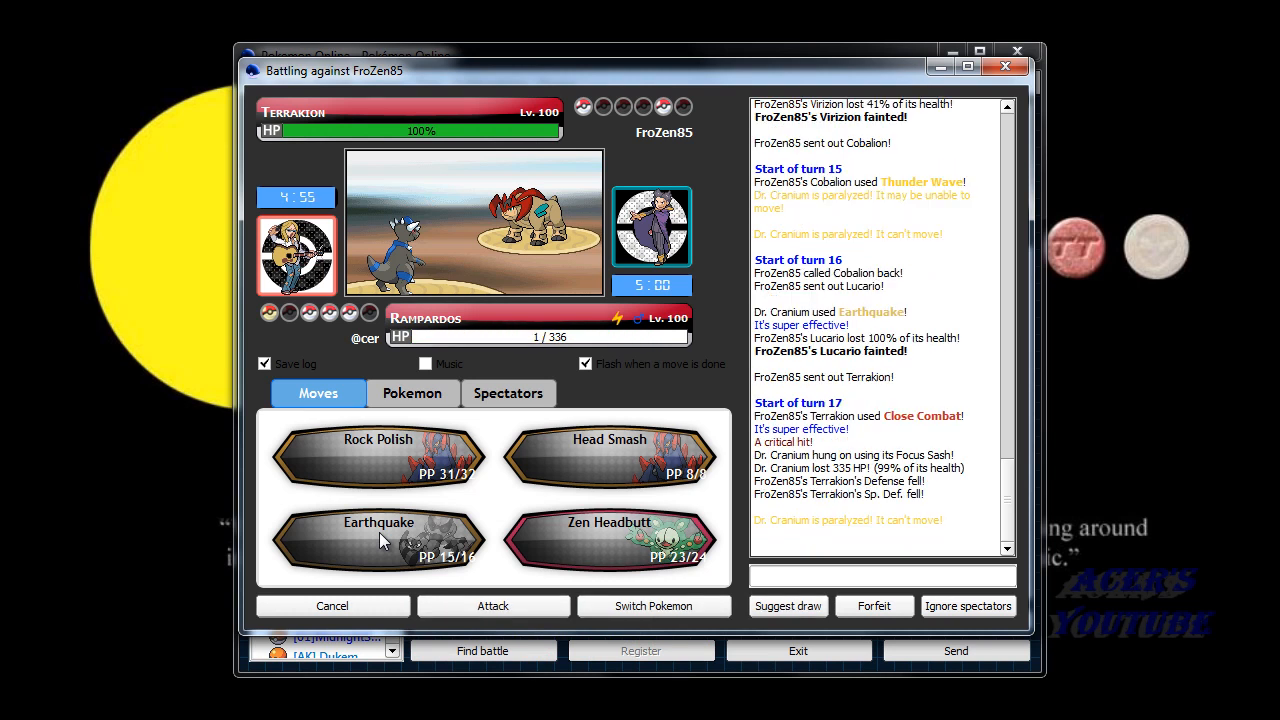
click(412, 393)
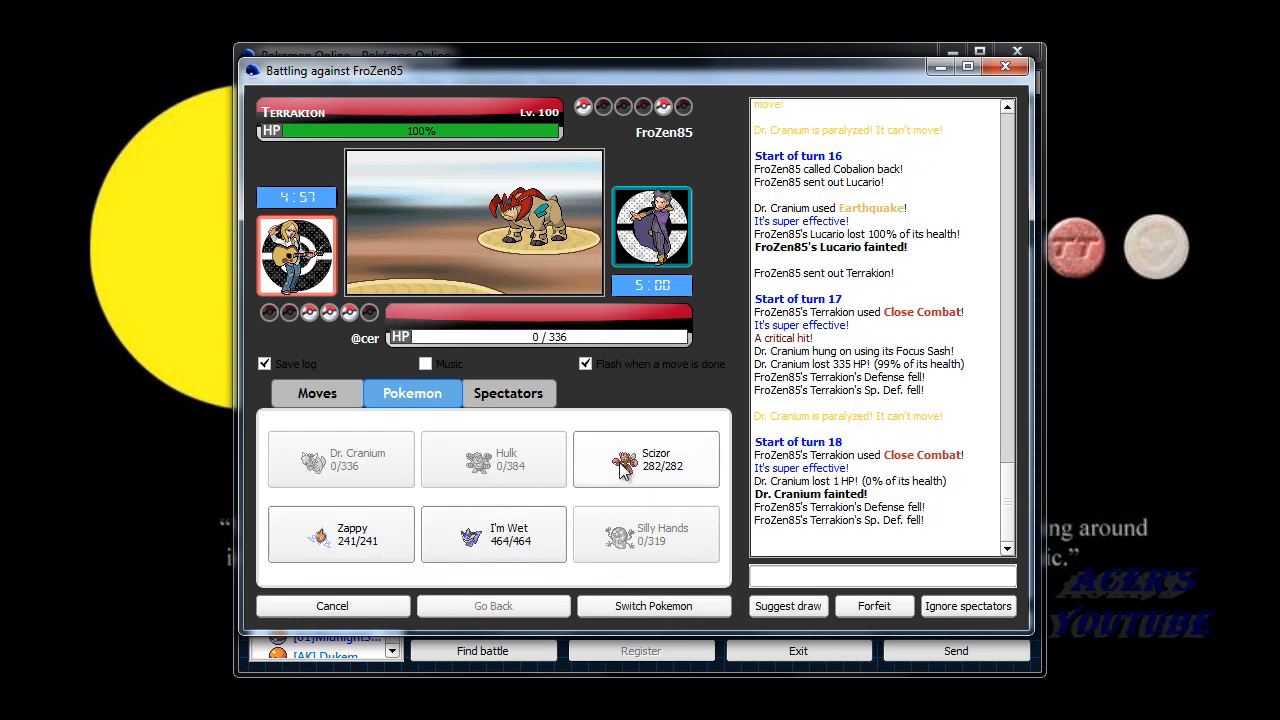
Send Scizor in for the fainted Rampardos and choose Bug Bite.
click(645, 460)
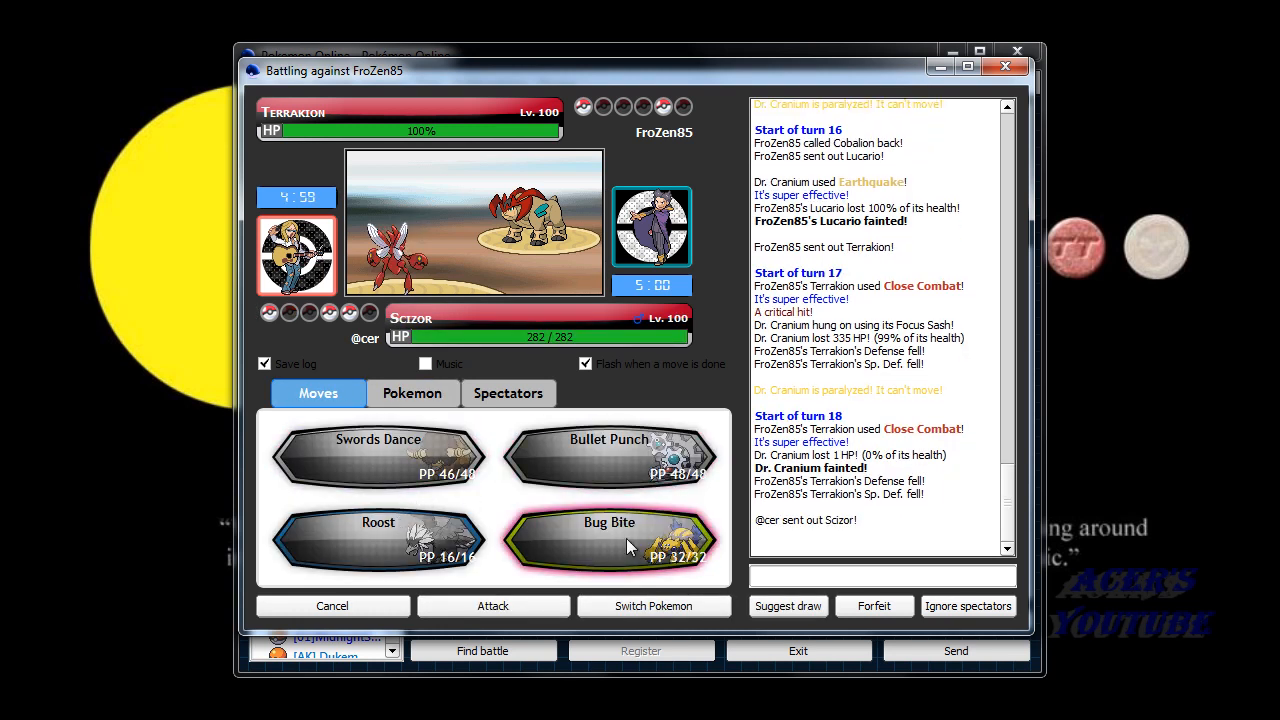
mouse_move(400, 480)
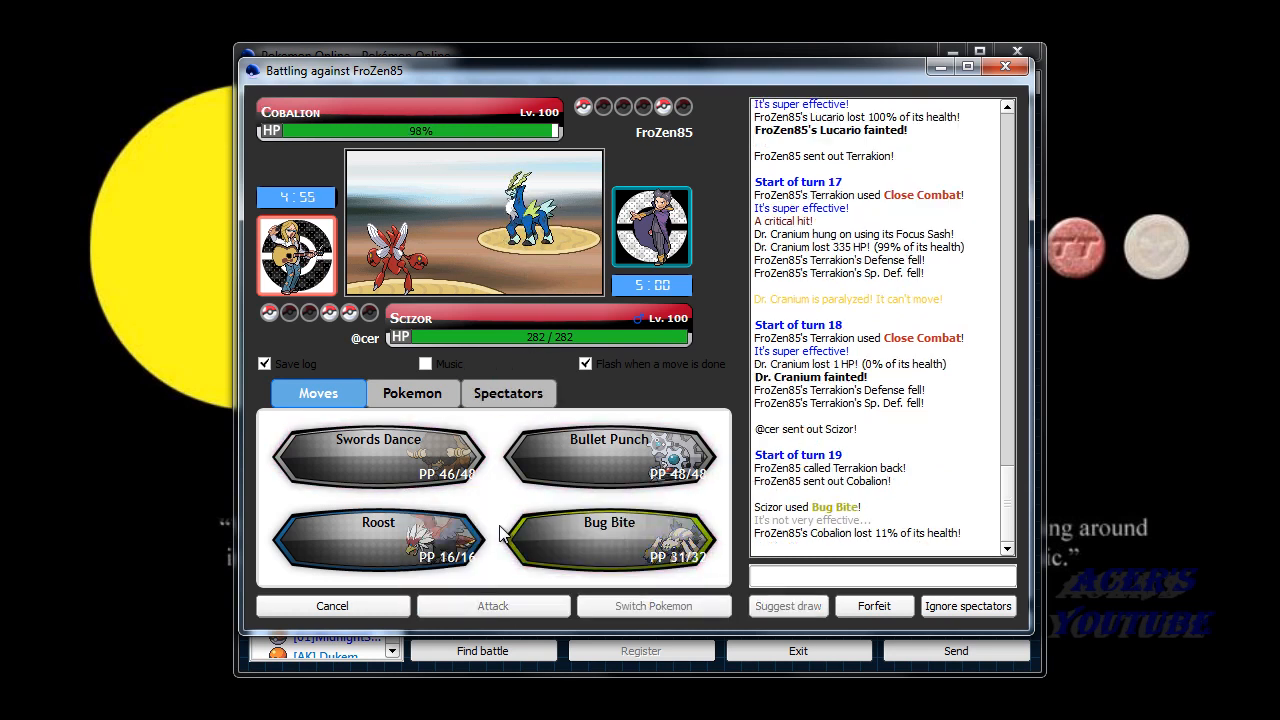
click(378, 455)
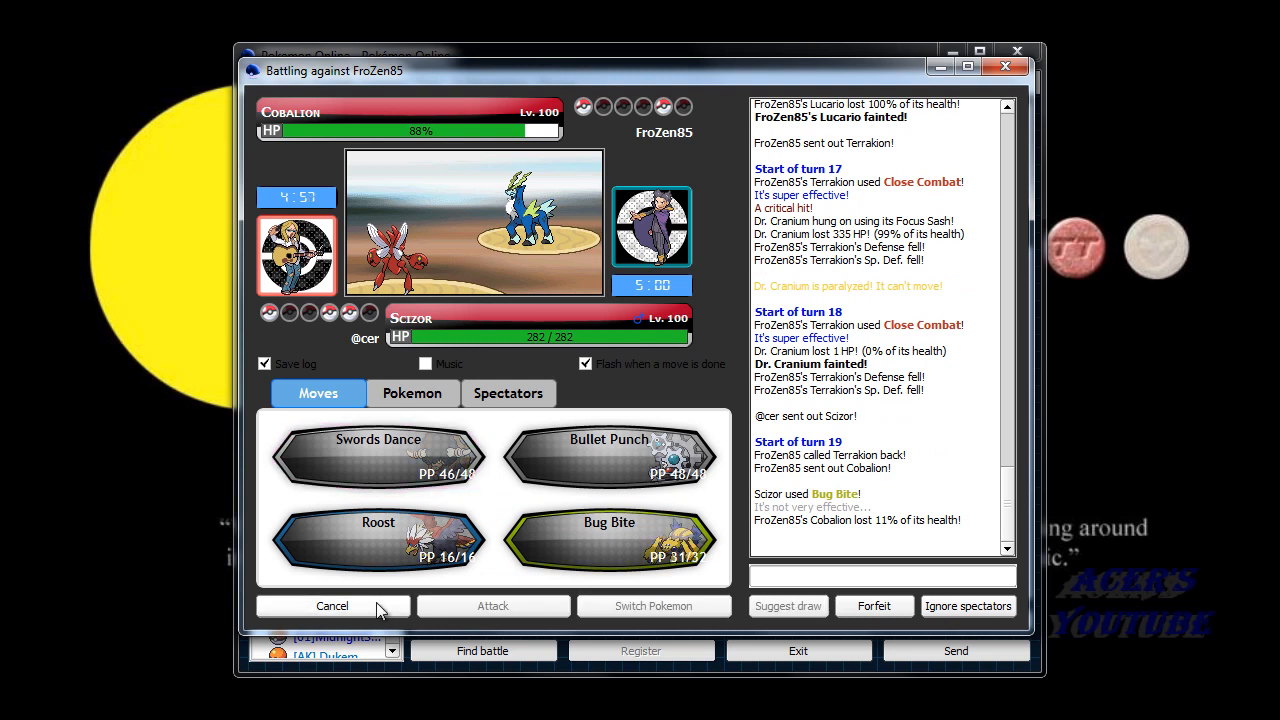
mouse_move(406, 483)
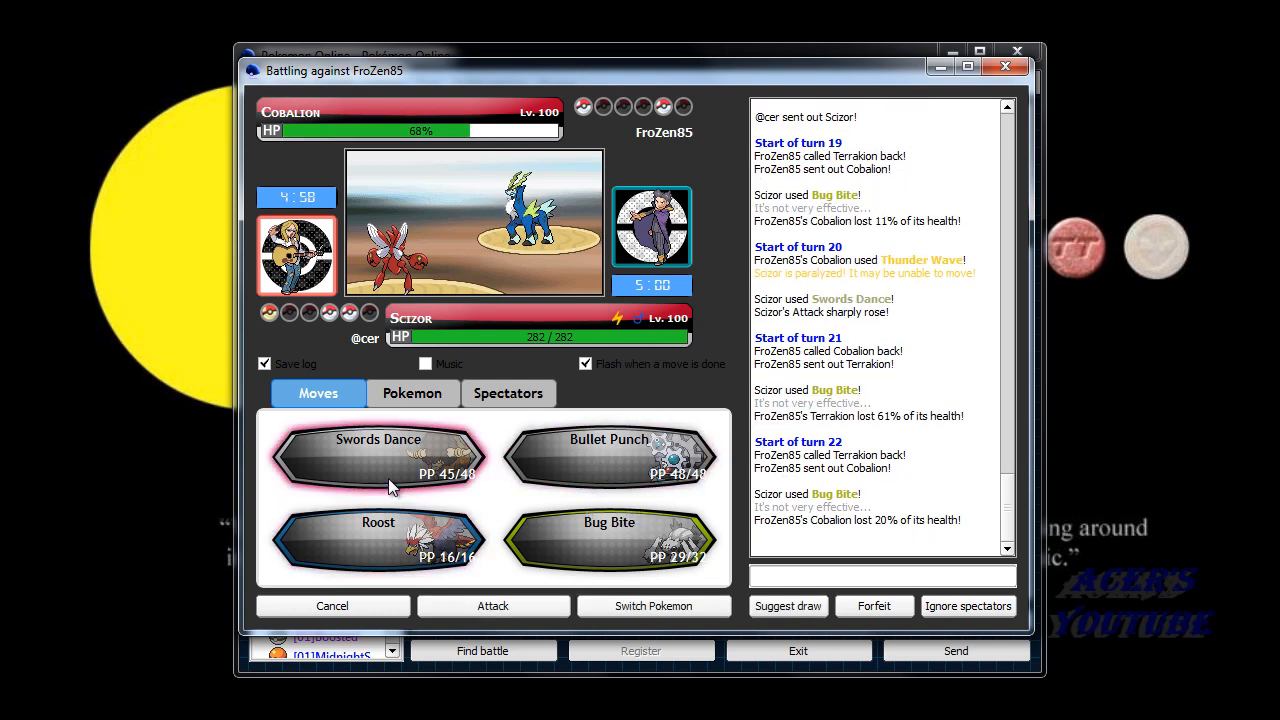
mouse_move(390, 478)
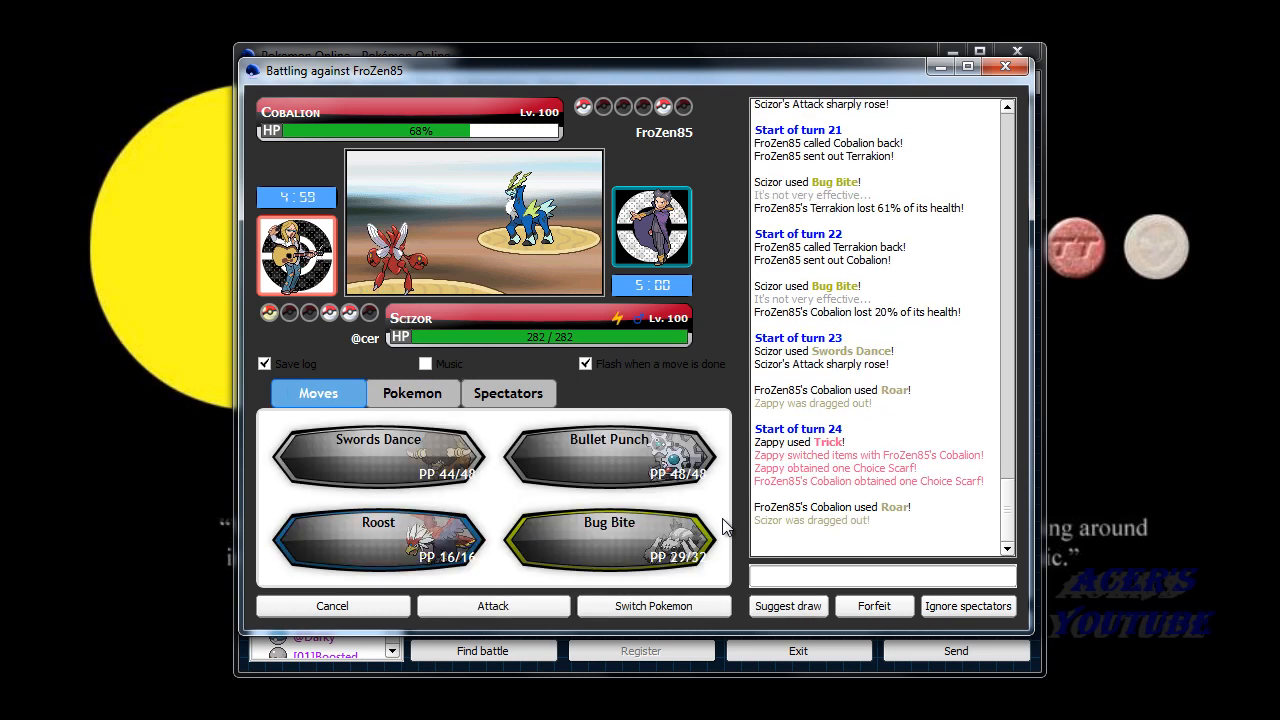
mouse_move(562, 528)
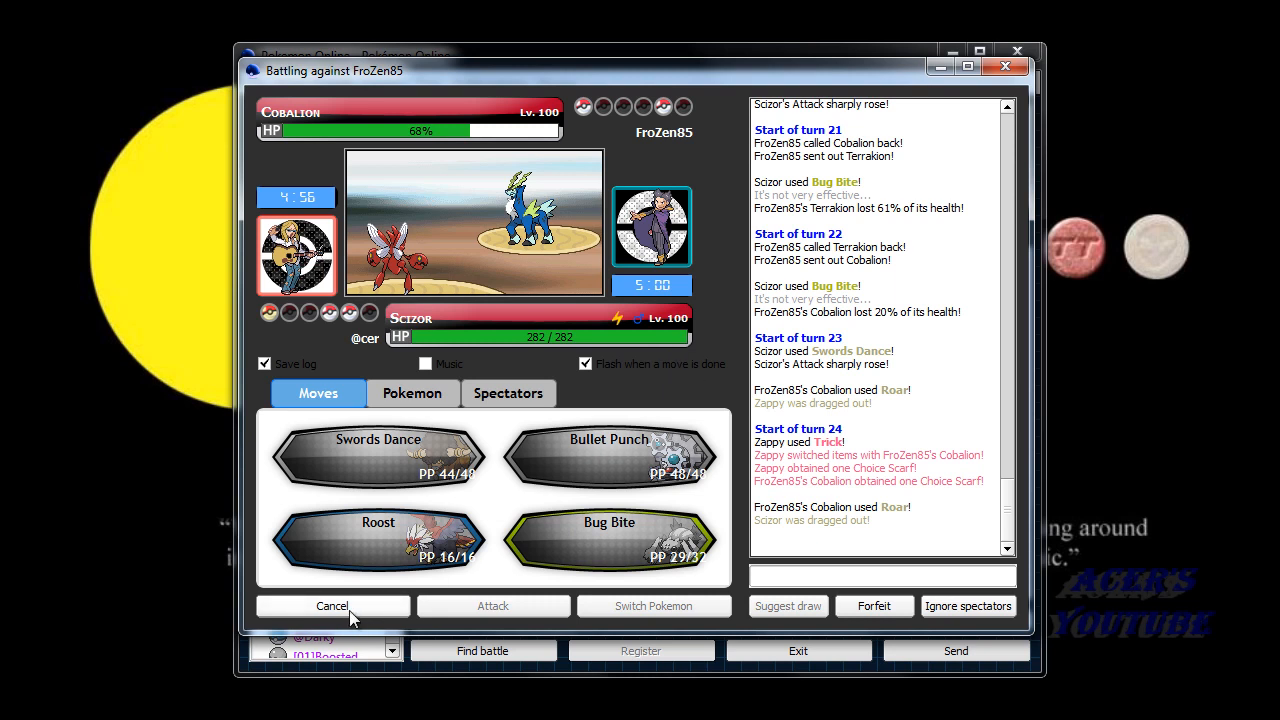
mouse_move(378, 439)
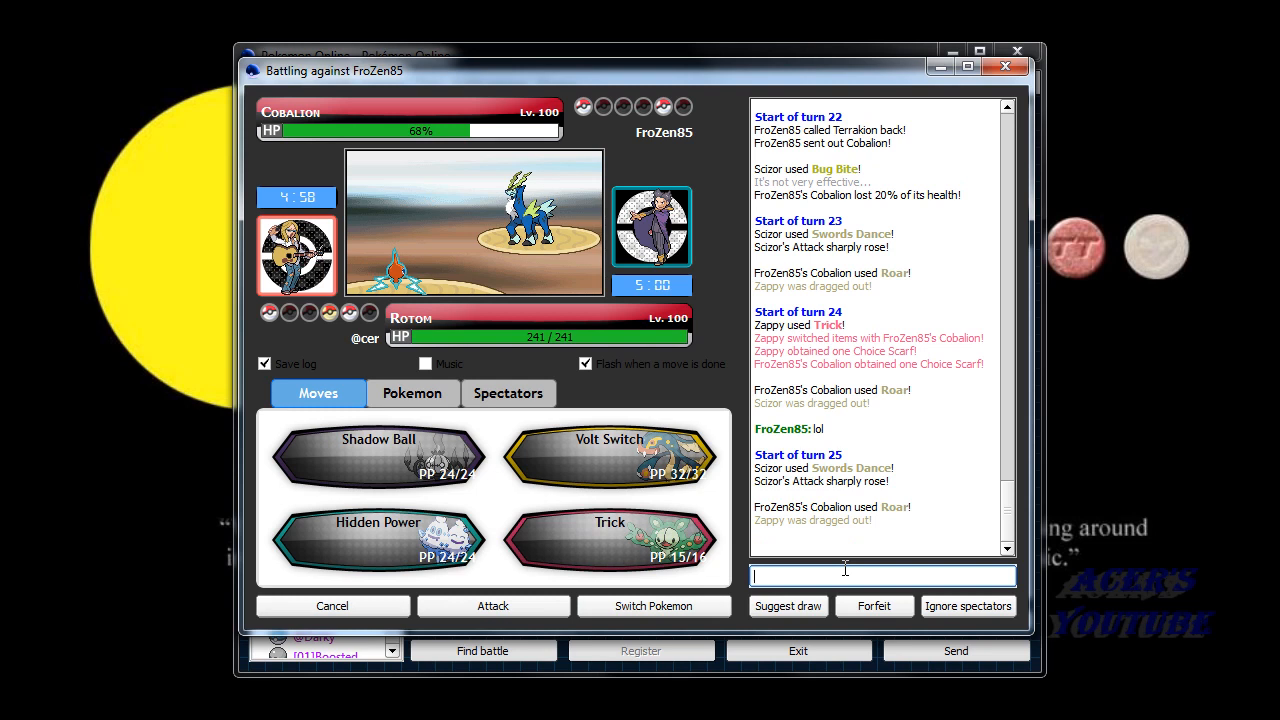
mouse_move(430, 535)
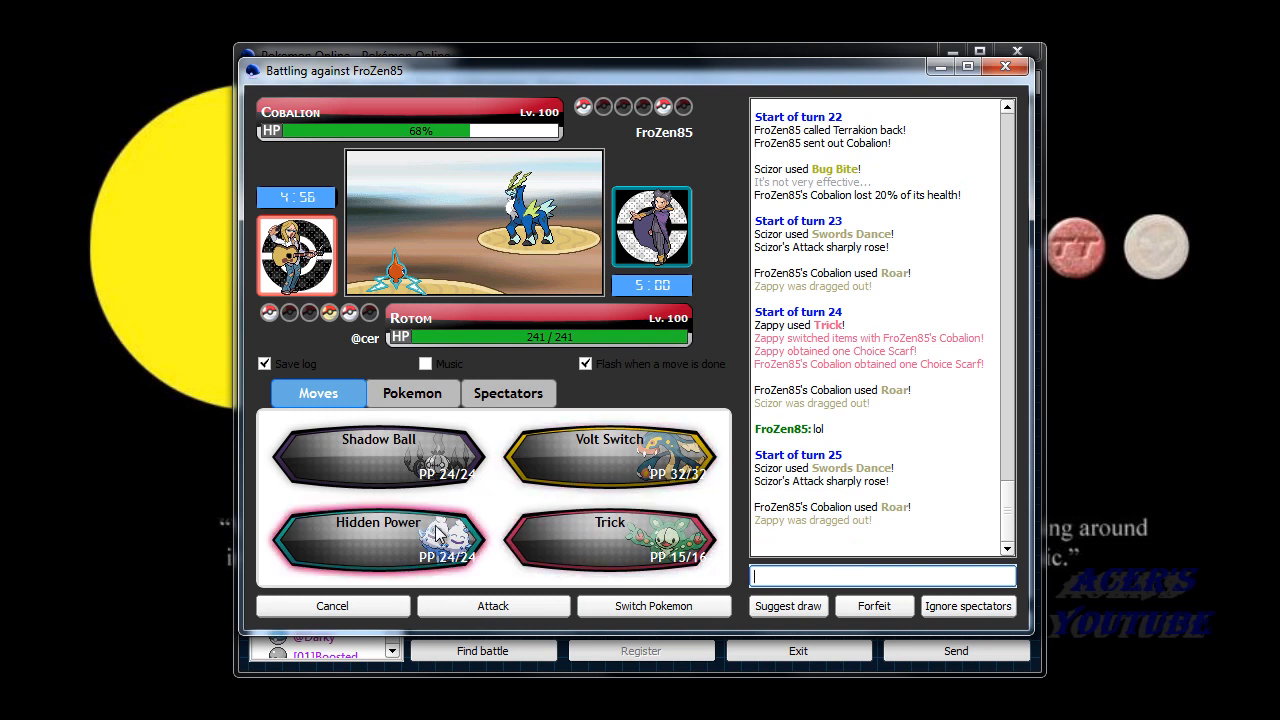
mouse_move(480, 300)
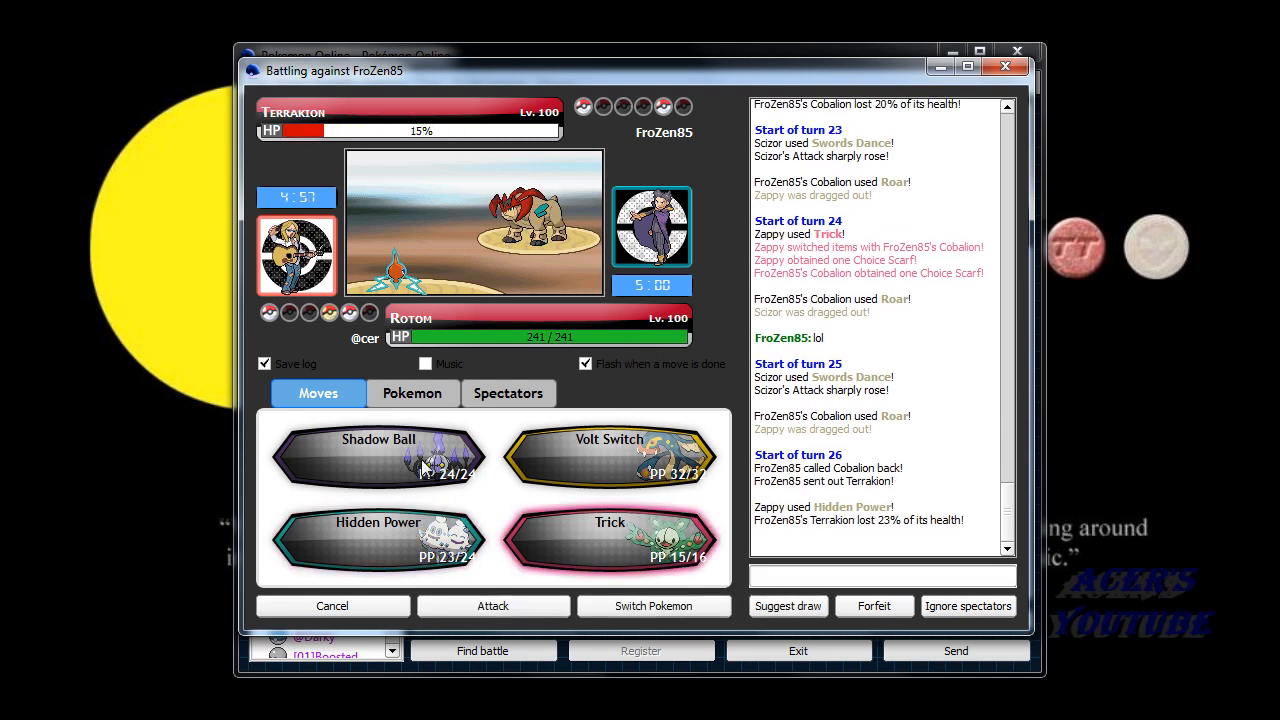
mouse_move(610, 456)
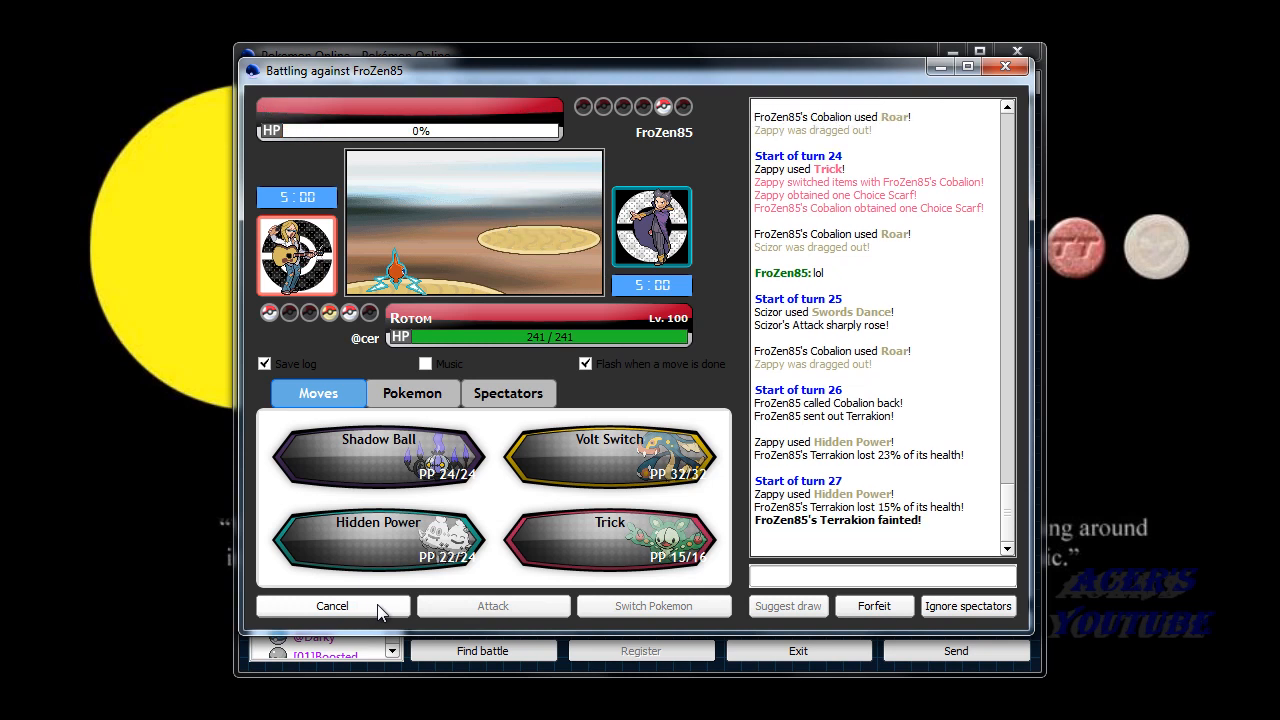
mouse_move(590, 518)
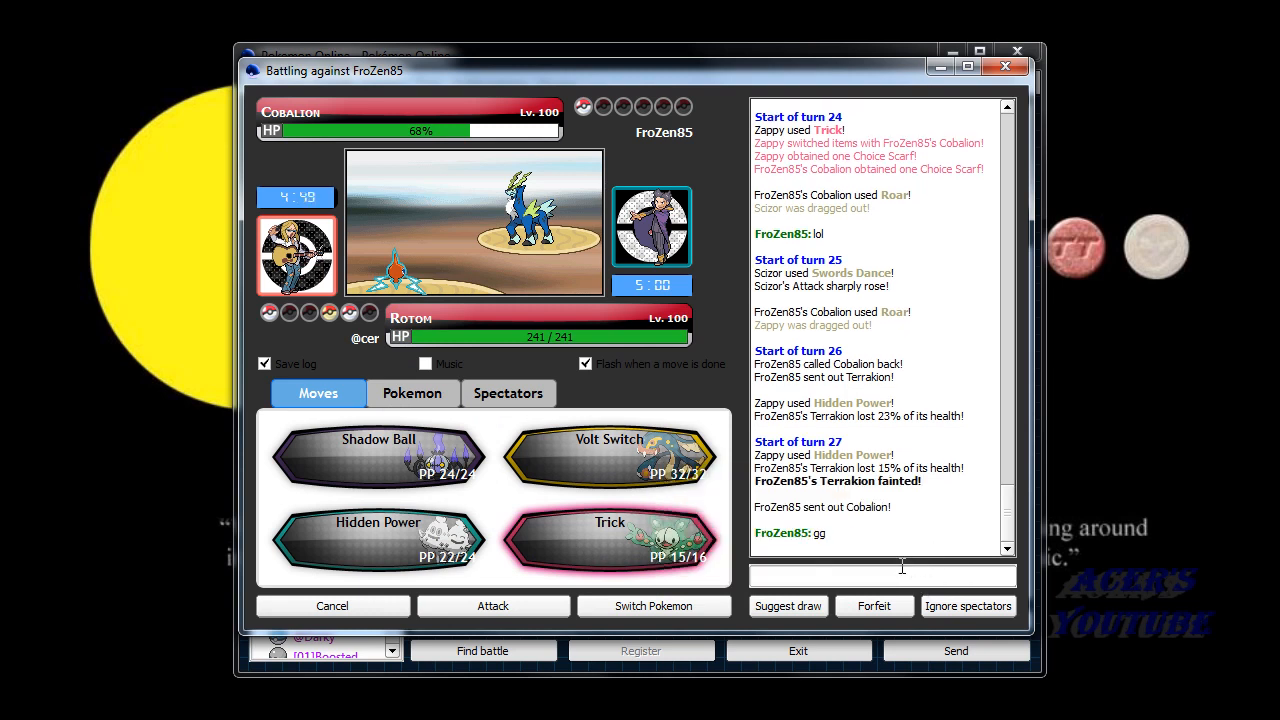
Send 'gg', ':D', 'roar?' and 'lo' in the battle chat.
text(gg)
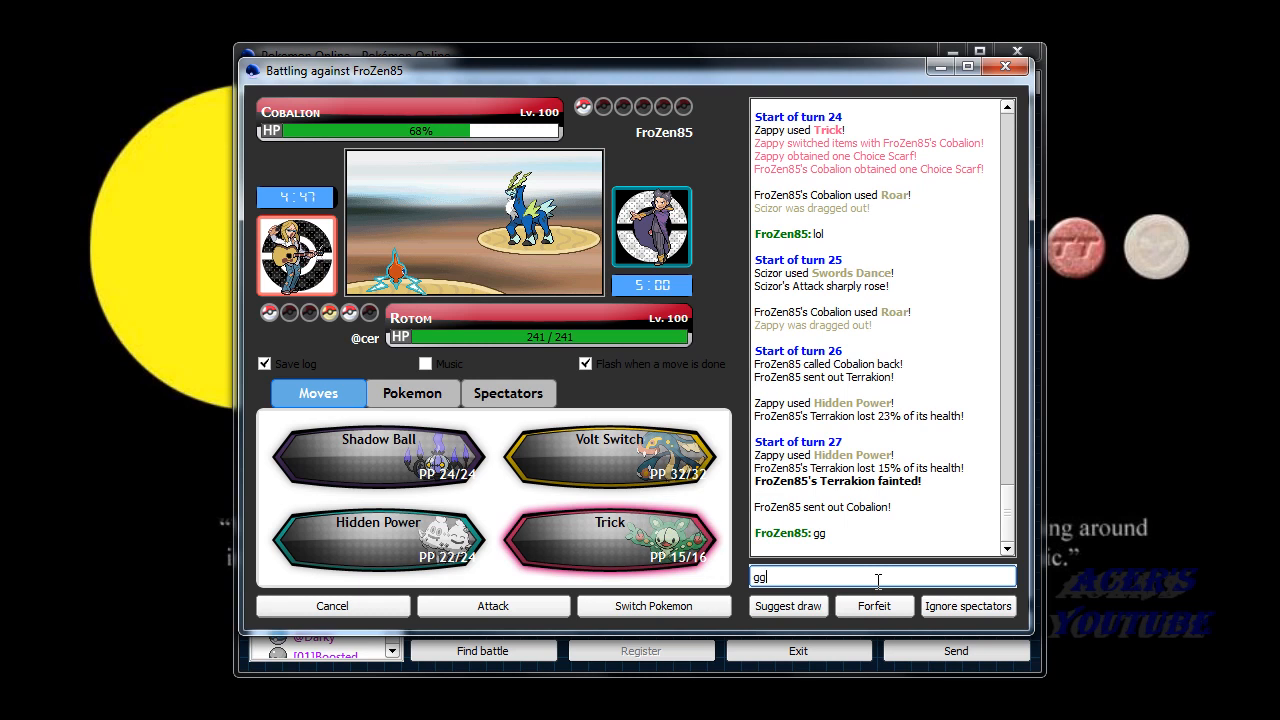
text(:D)
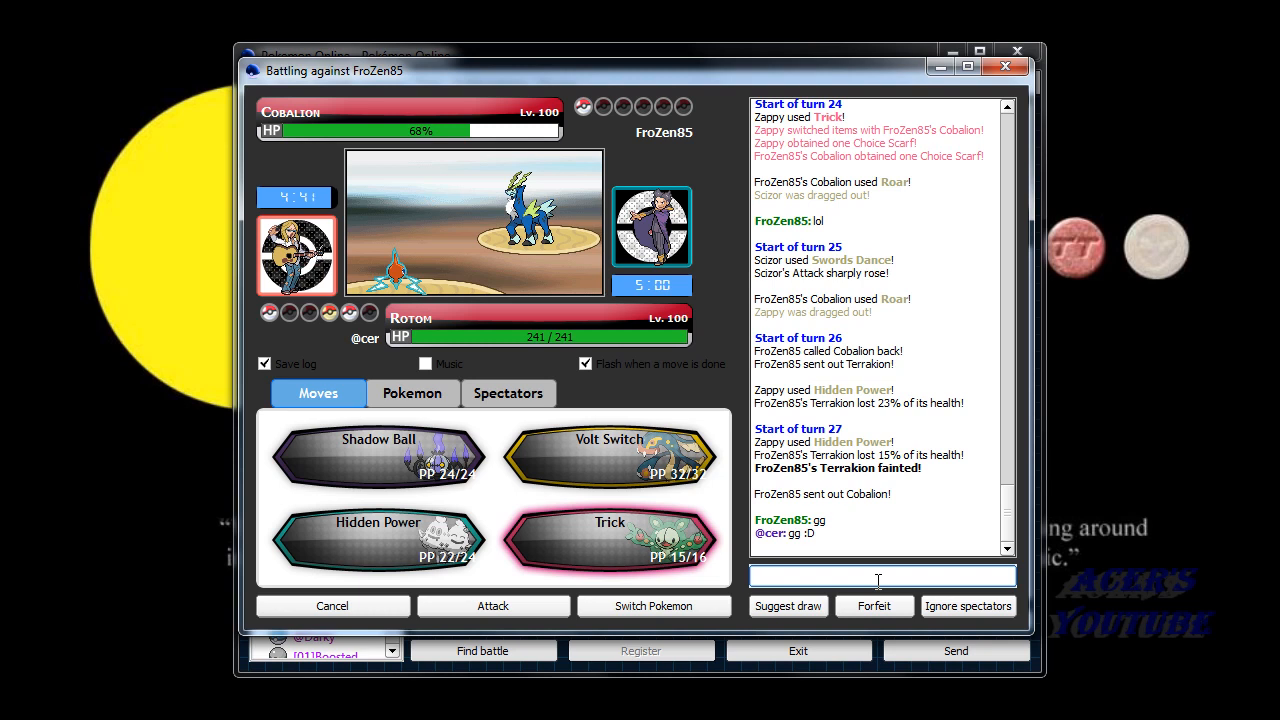
text(roar?)
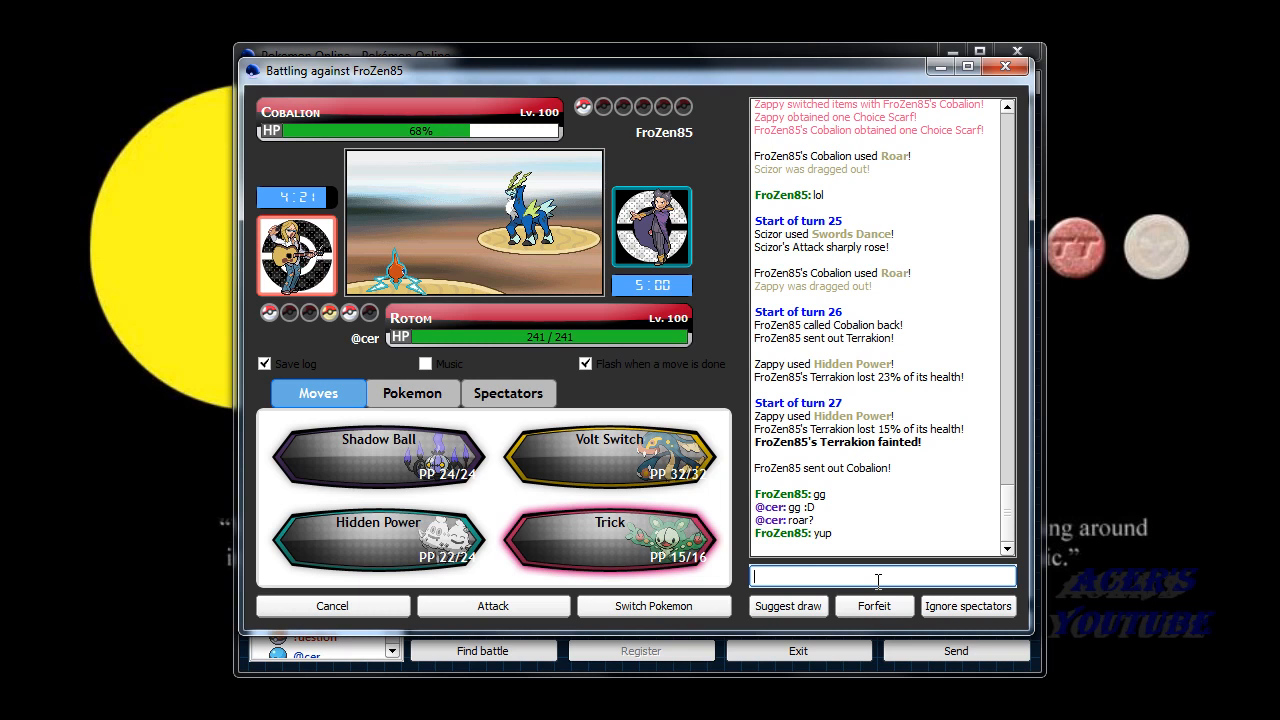
text(lo)
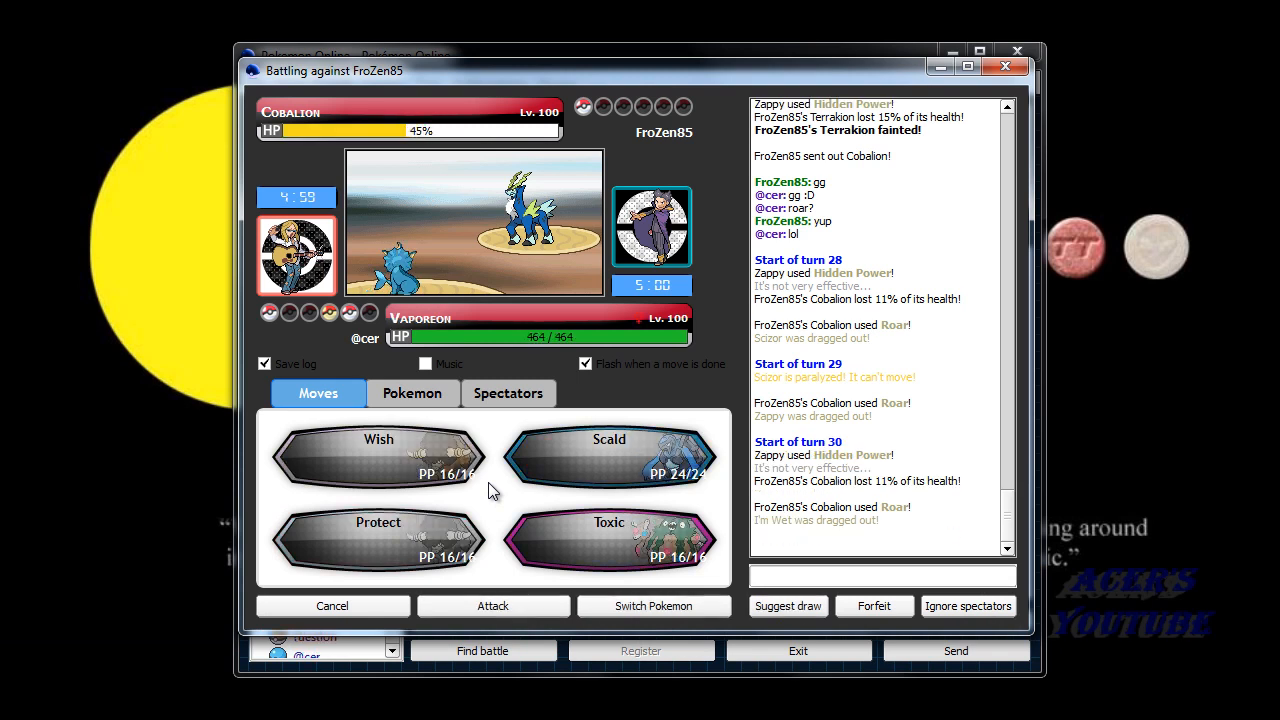
mouse_move(398, 545)
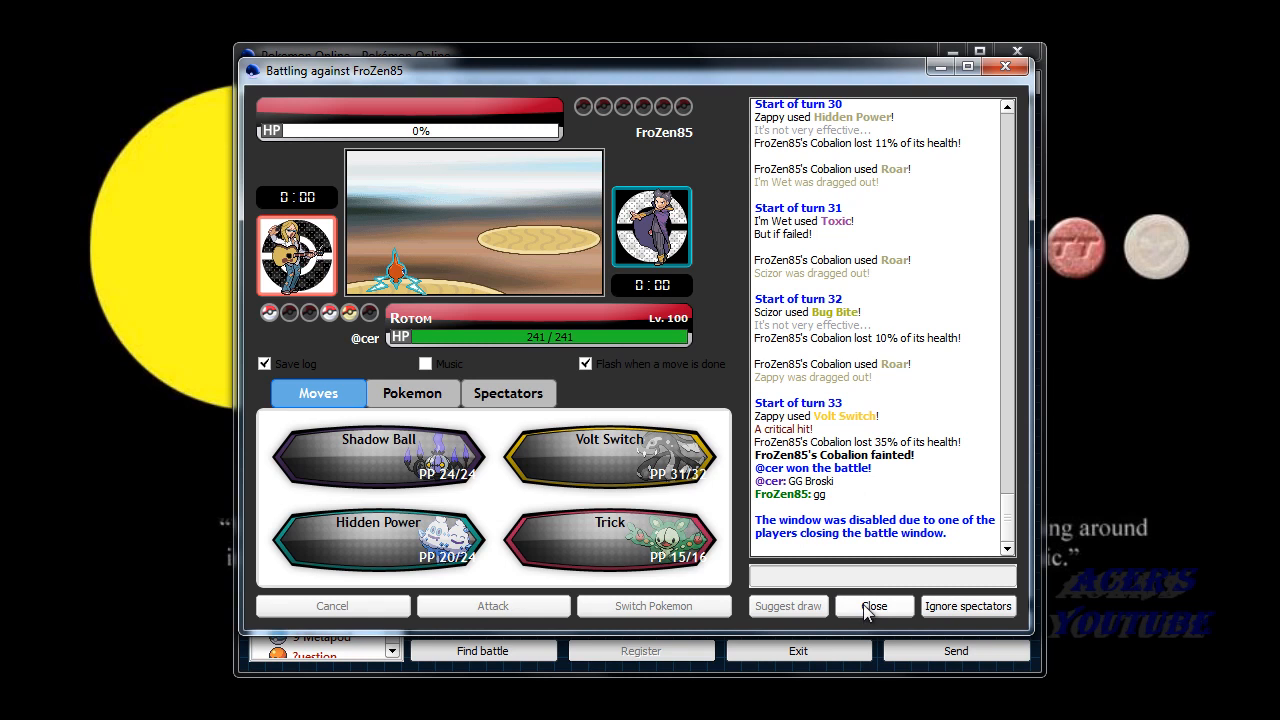
click(874, 606)
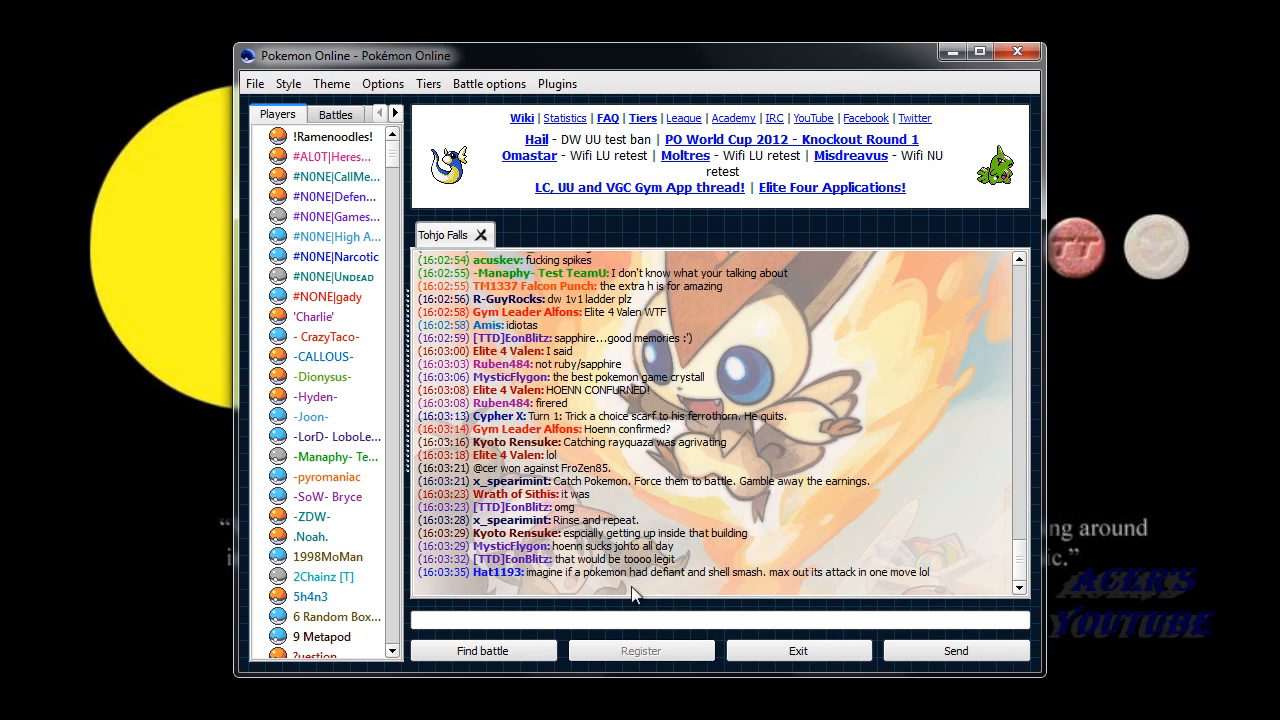
mouse_move(668, 604)
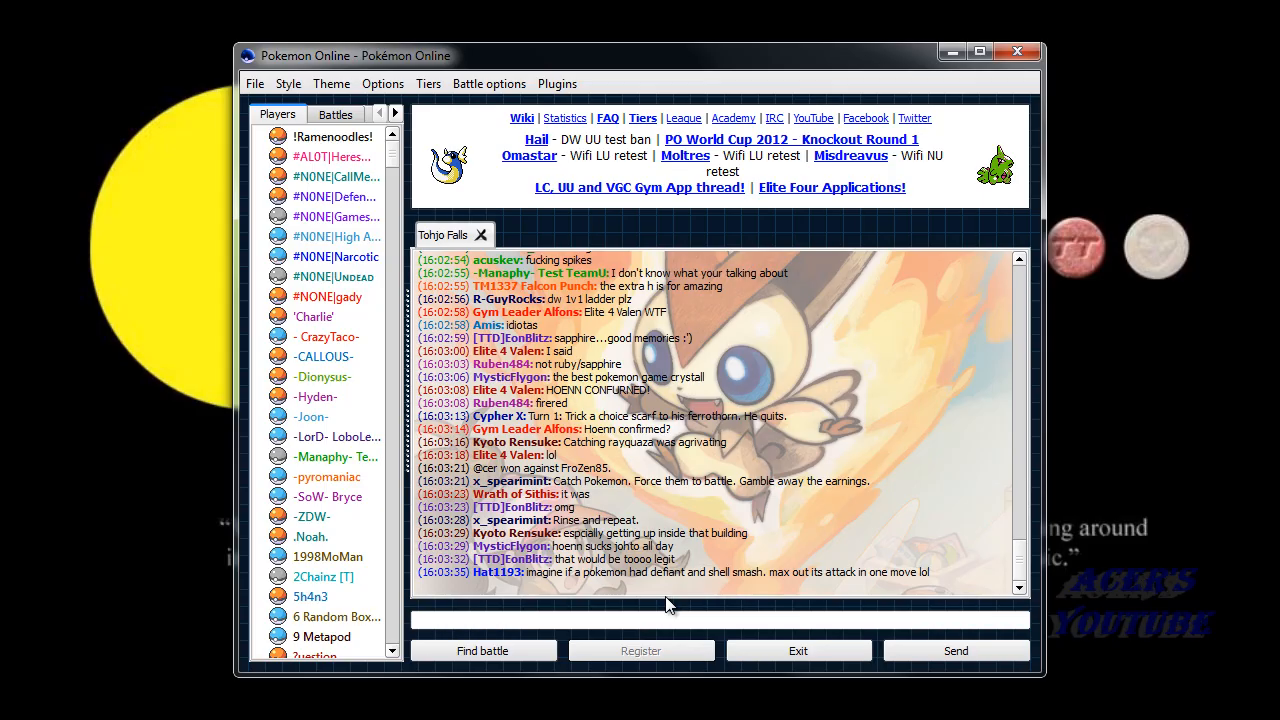